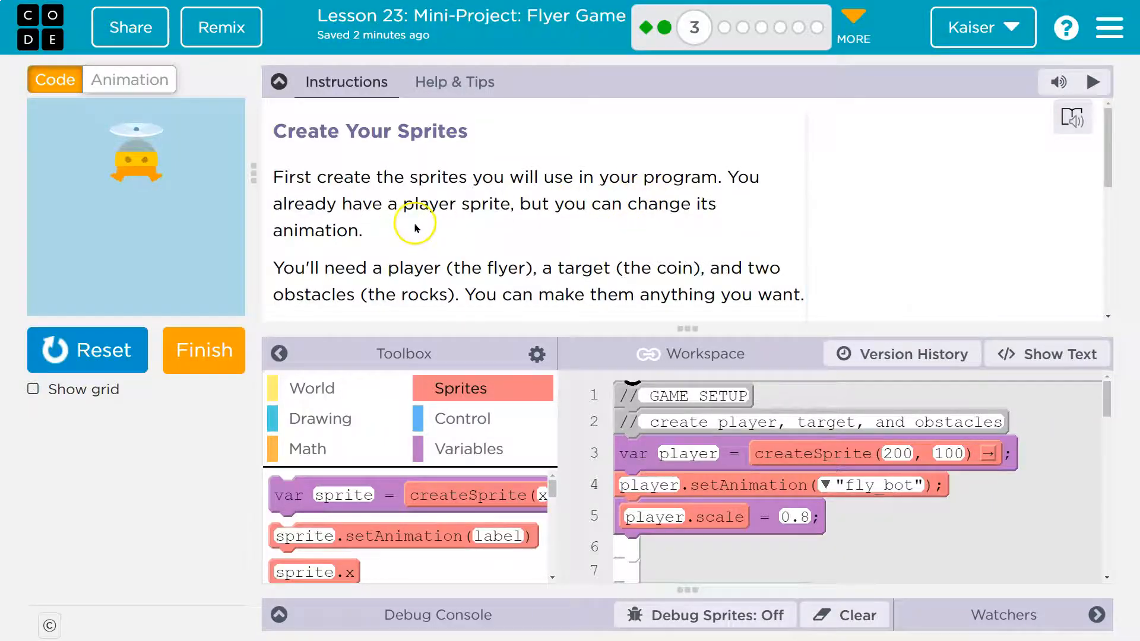
Run the game preview, then switch to the Animation tab showing fly_bot, coin and rock
click(1092, 82)
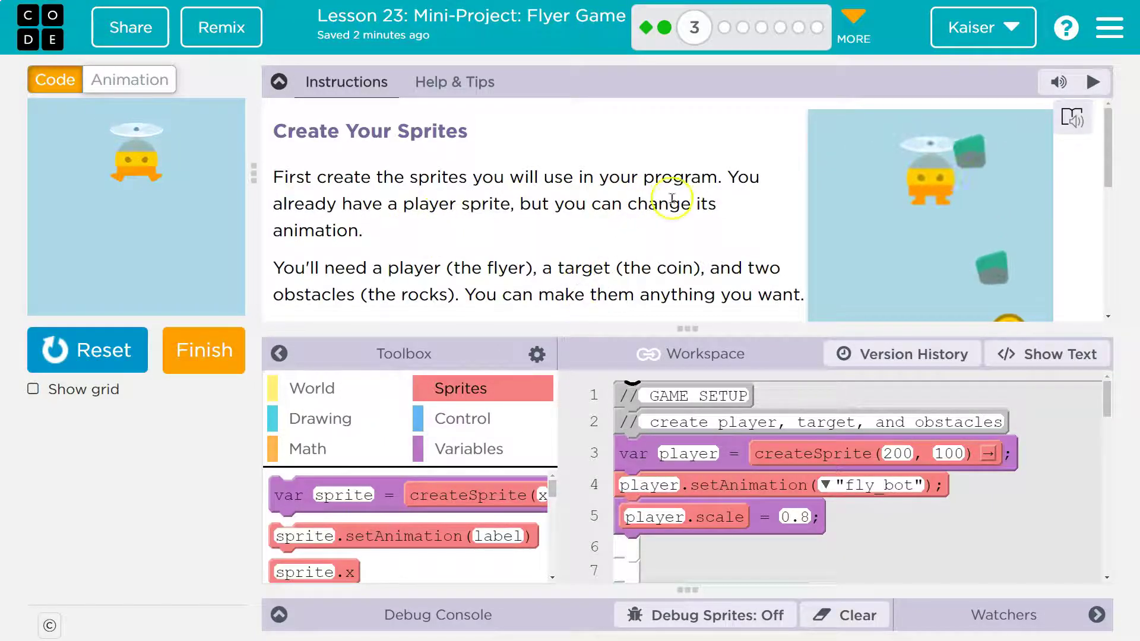
click(129, 80)
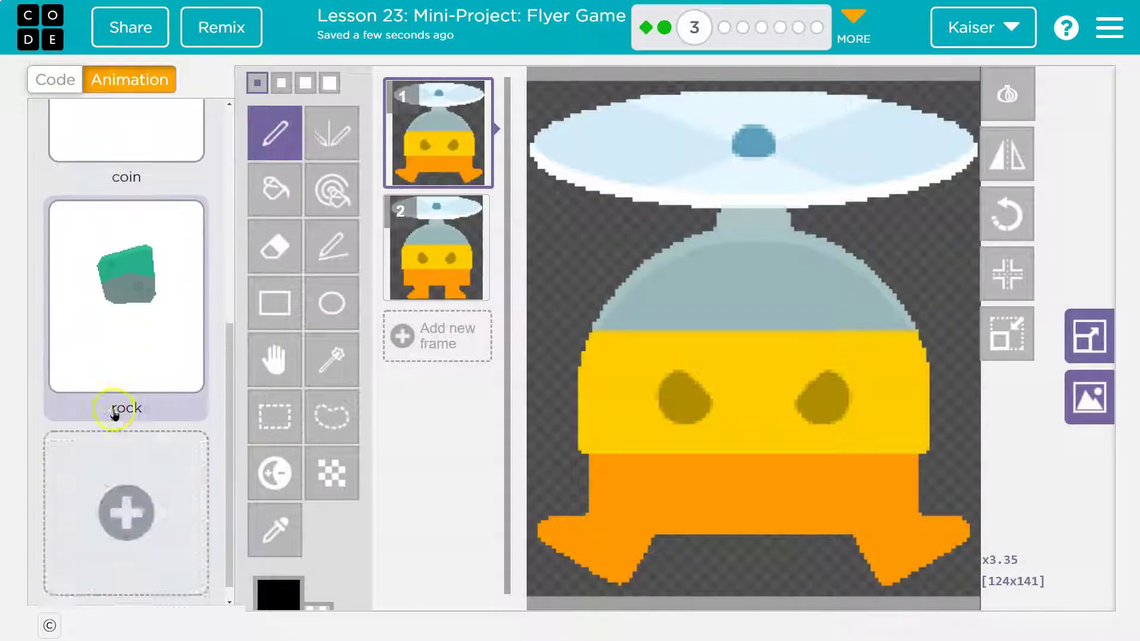
Search the animation library for 'alien' and add the purple floating_alien as floating_alien_1
click(125, 513)
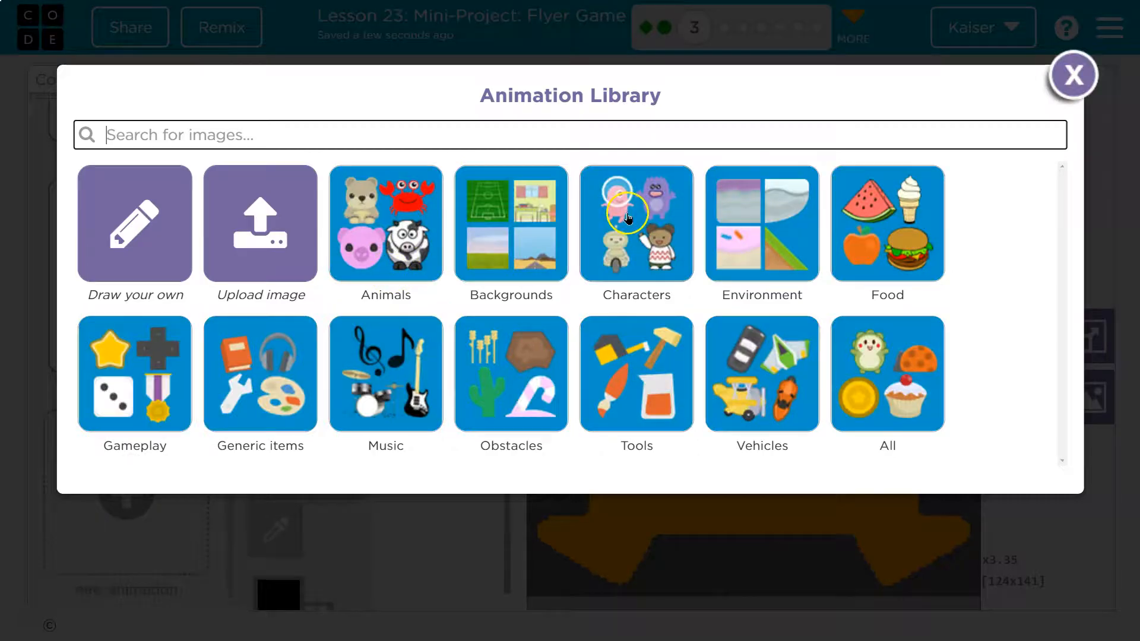
text(al)
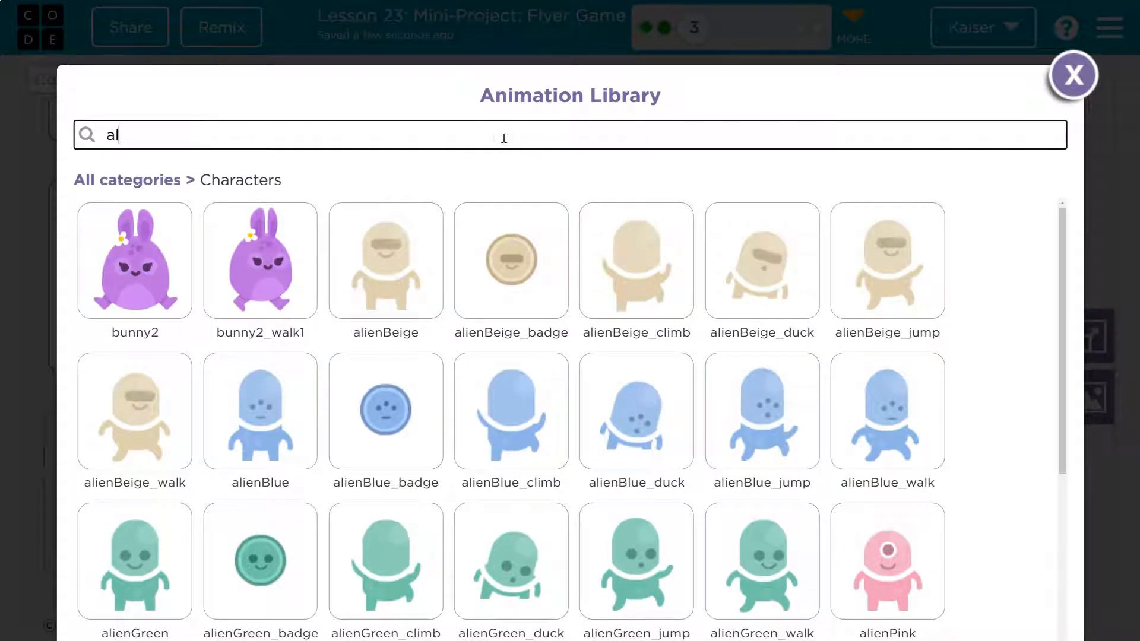
text(ien)
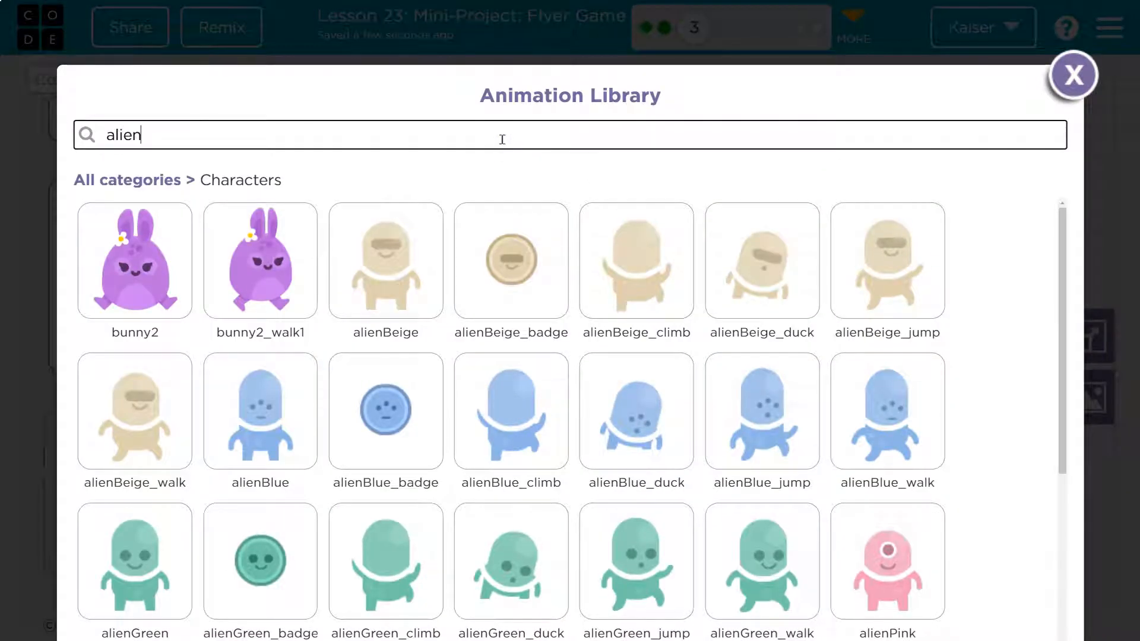
scroll(down, 3)
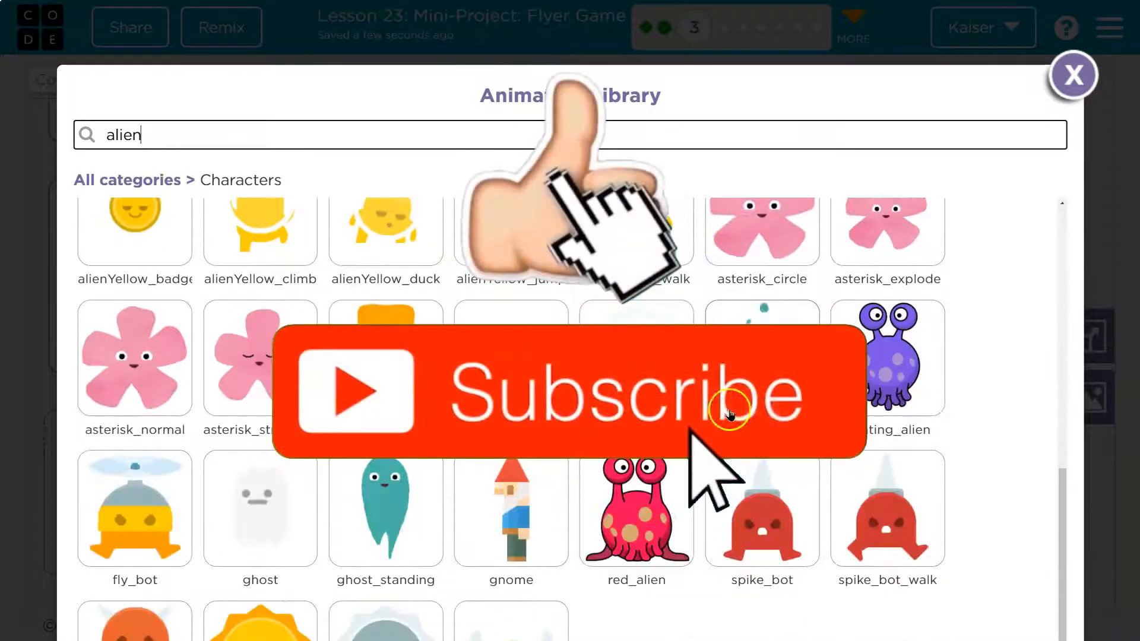
scroll(down, 3)
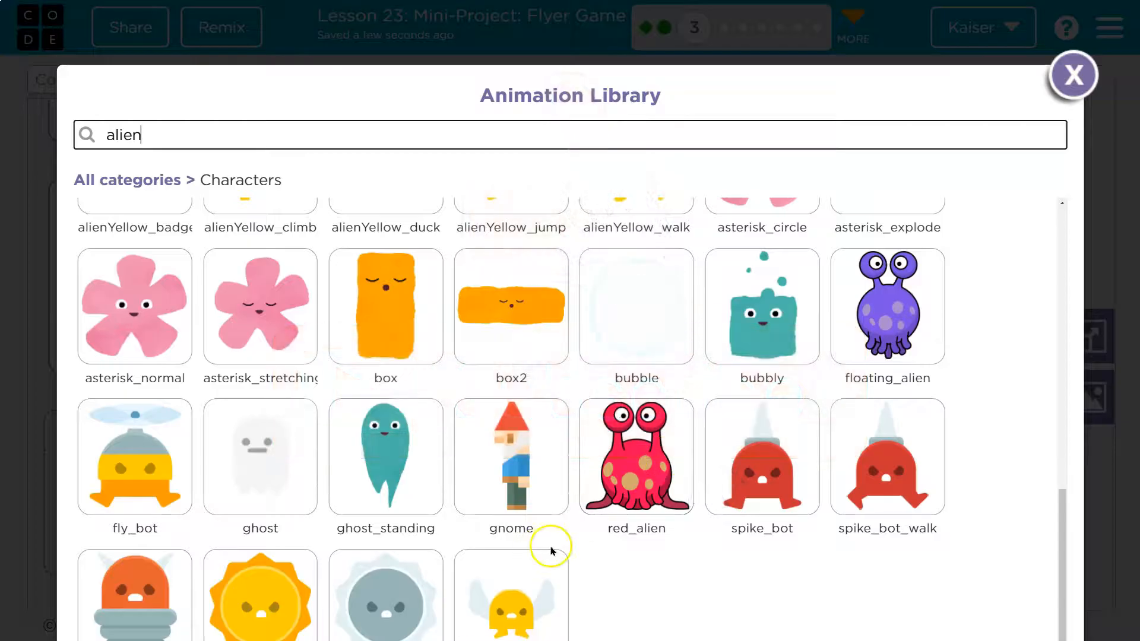
mouse_move(31, 451)
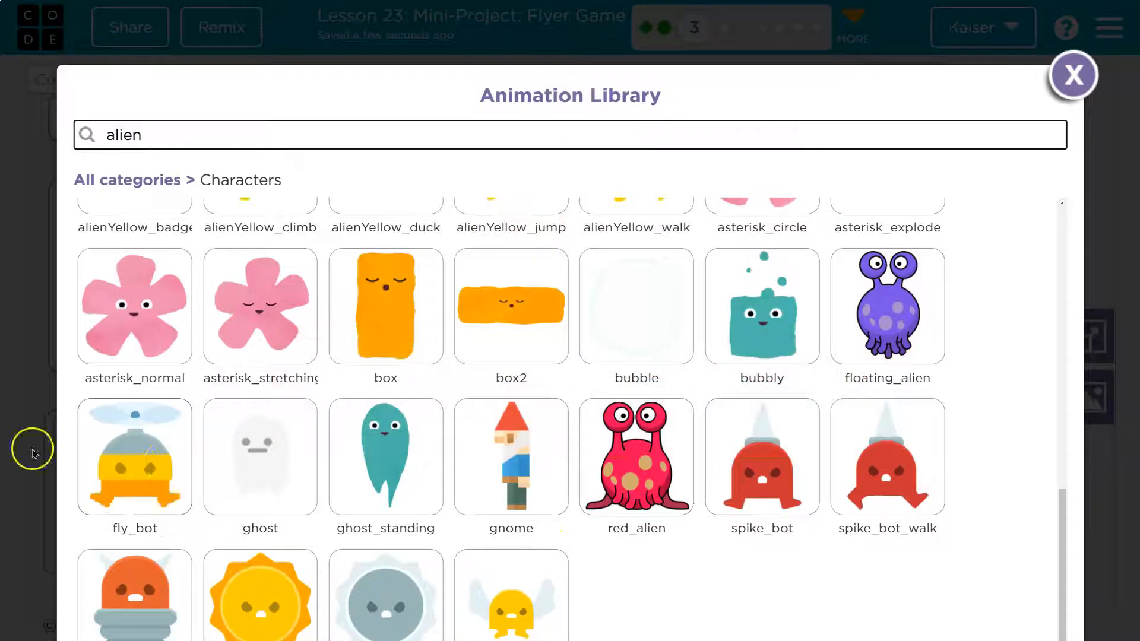
scroll(up, 3)
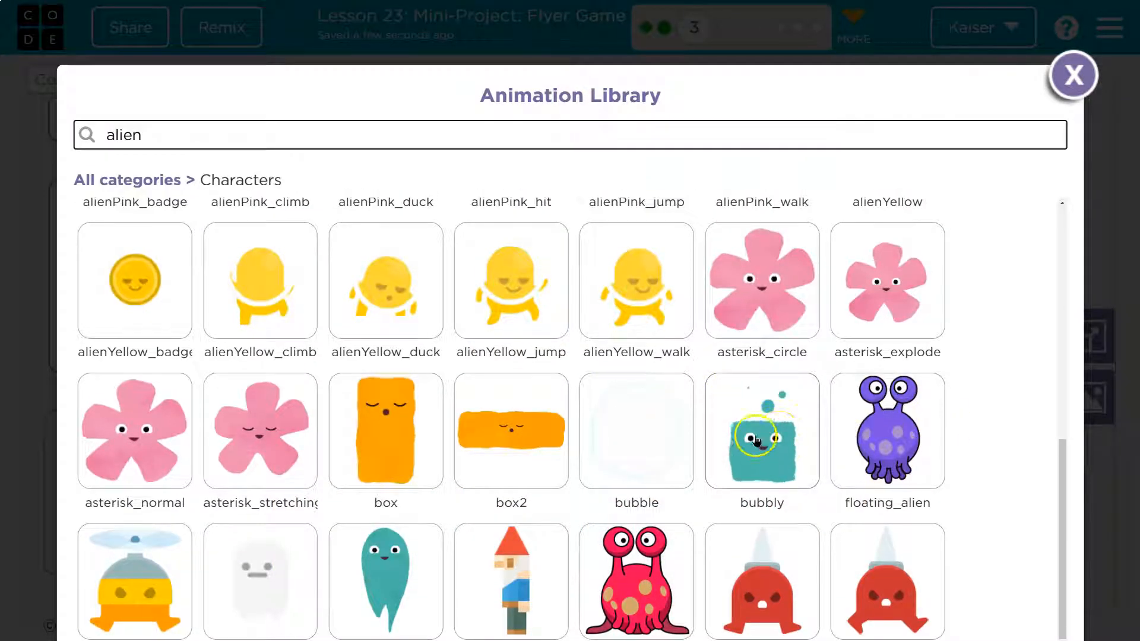
scroll(up, 3)
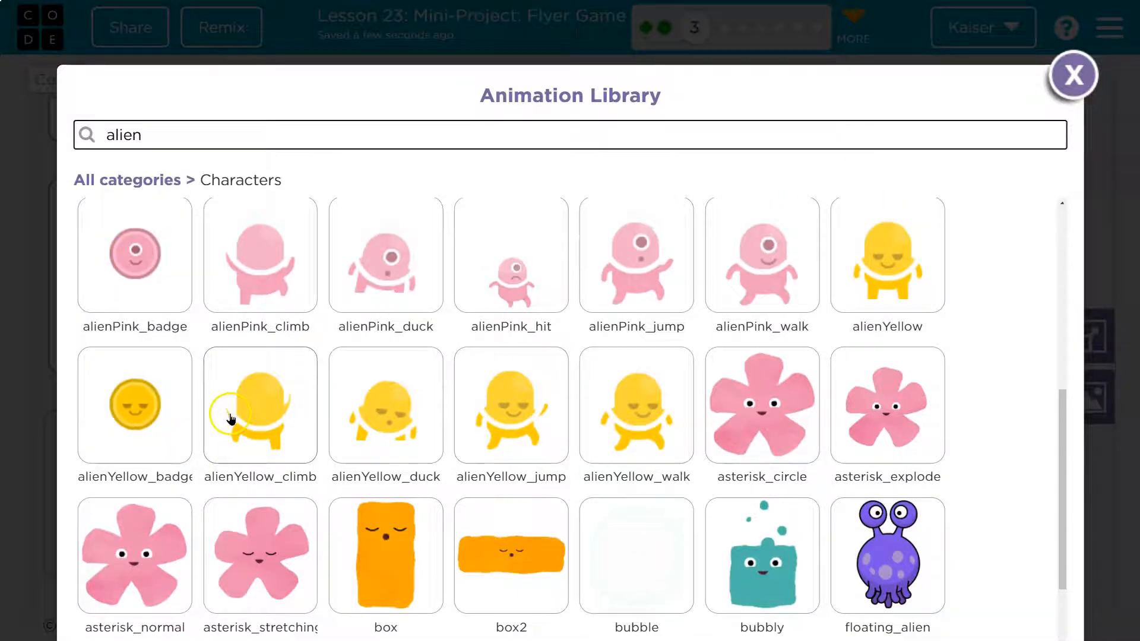
scroll(up, 3)
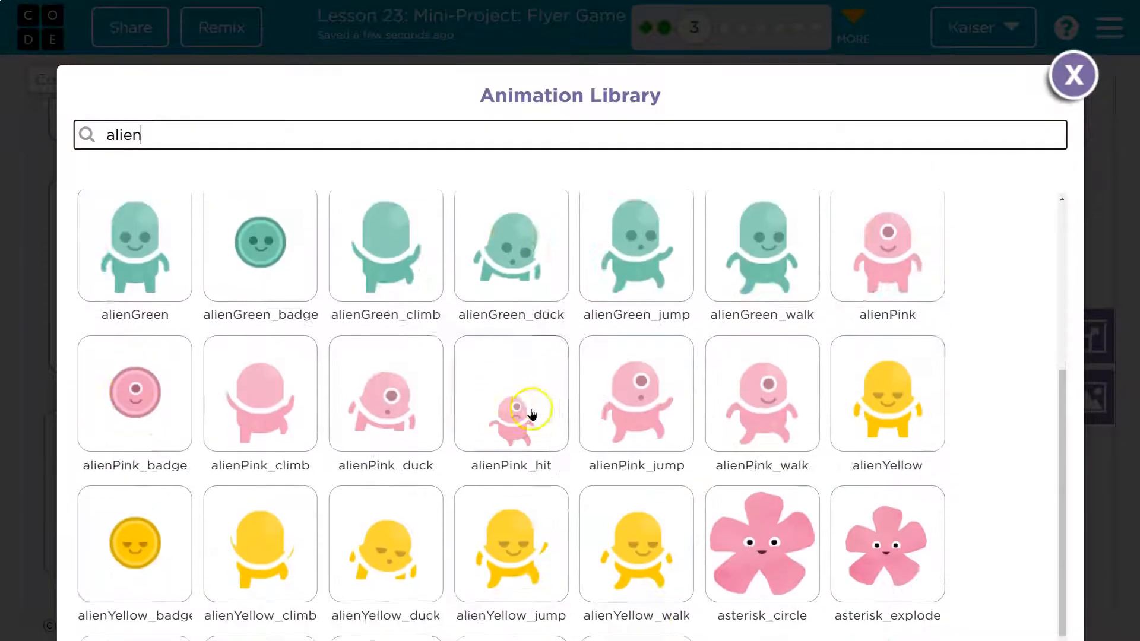
scroll(down, 3)
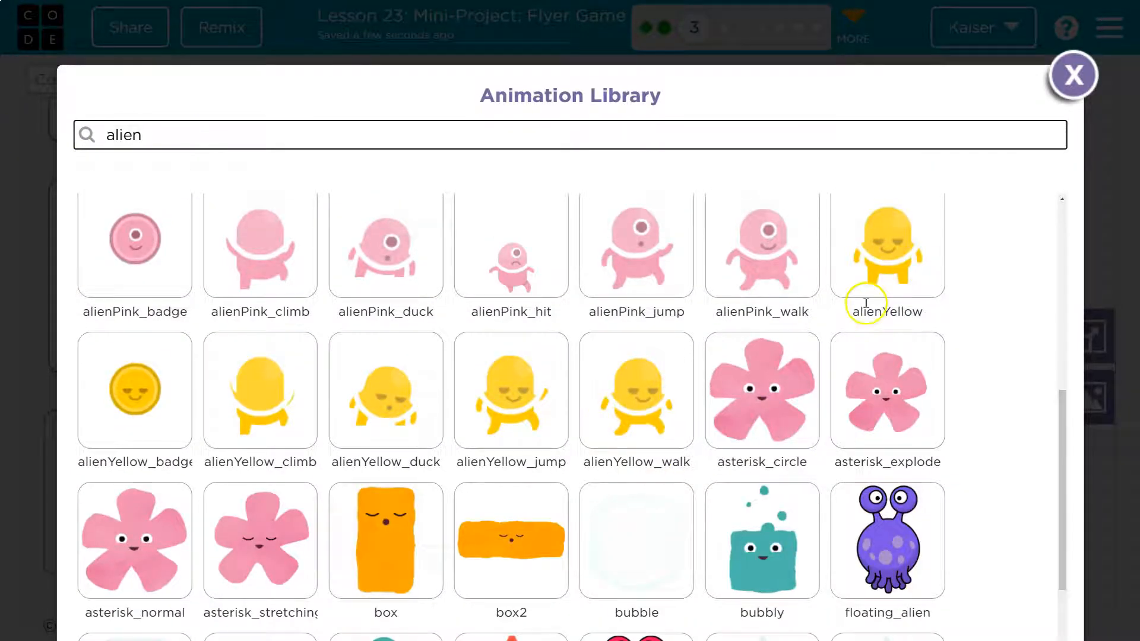
scroll(down, 3)
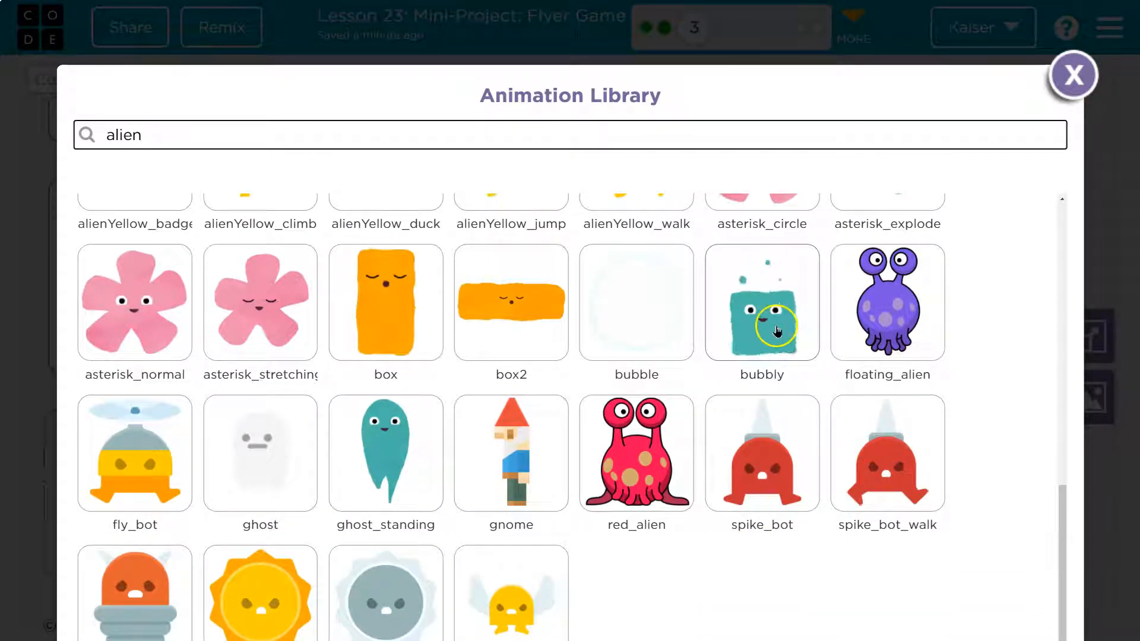
scroll(up, 3)
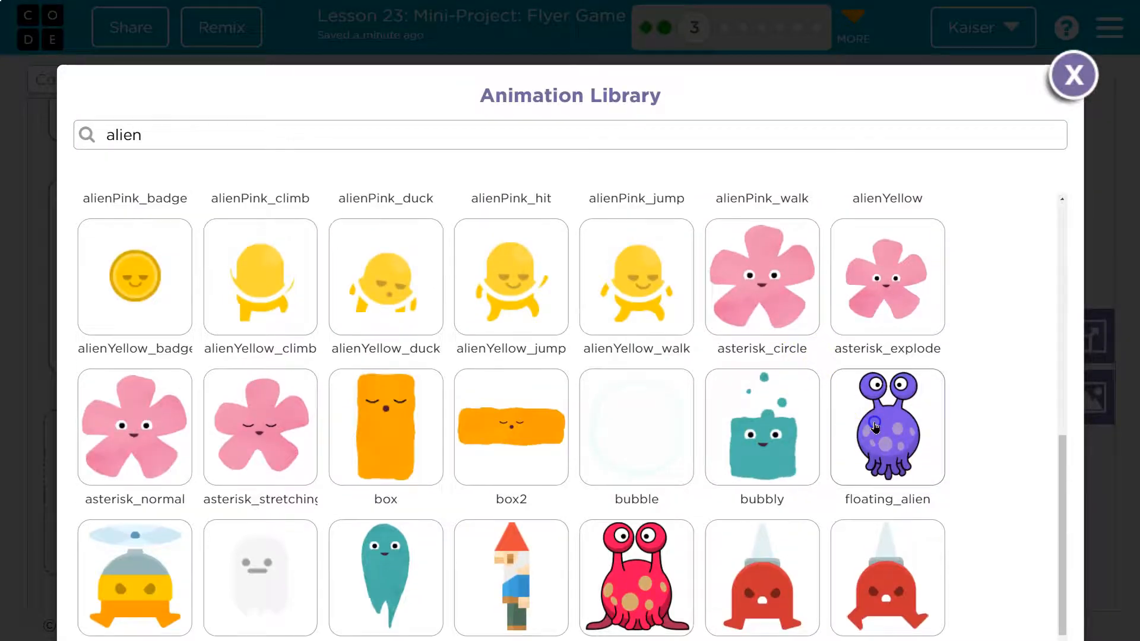
click(885, 426)
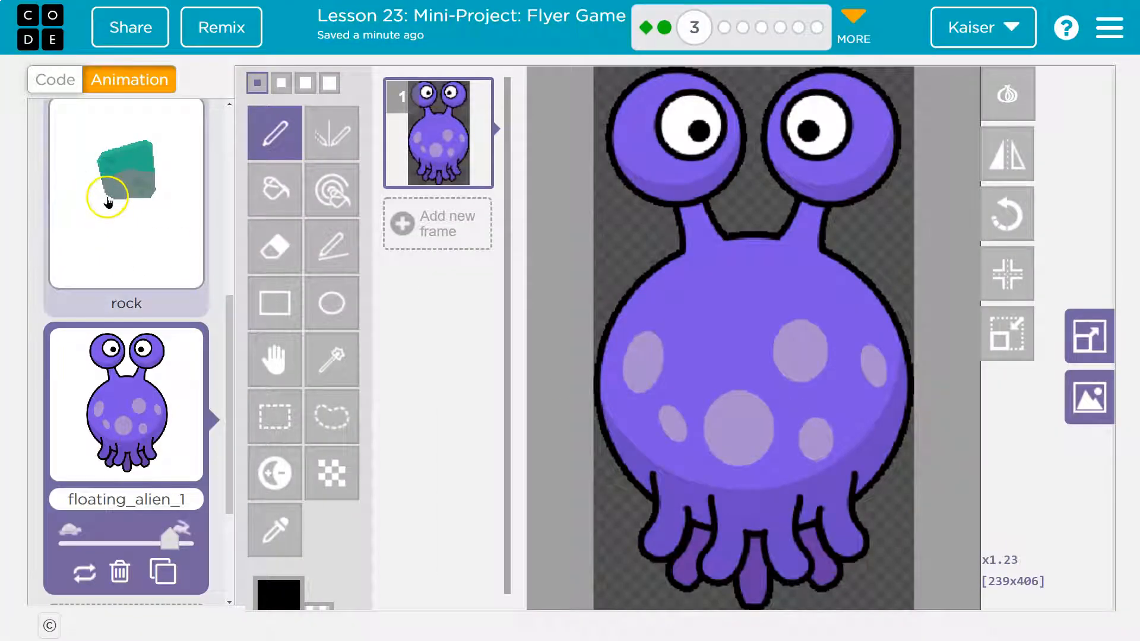
In the code, set player.setAnimation to "floating_alien_1" instead of "fly_bot"
click(54, 80)
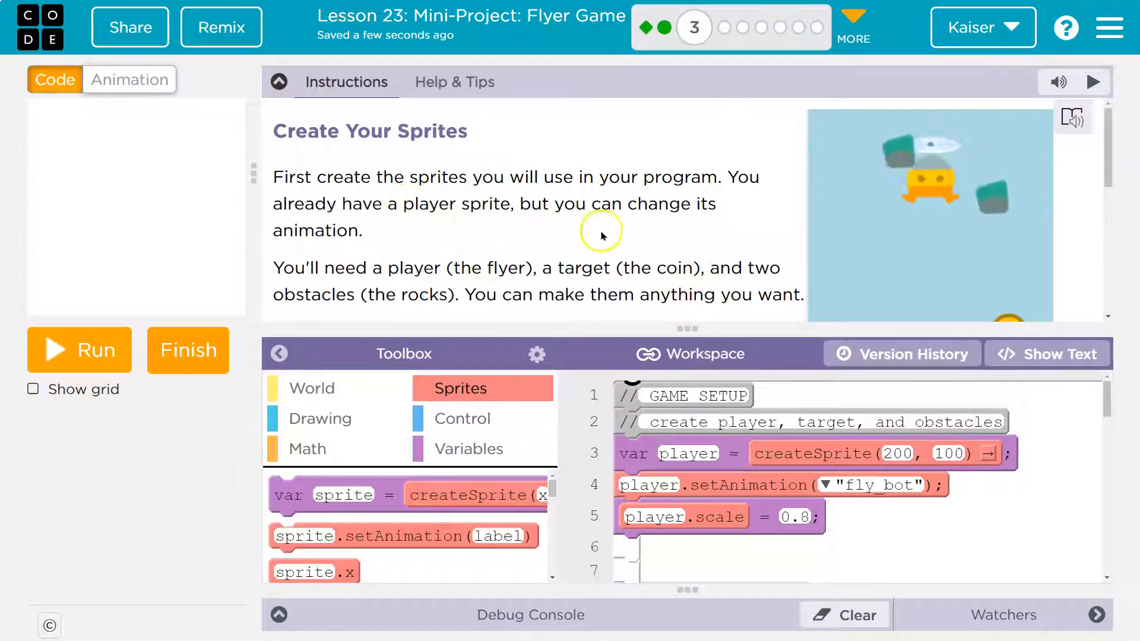
click(831, 485)
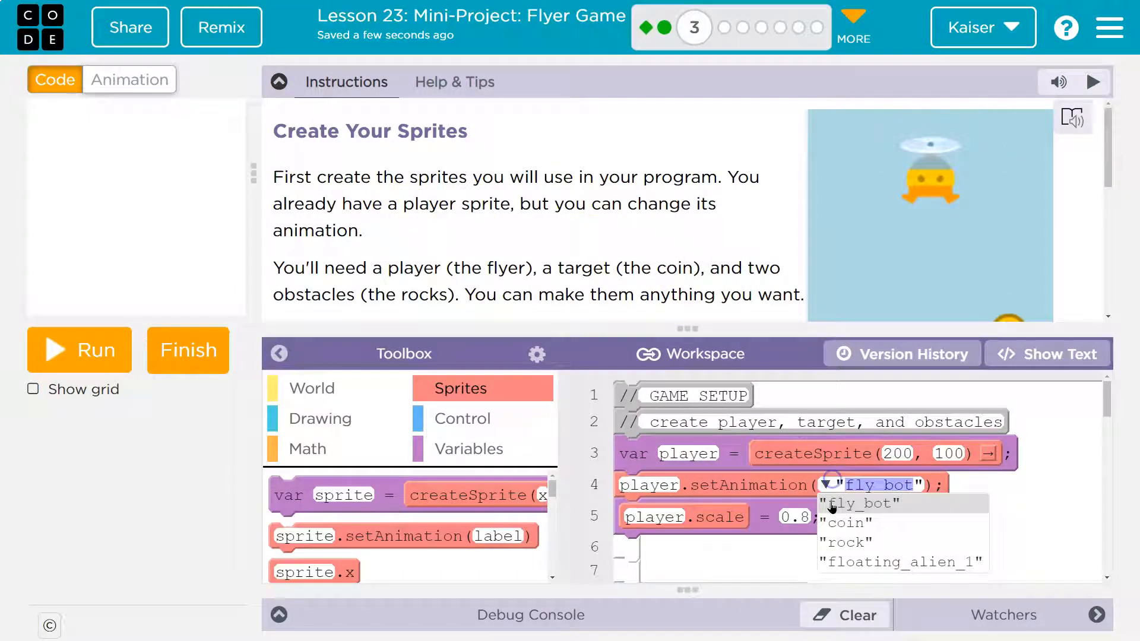
click(902, 561)
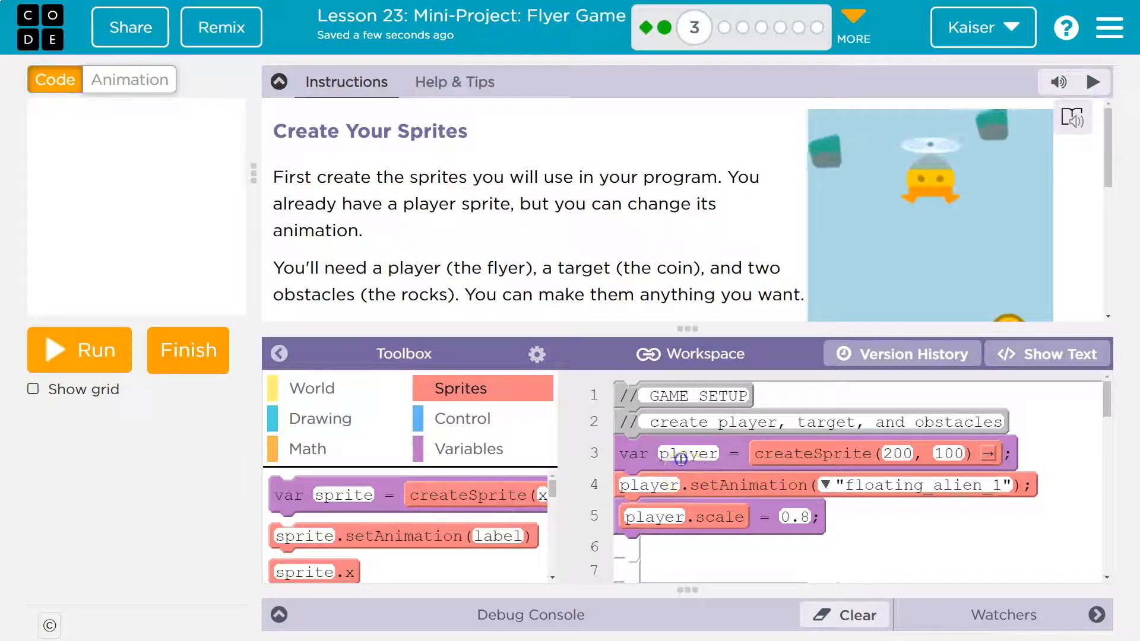
scroll(down, 3)
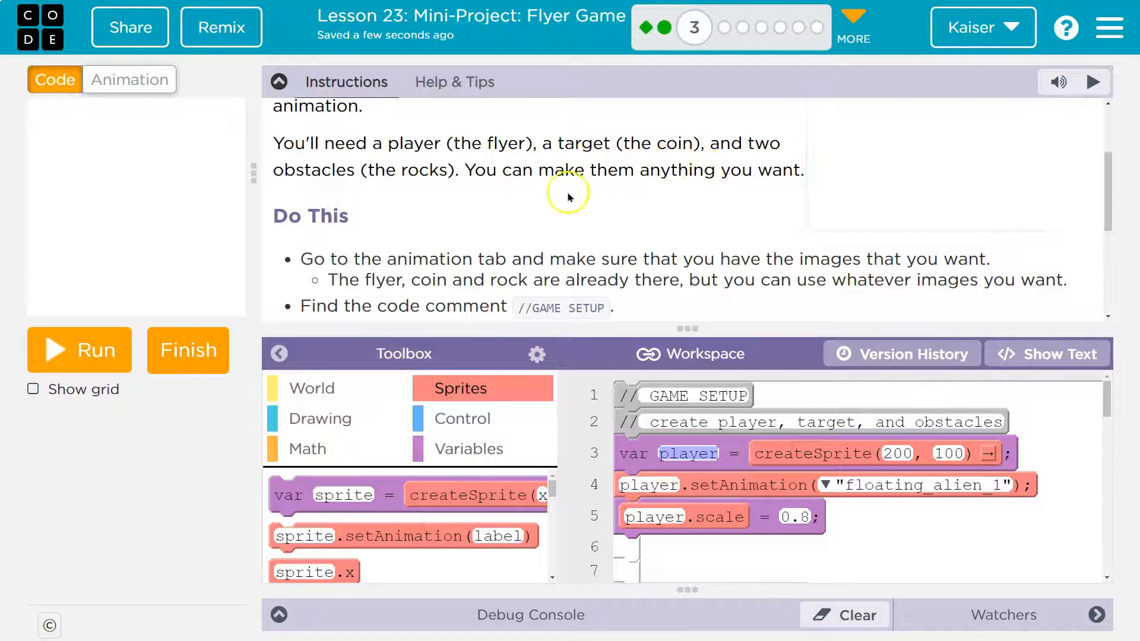
scroll(up, 3)
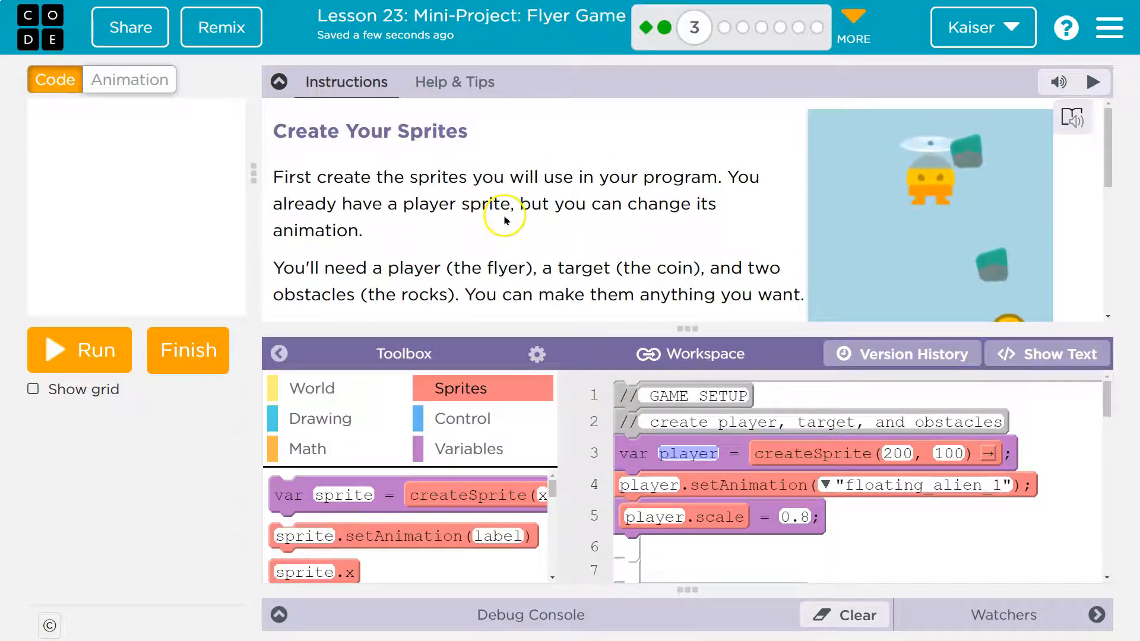
scroll(down, 3)
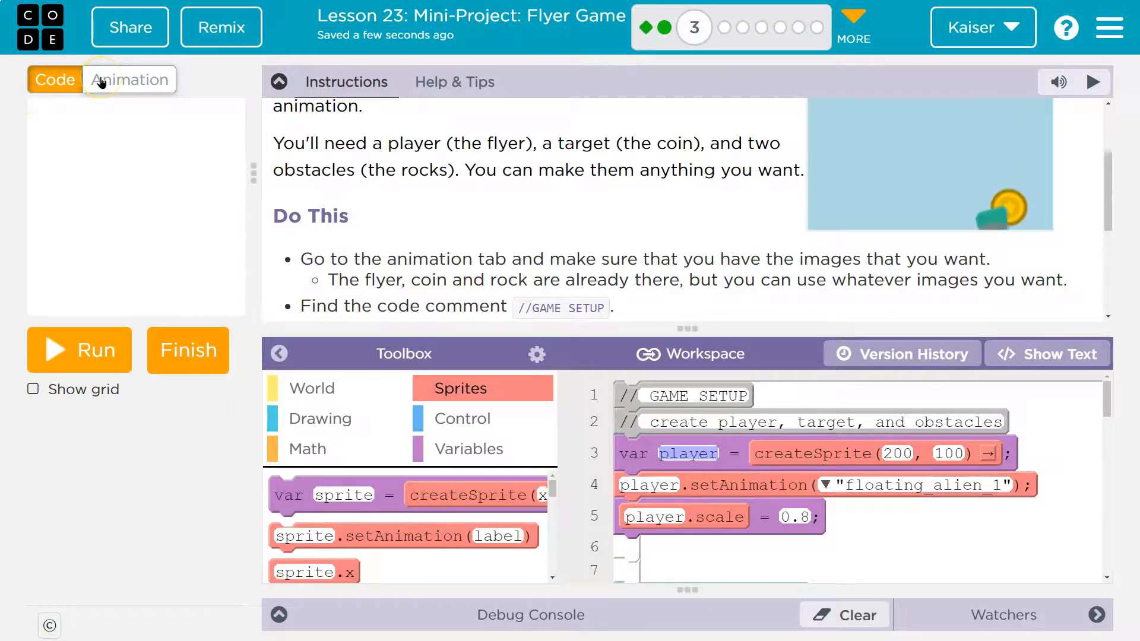
From the Food library category, add the lemon image as new animation lemon_1
click(130, 79)
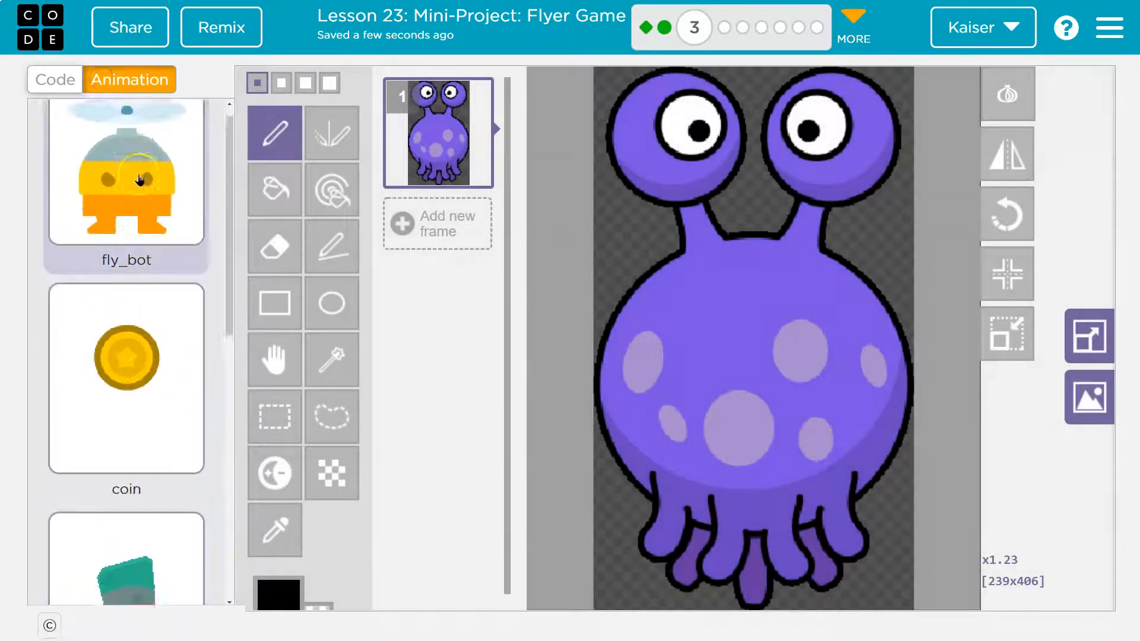
click(120, 354)
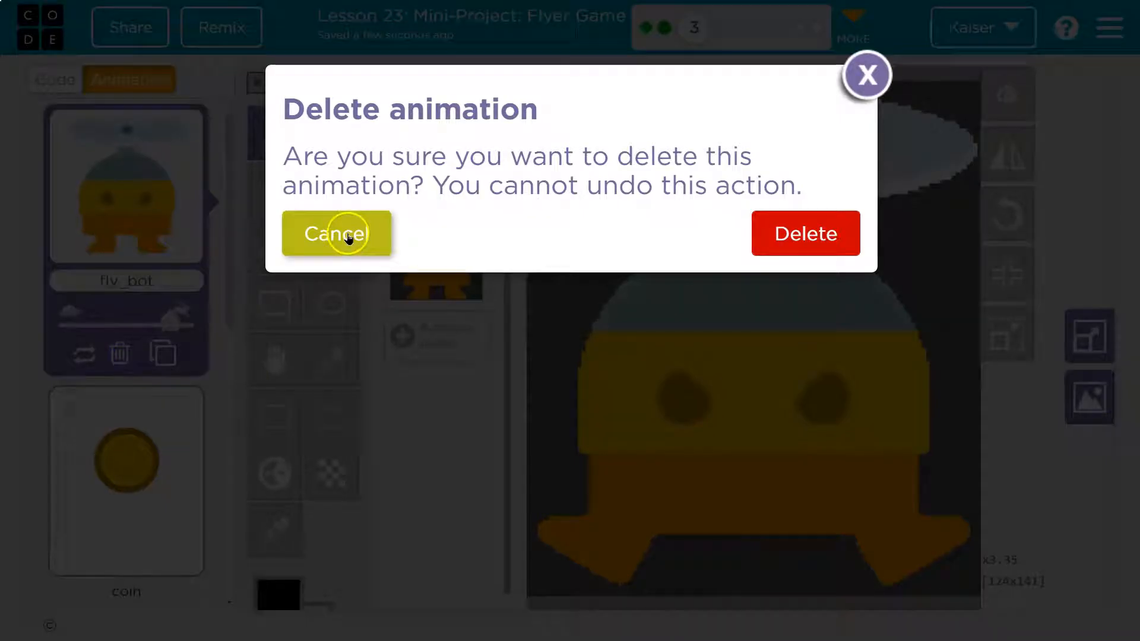
click(336, 233)
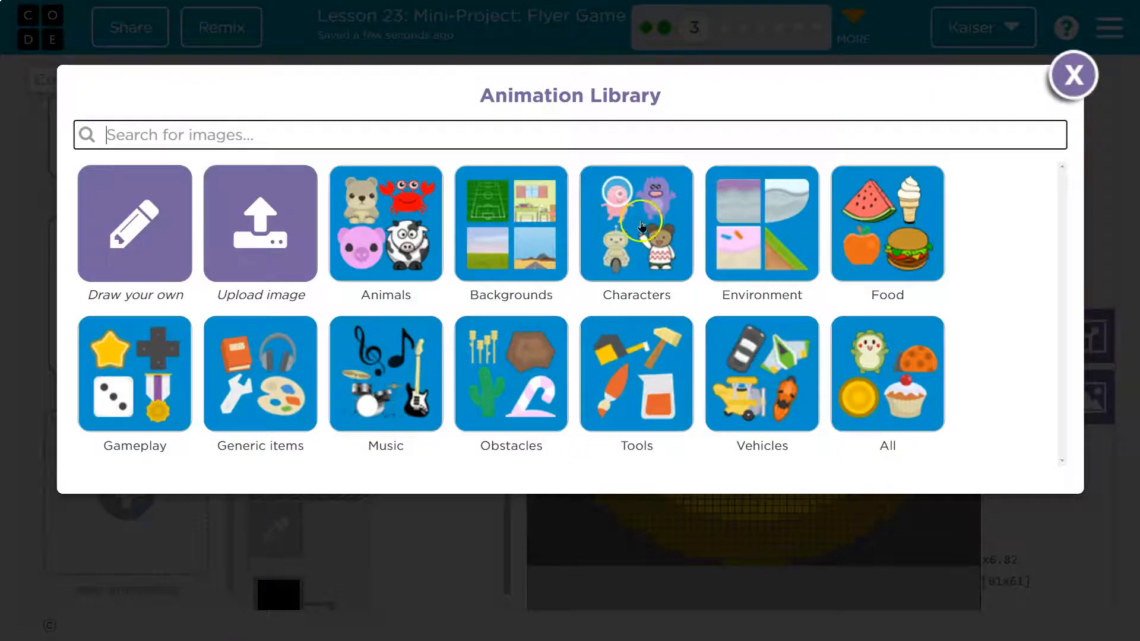
click(886, 225)
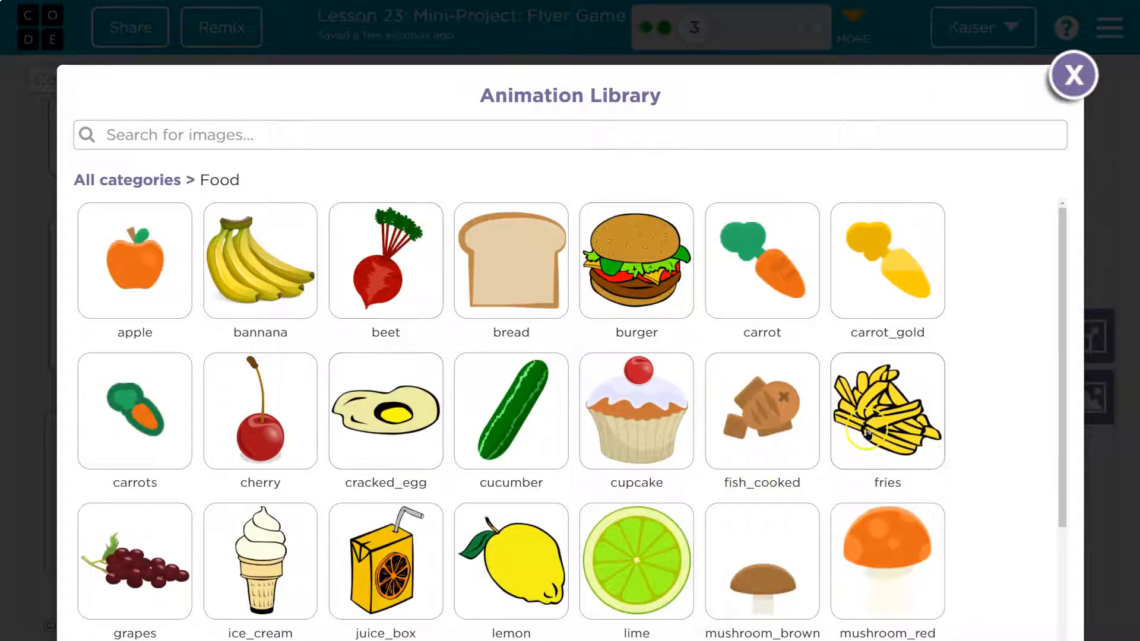
scroll(down, 3)
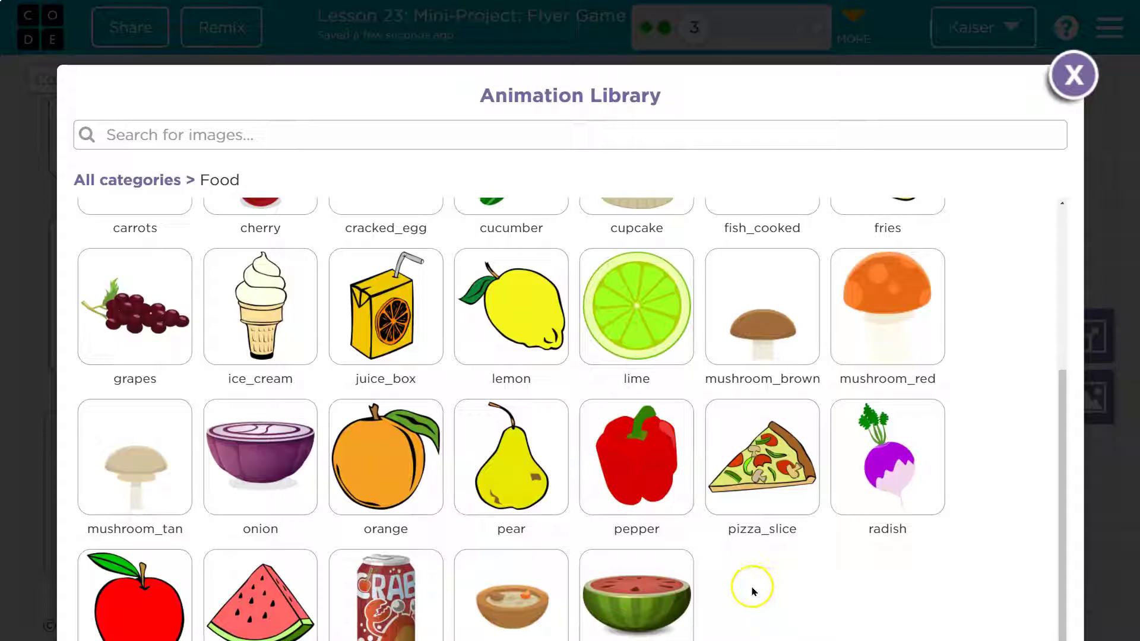
mouse_move(557, 371)
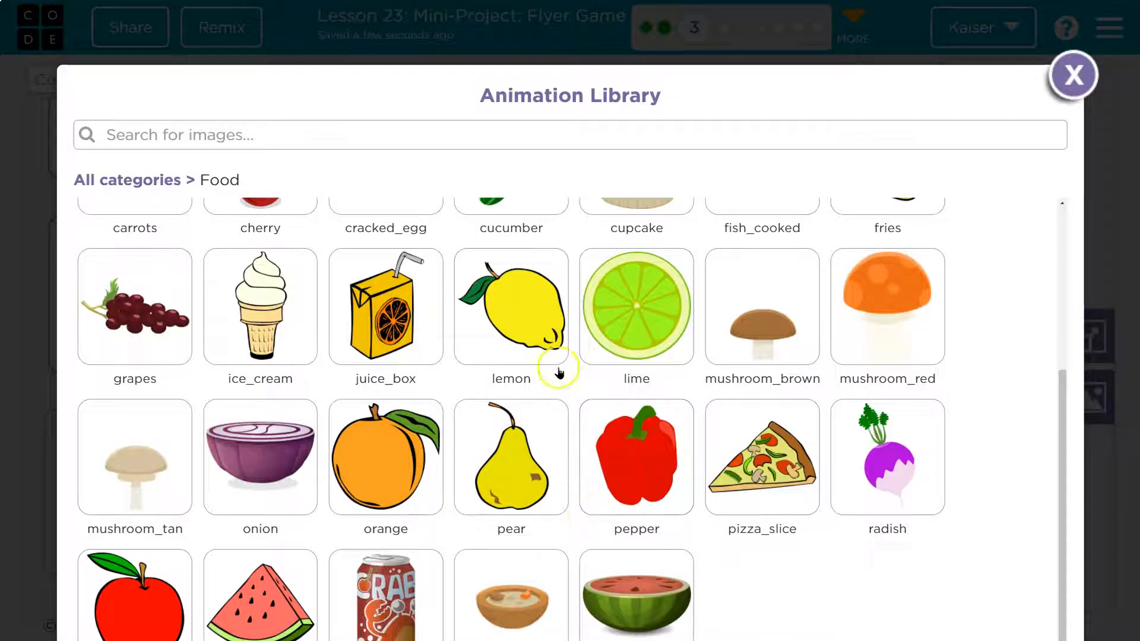
click(510, 306)
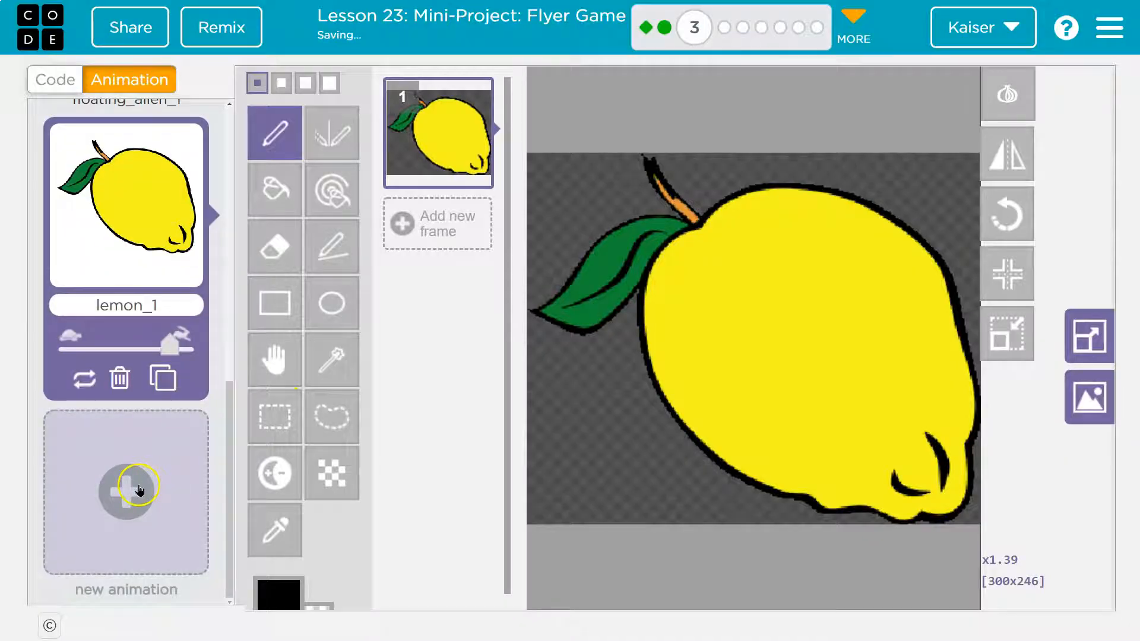
Browse the Environment and other library categories and add the blender image by mistake
click(127, 489)
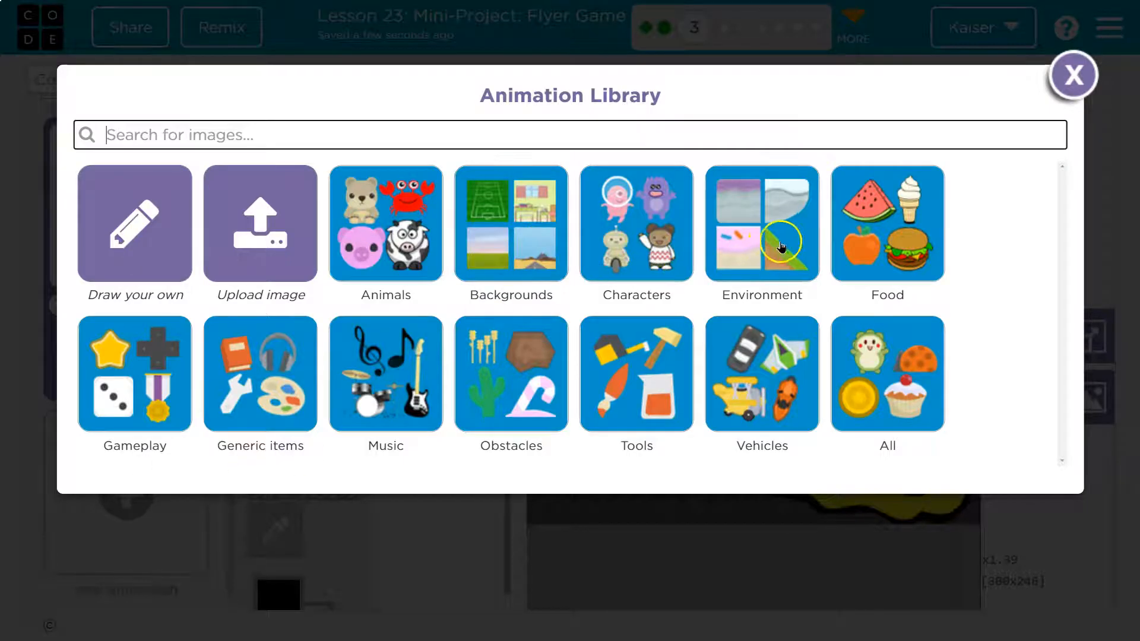
click(761, 226)
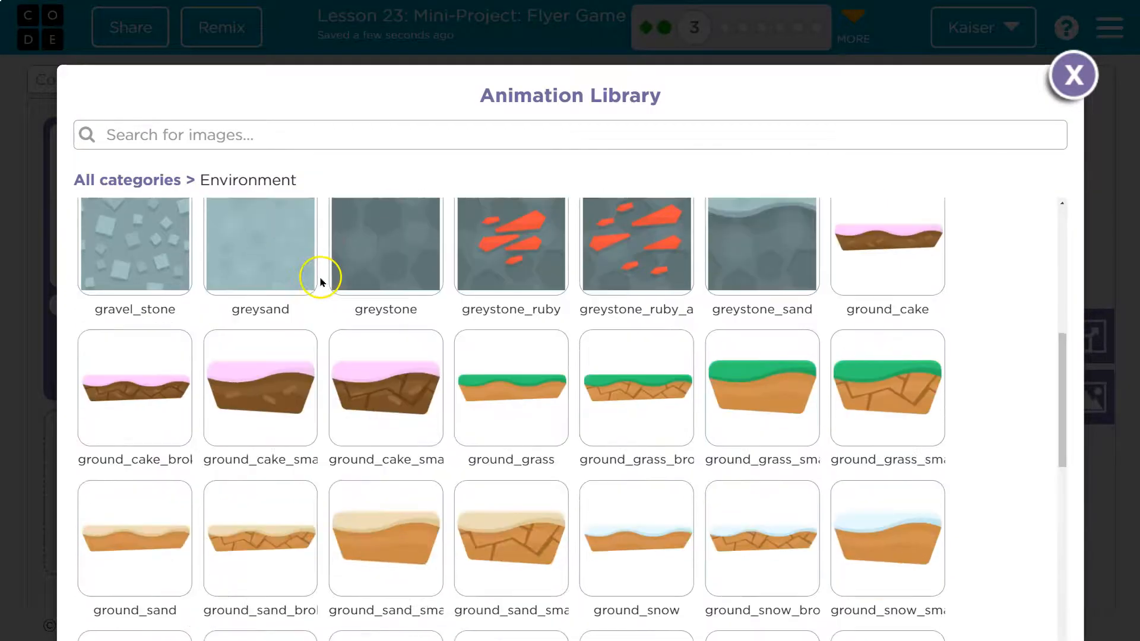
scroll(down, 3)
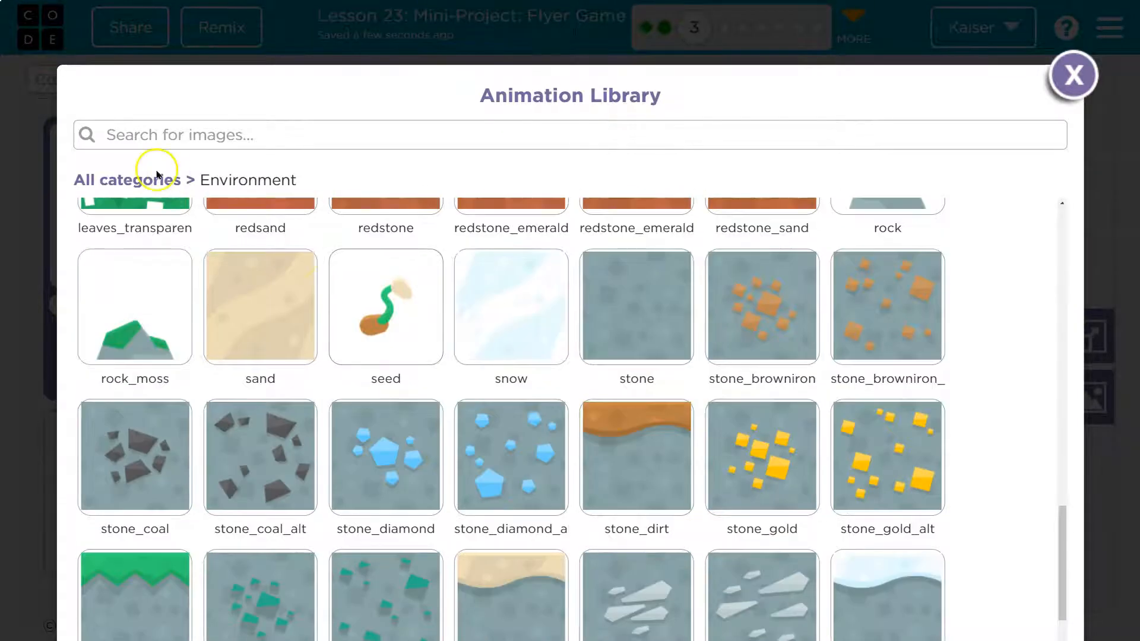
click(127, 180)
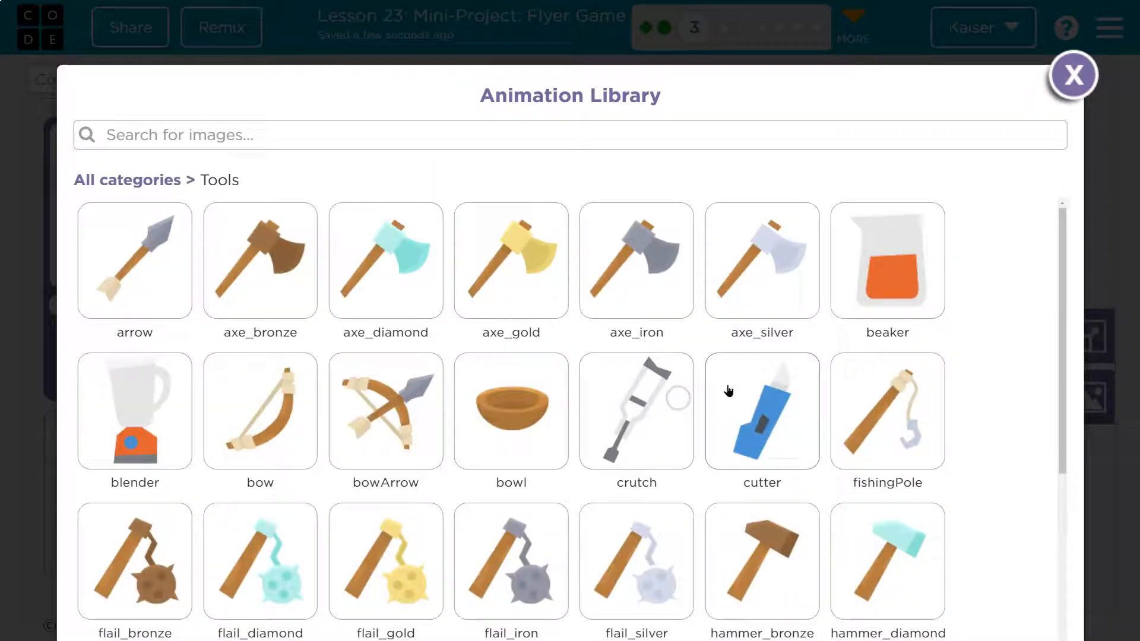
scroll(down, 3)
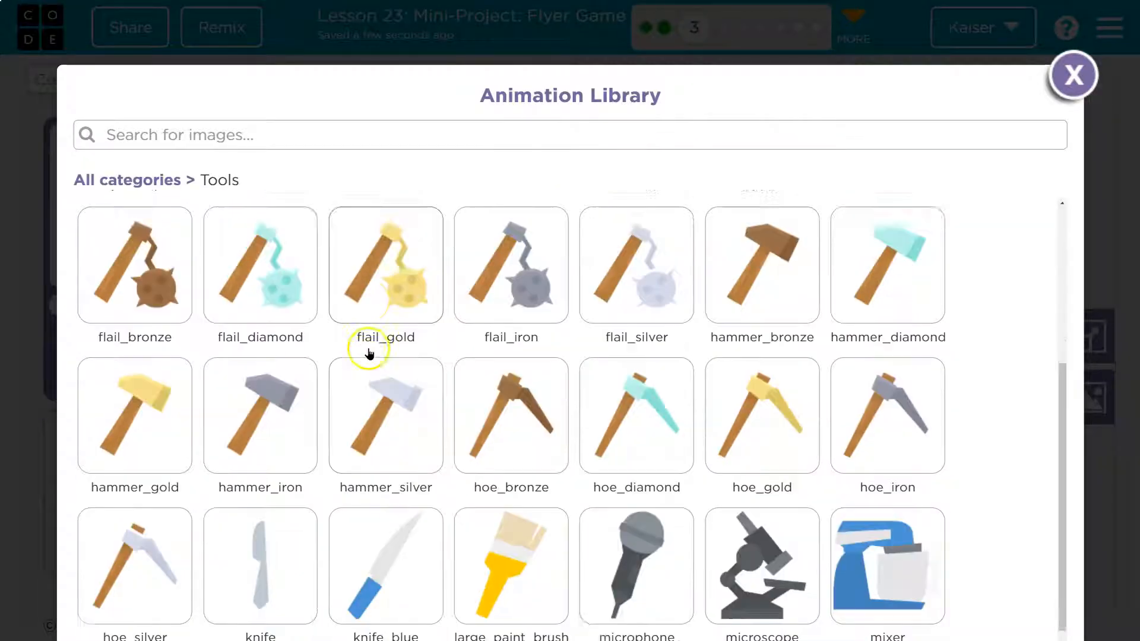
scroll(down, 3)
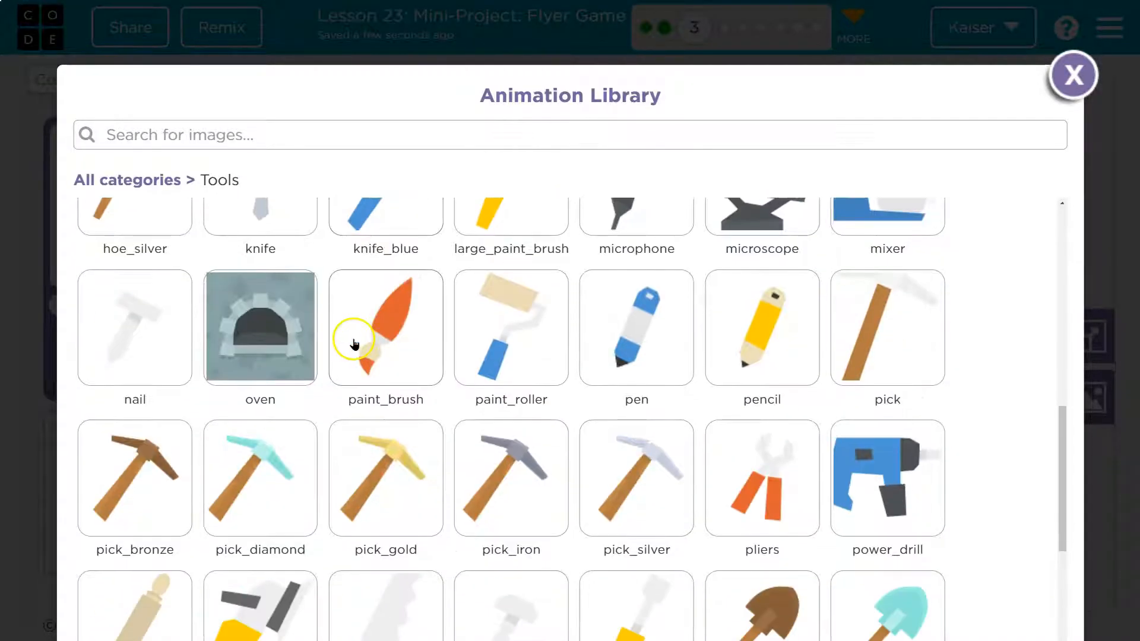
scroll(down, 3)
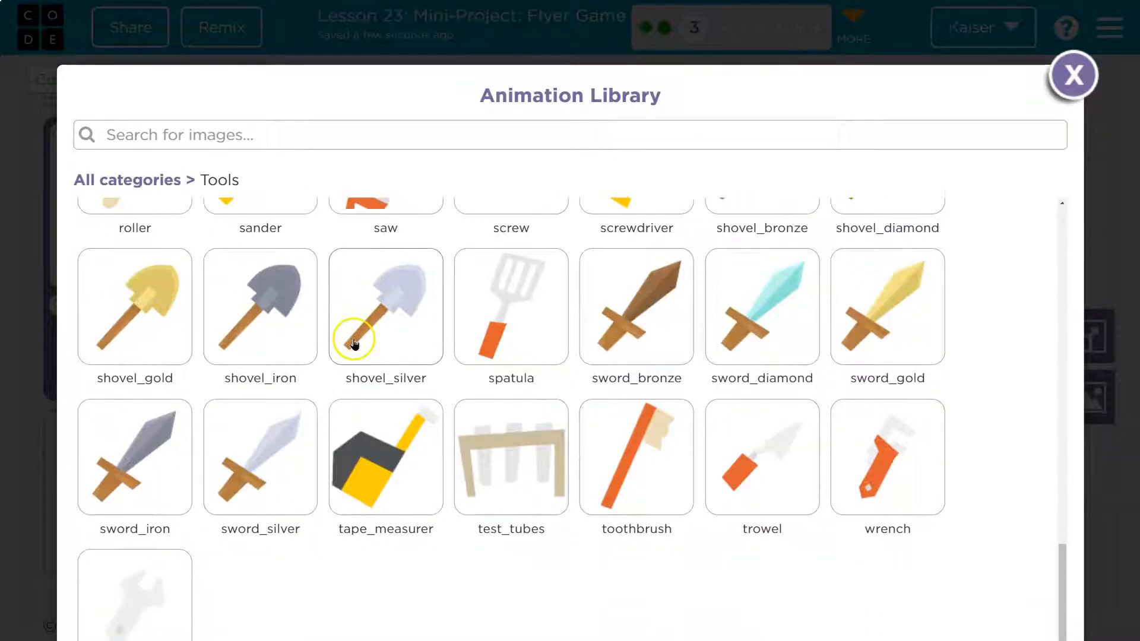
mouse_move(837, 469)
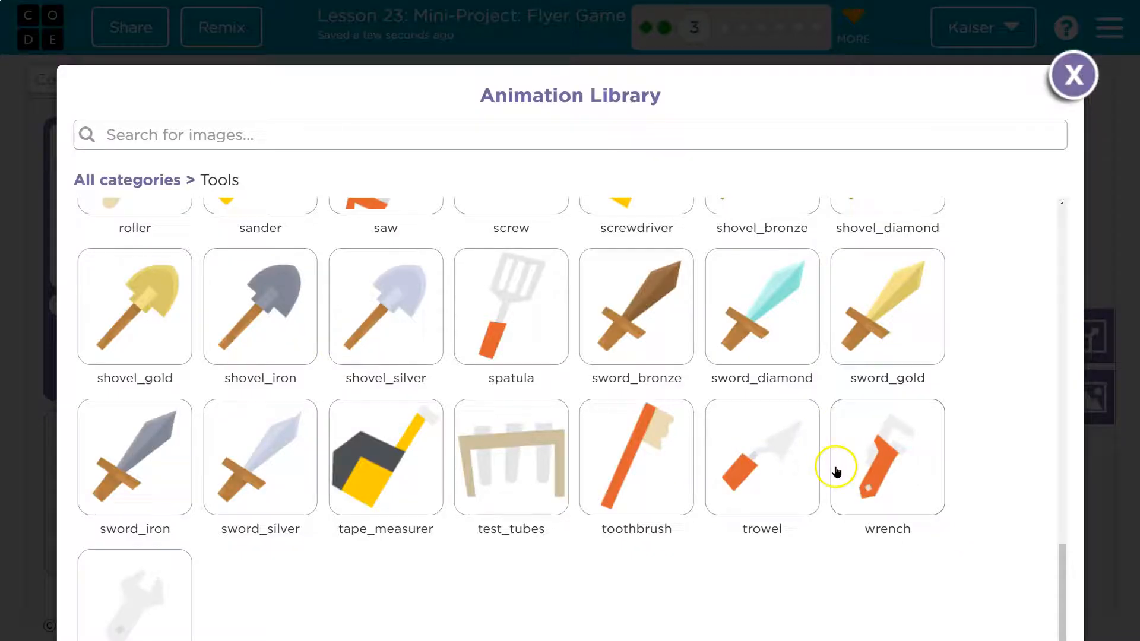
scroll(up, 3)
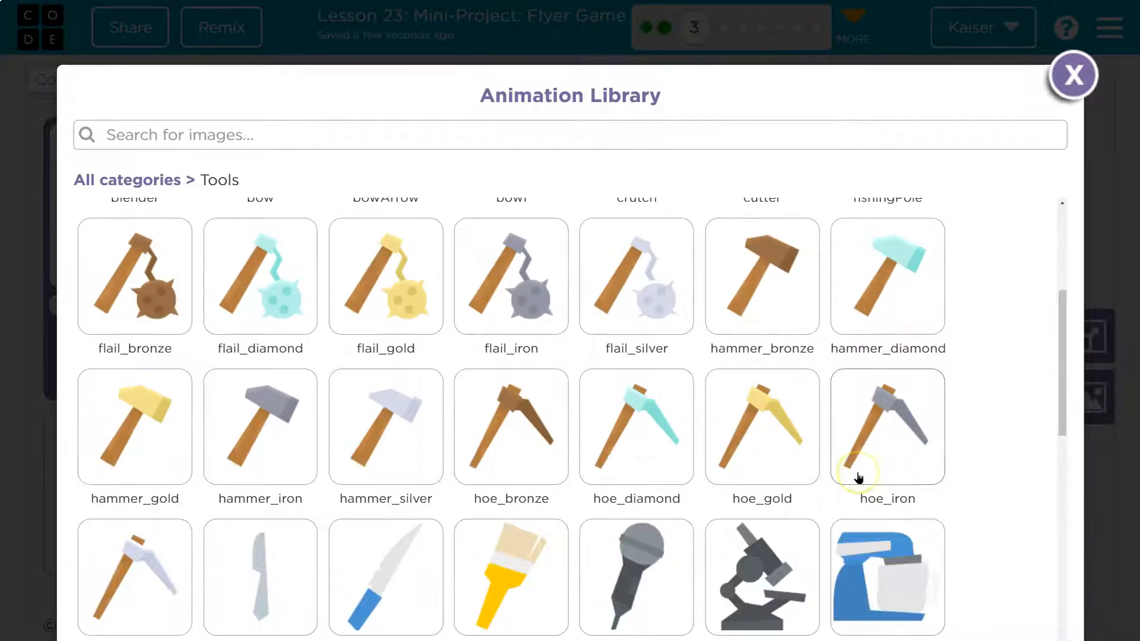
scroll(up, 3)
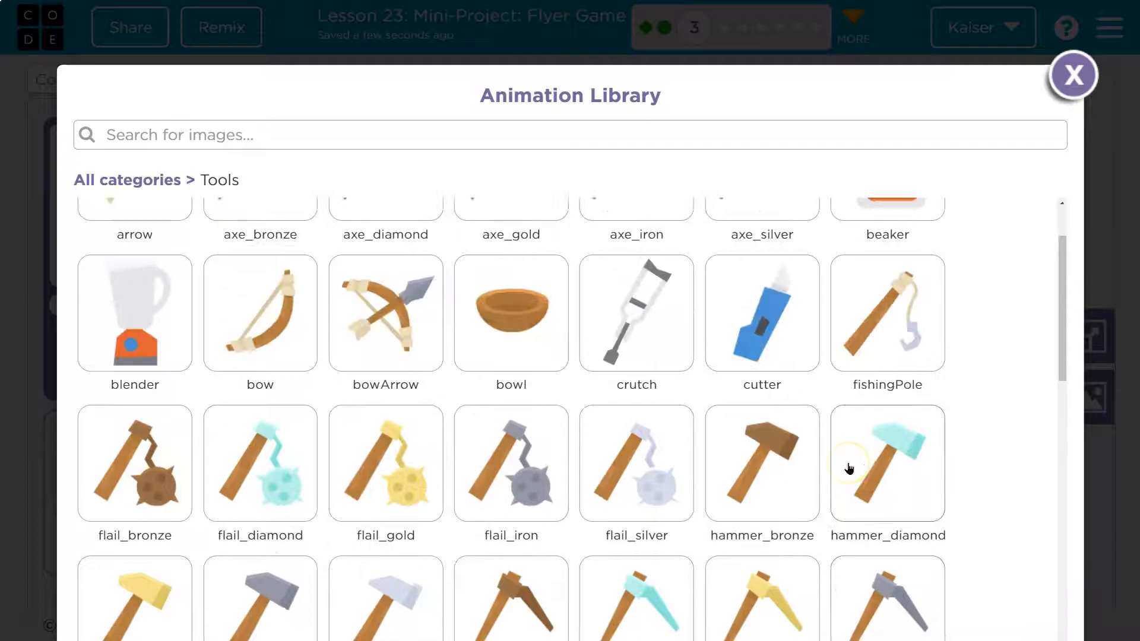
scroll(up, 3)
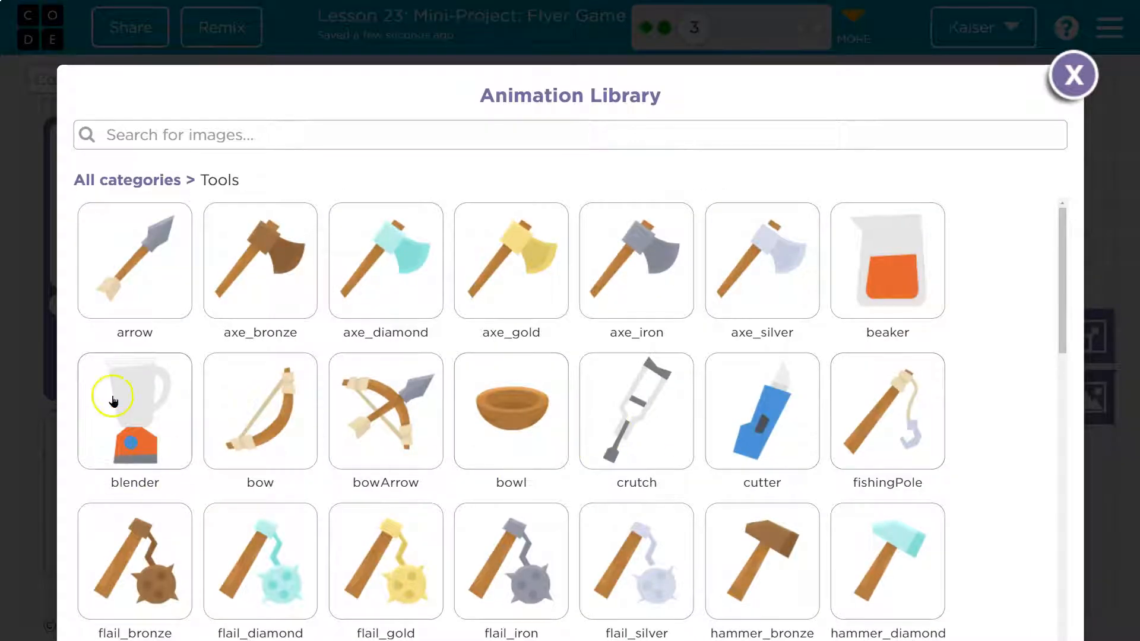
click(134, 410)
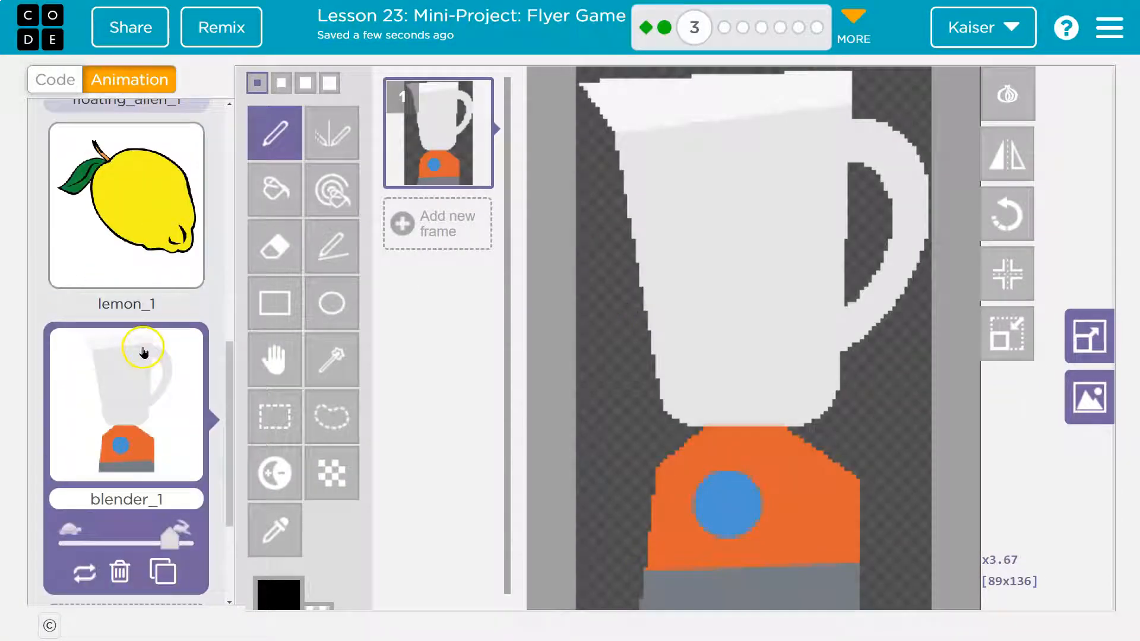
mouse_move(125, 585)
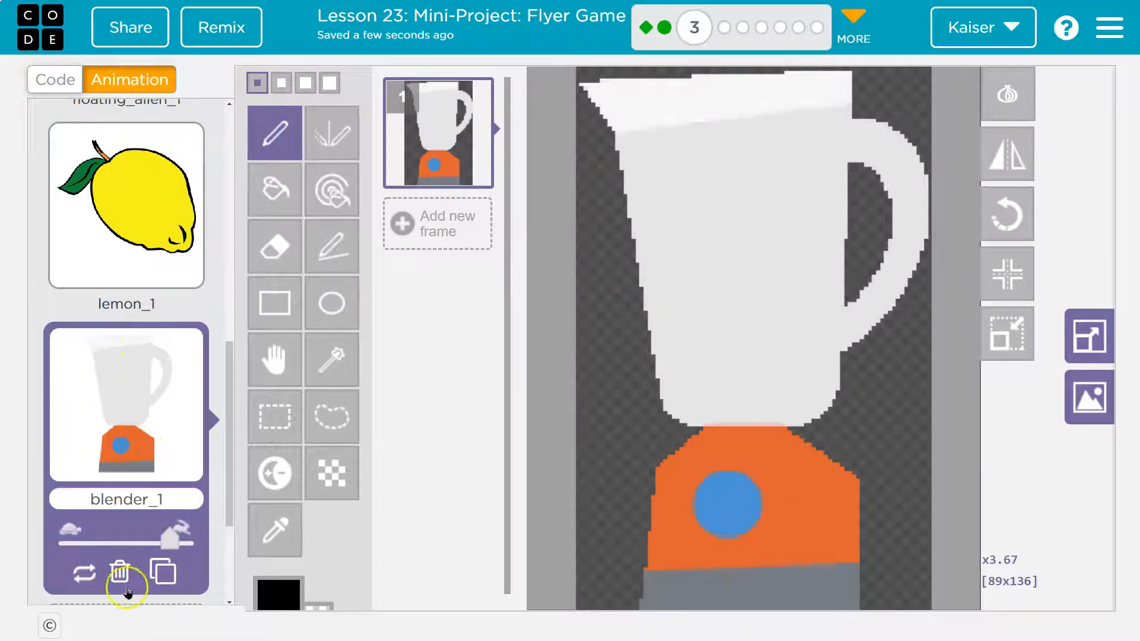
Delete blender_1, add hammer_bronze from the Tools category as hammer_bronze_1, and return to code
click(120, 572)
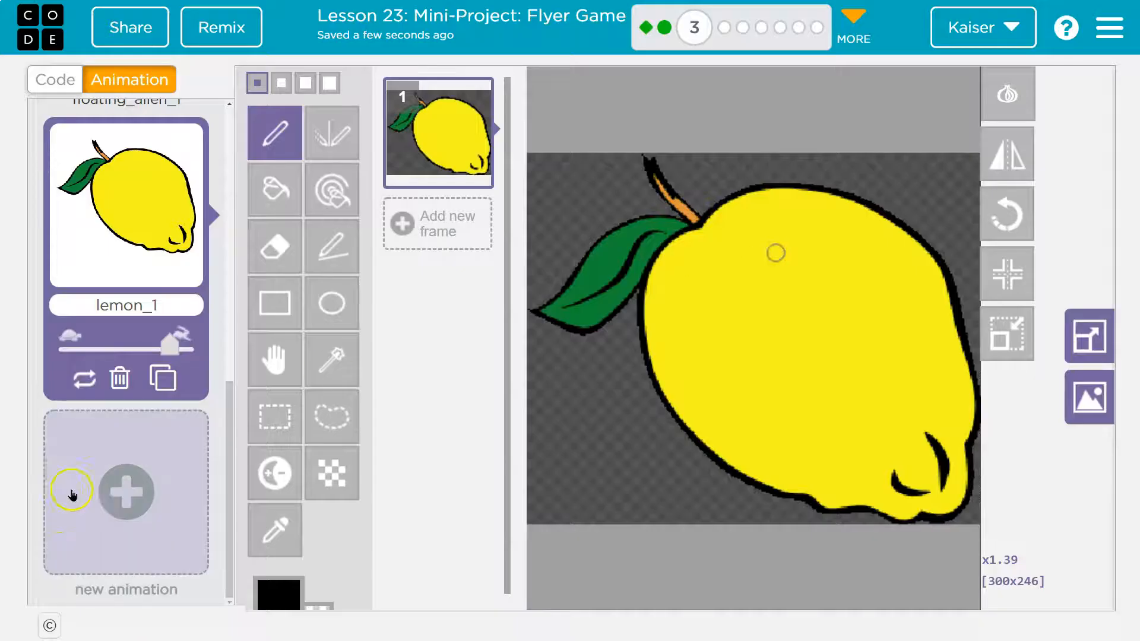
click(124, 491)
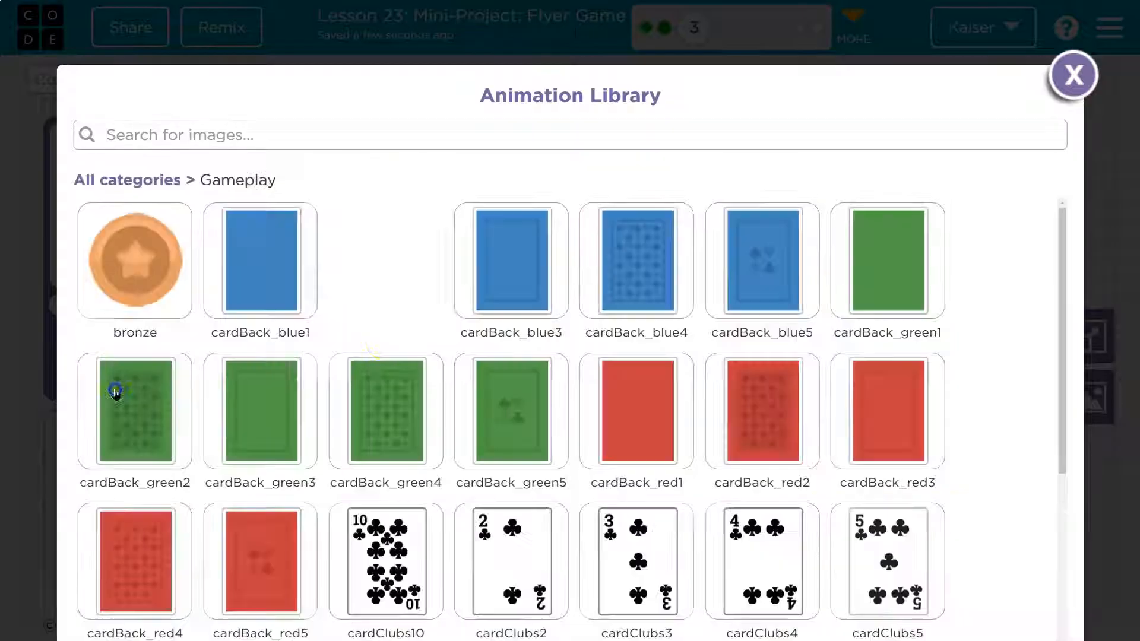
click(127, 179)
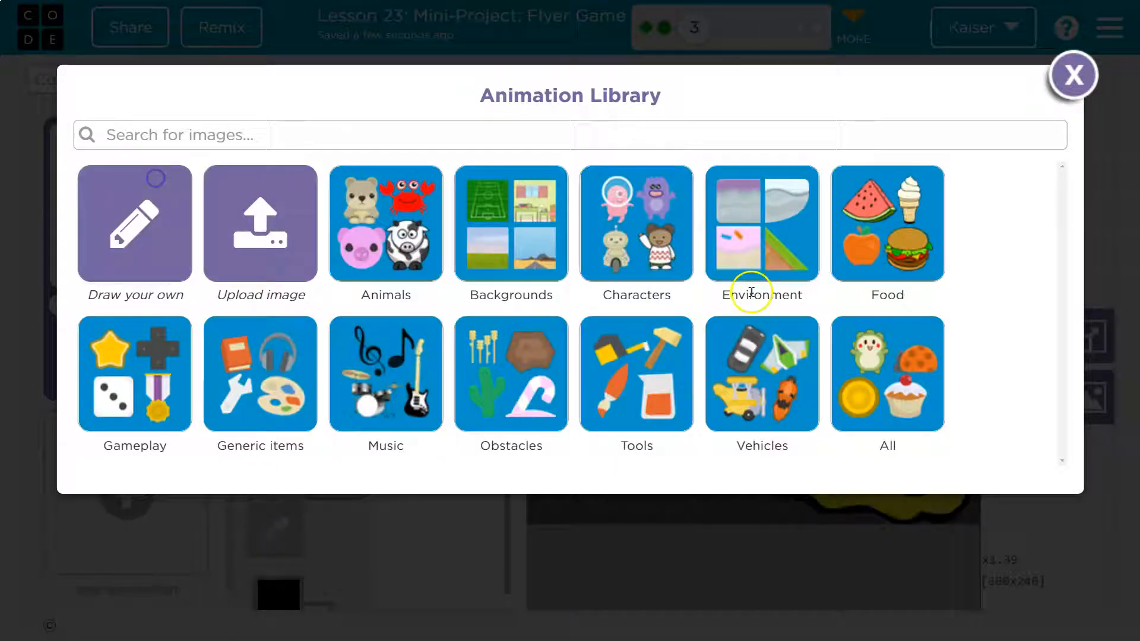
mouse_move(614, 361)
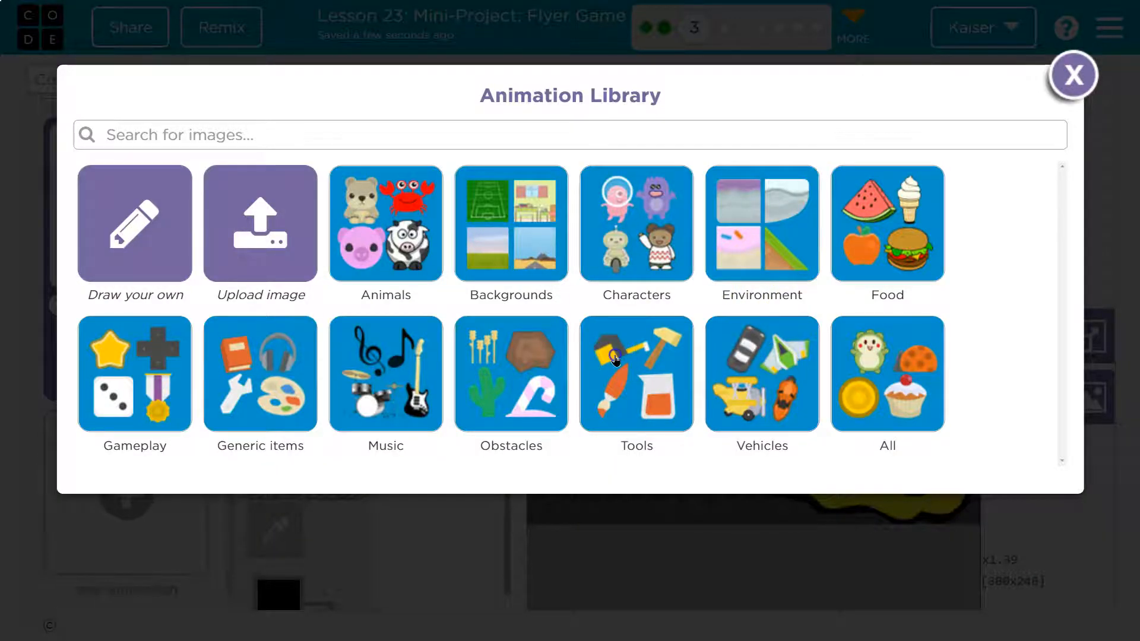
click(635, 374)
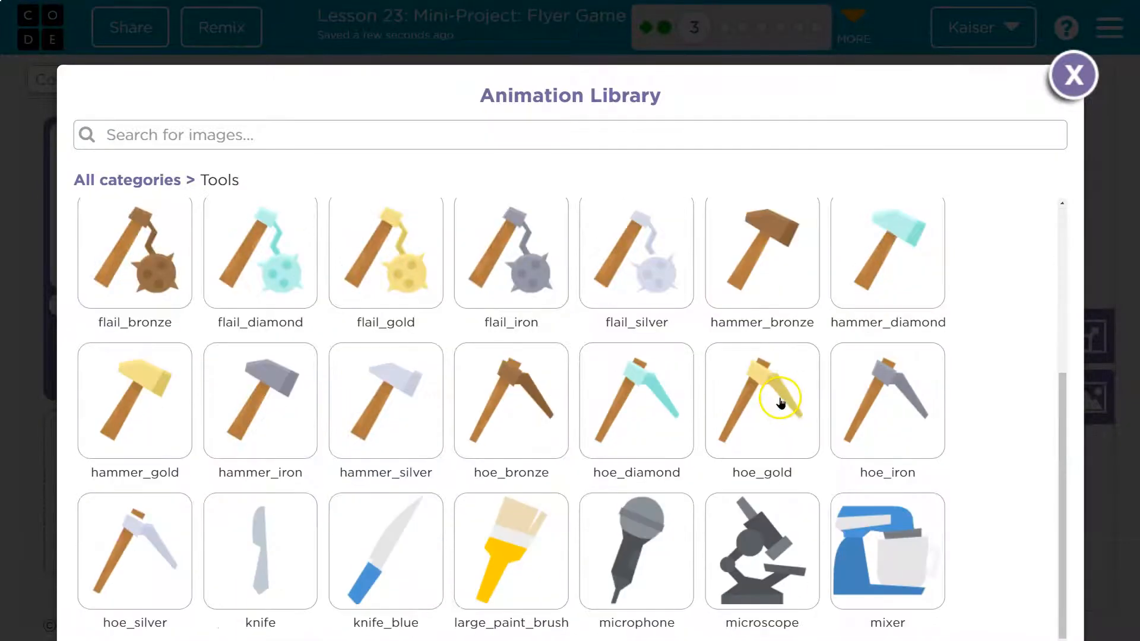
click(760, 252)
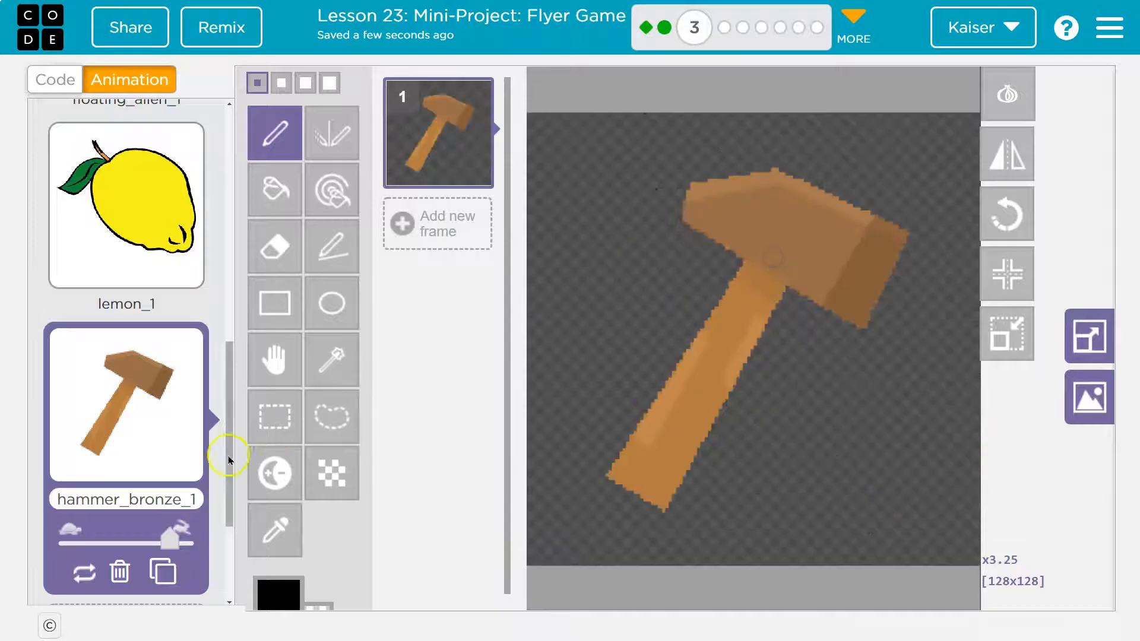
scroll(down, 3)
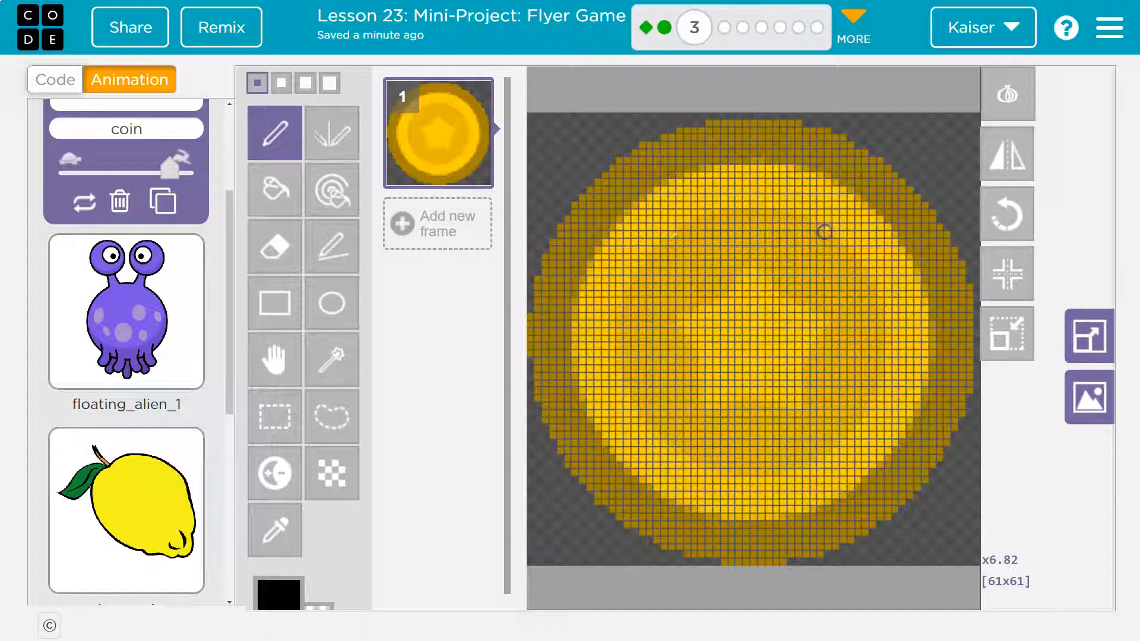
click(119, 202)
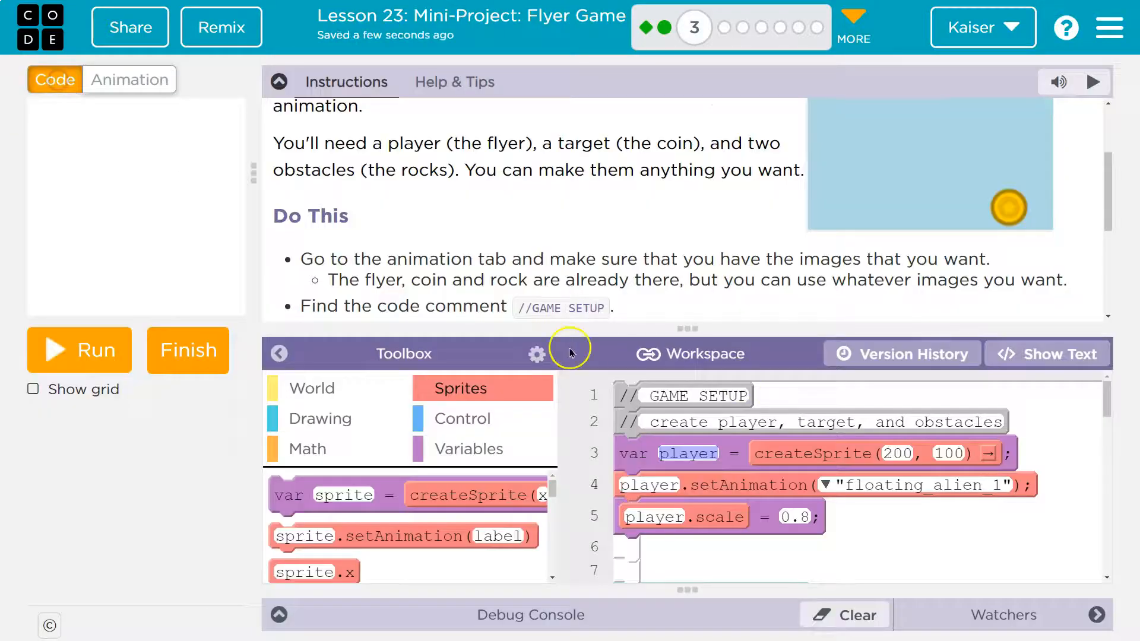
mouse_move(741, 485)
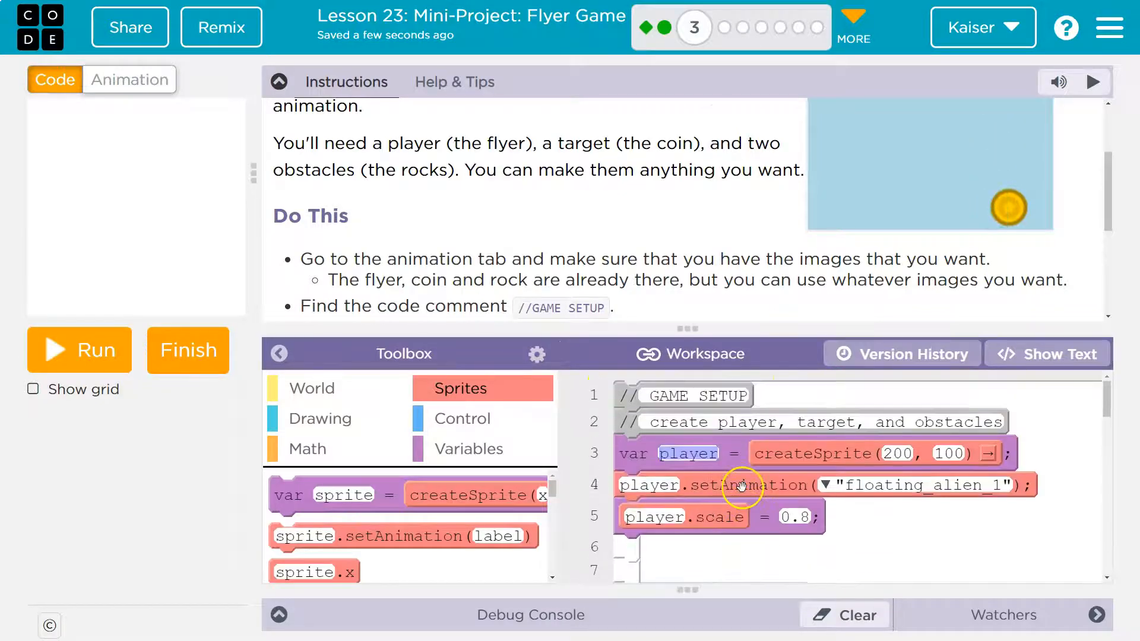
Run the alien player, then add three createSprite(200,200) and setAnimation pairs below player.scale
click(78, 349)
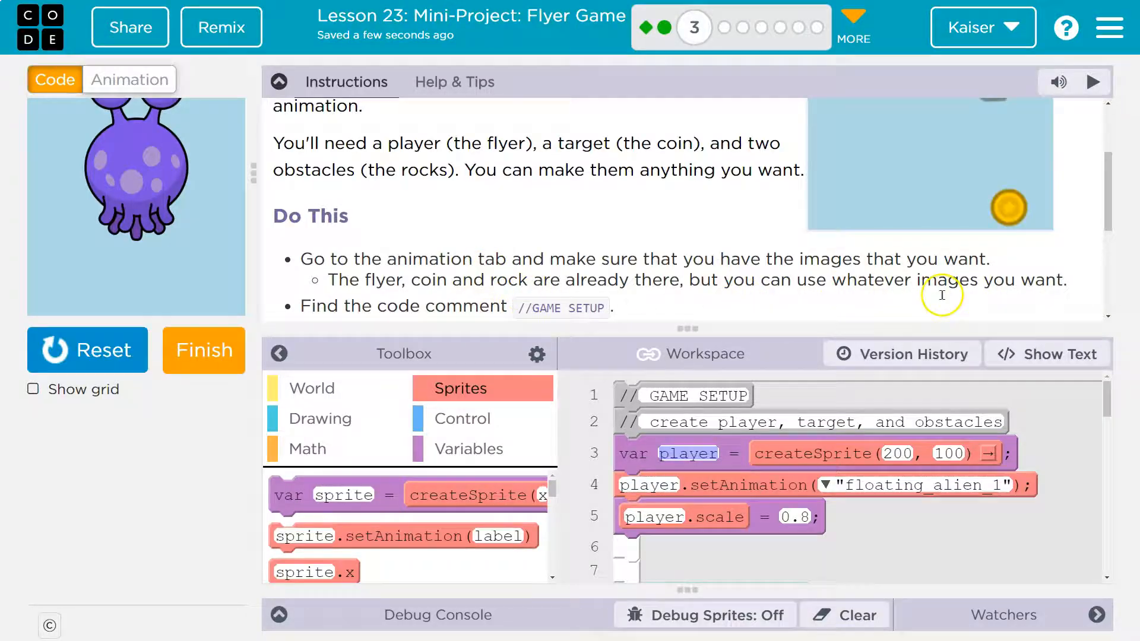
scroll(down, 3)
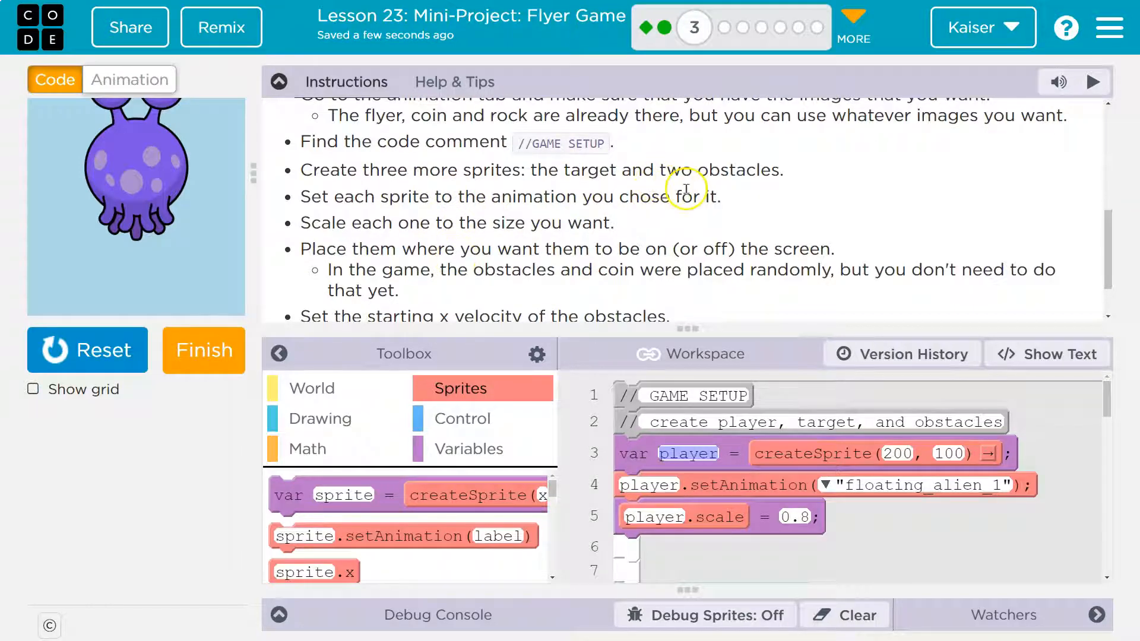
scroll(down, 3)
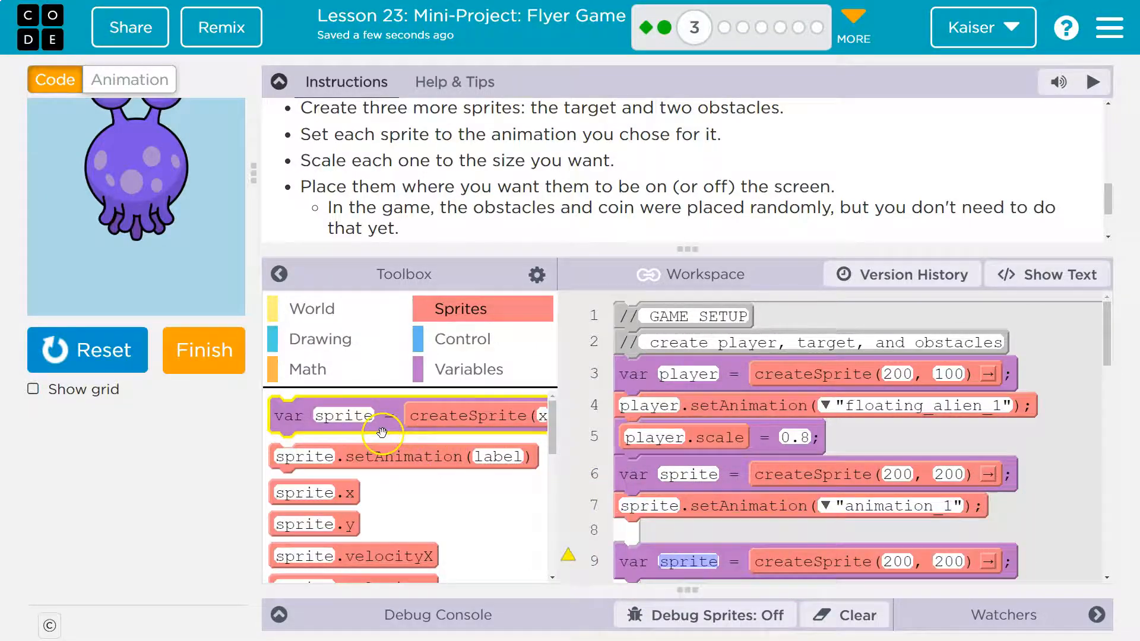
scroll(down, 3)
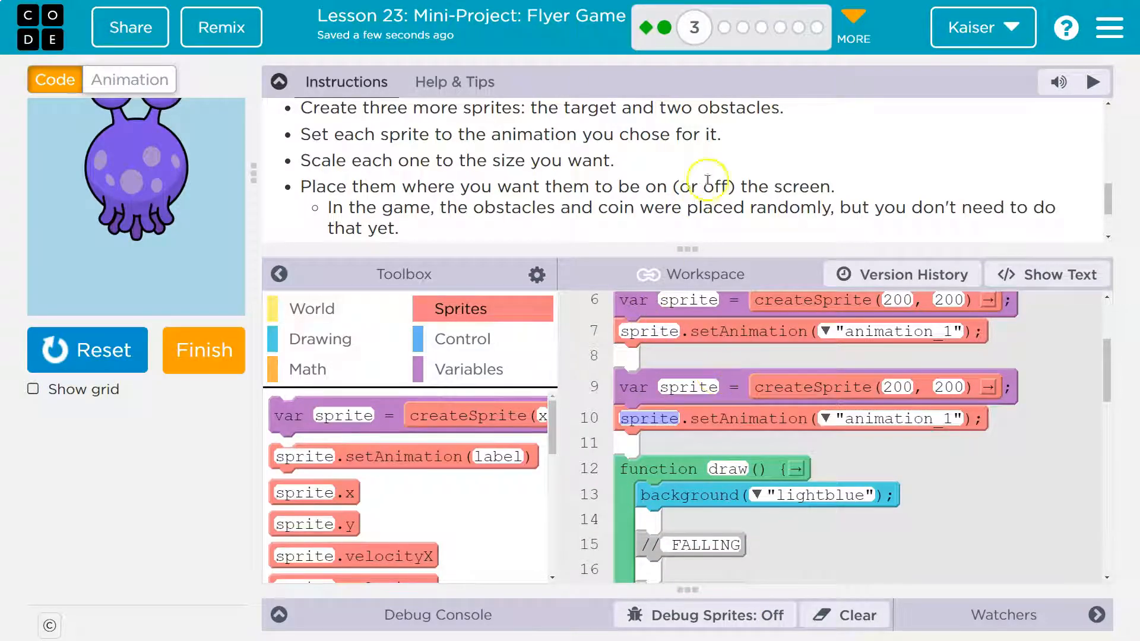
mouse_move(561, 438)
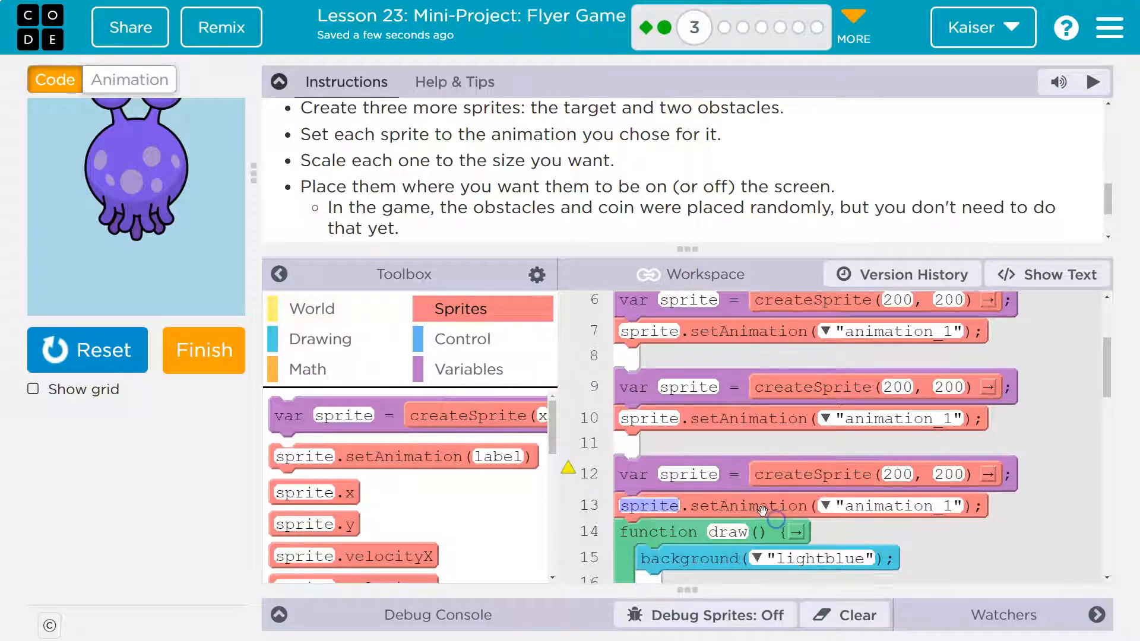
scroll(down, 3)
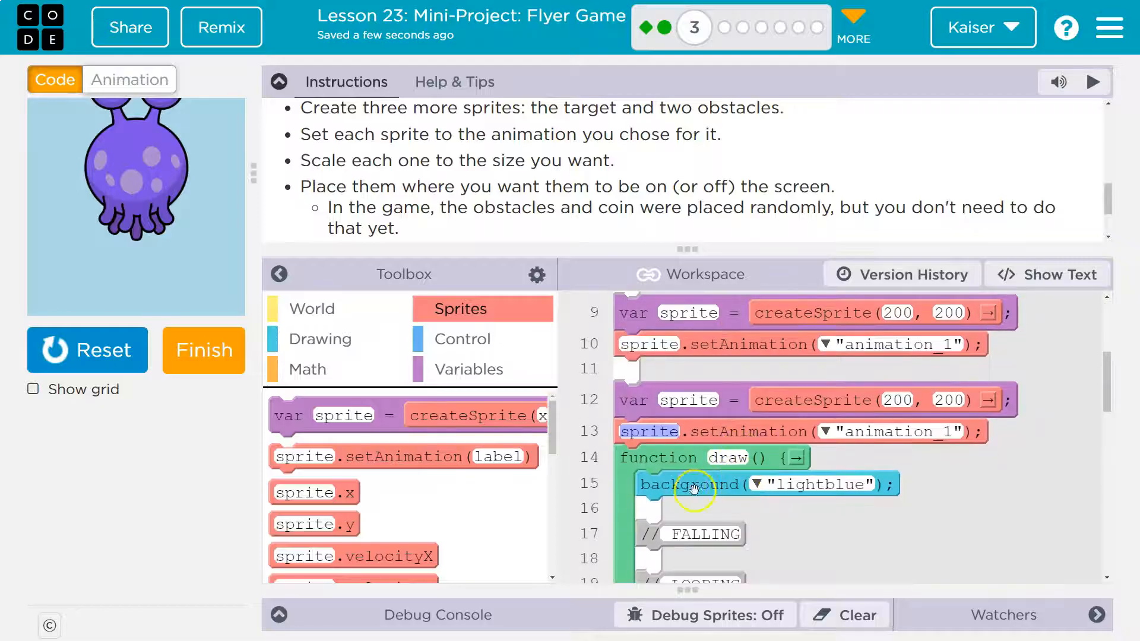
click(1058, 274)
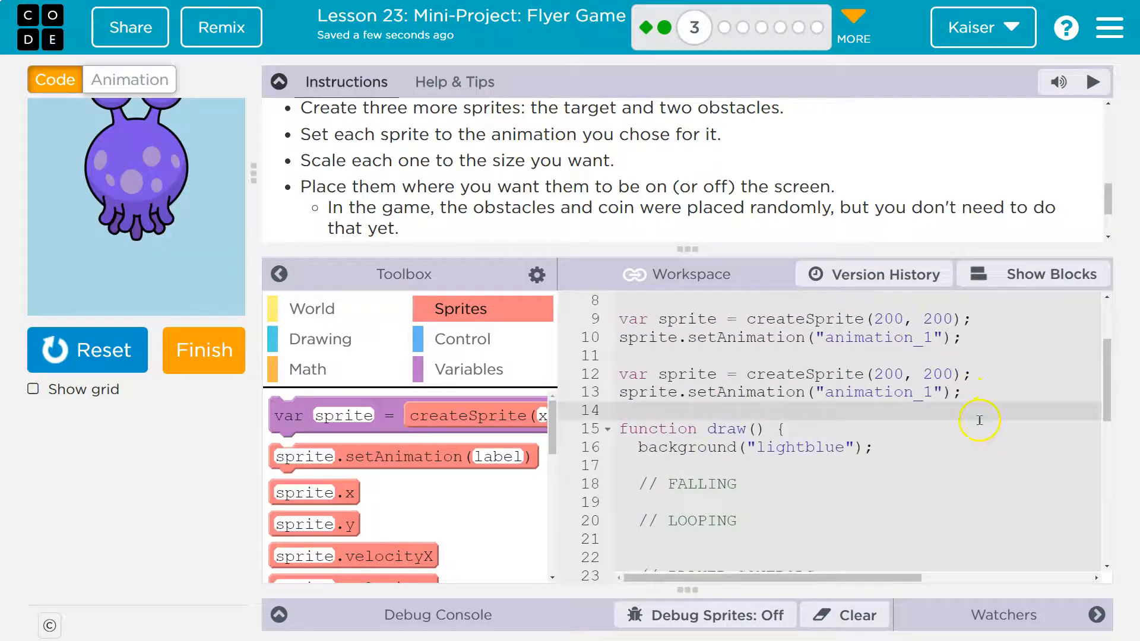
click(1049, 274)
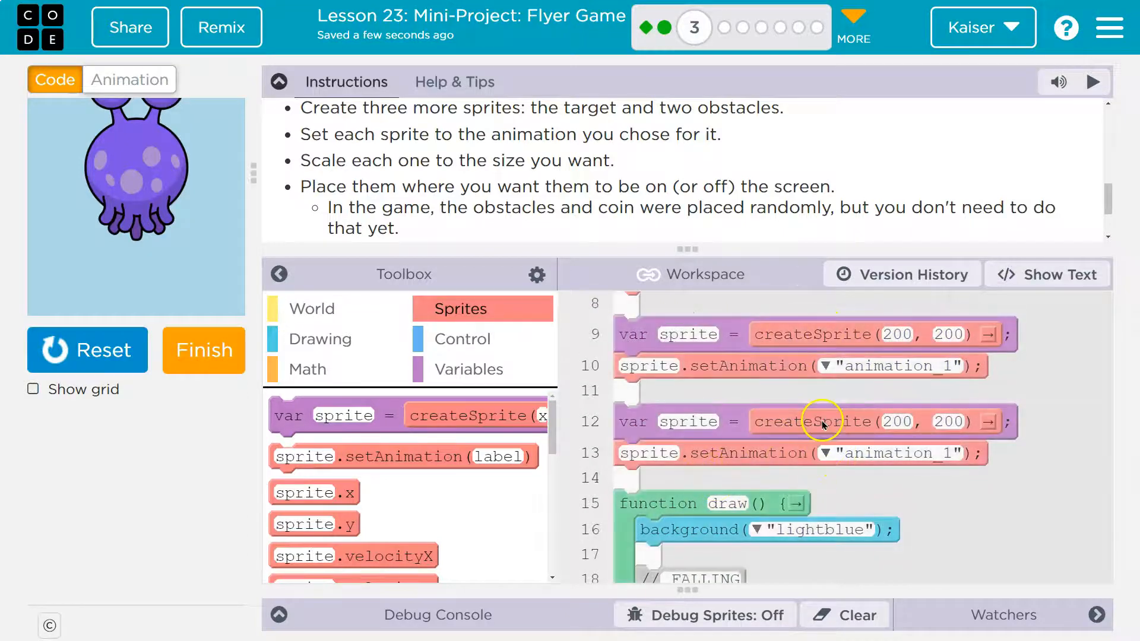
scroll(up, 3)
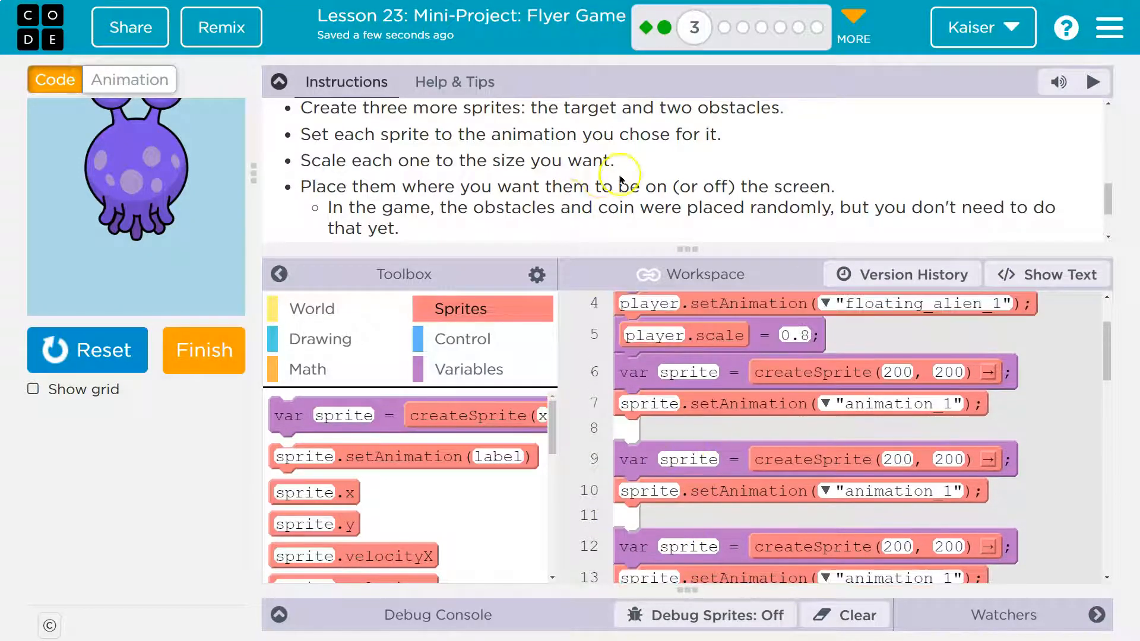
mouse_move(697, 492)
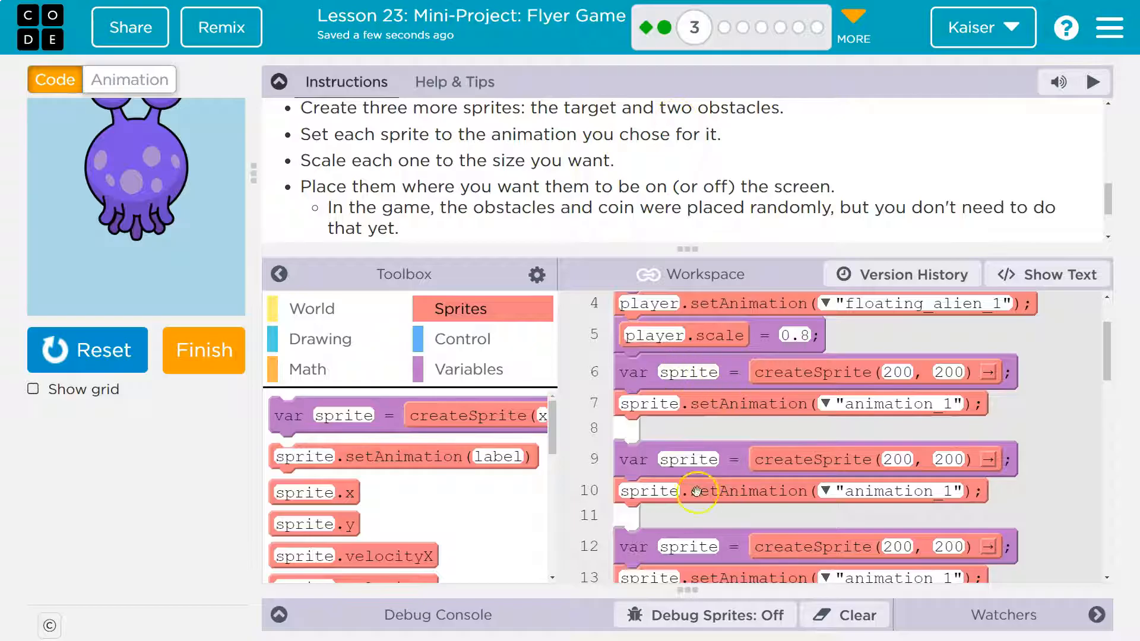
scroll(up, 3)
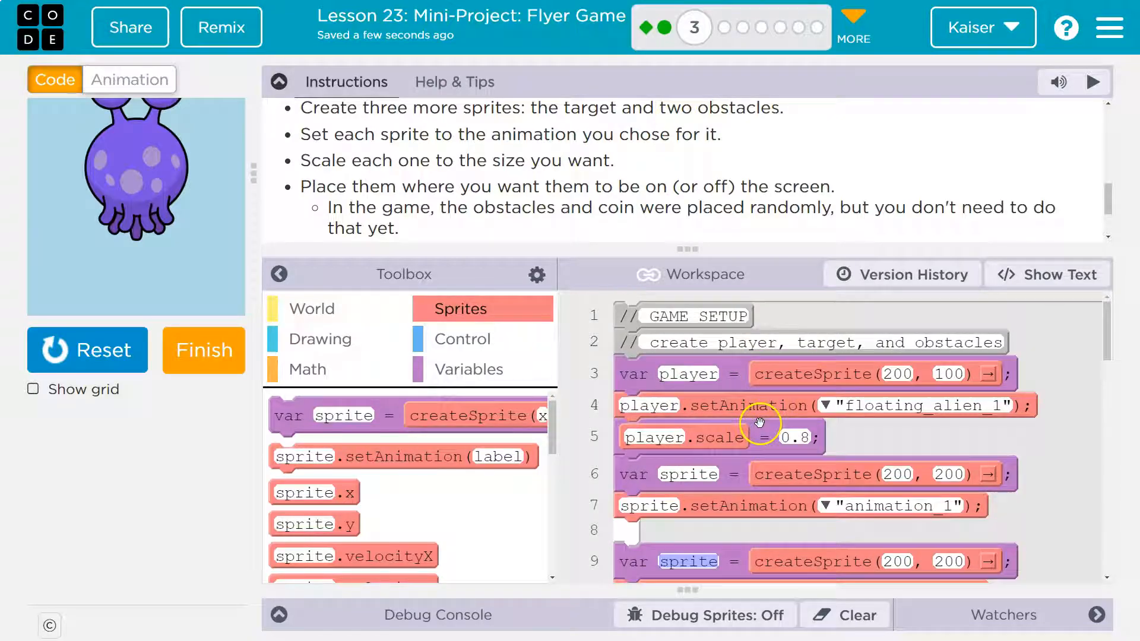
Set target's animation to lemon_1 and make the next sprite obstacle1 with hammer_bronze_1
scroll(down, 3)
text(targe)
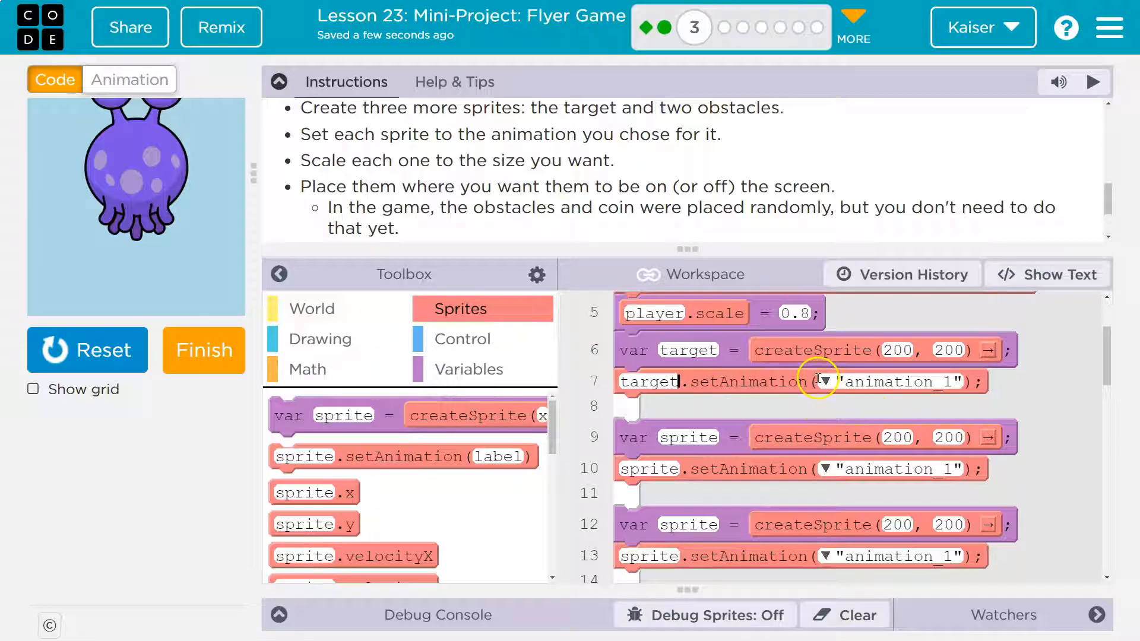
click(817, 381)
text(obsta)
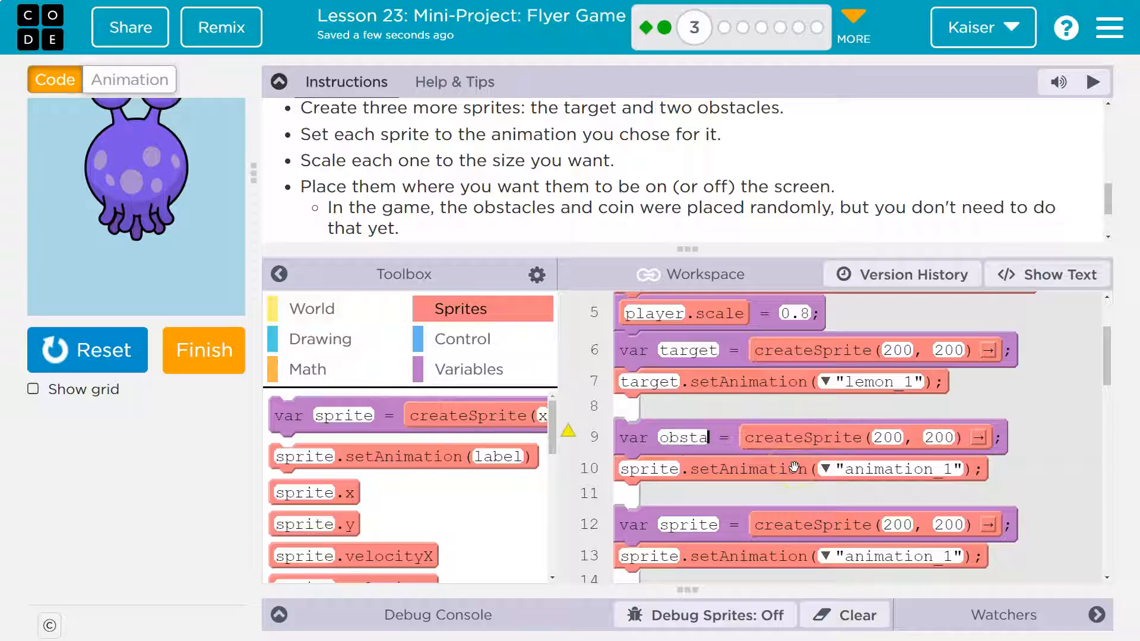
text(cle1)
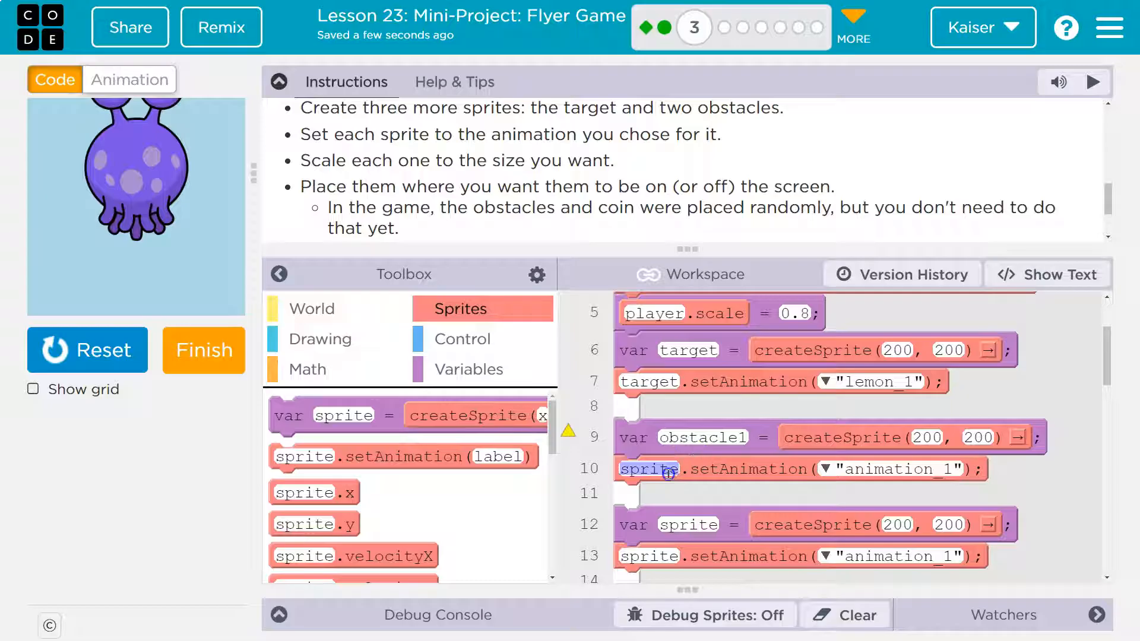
click(700, 437)
text(obs1)
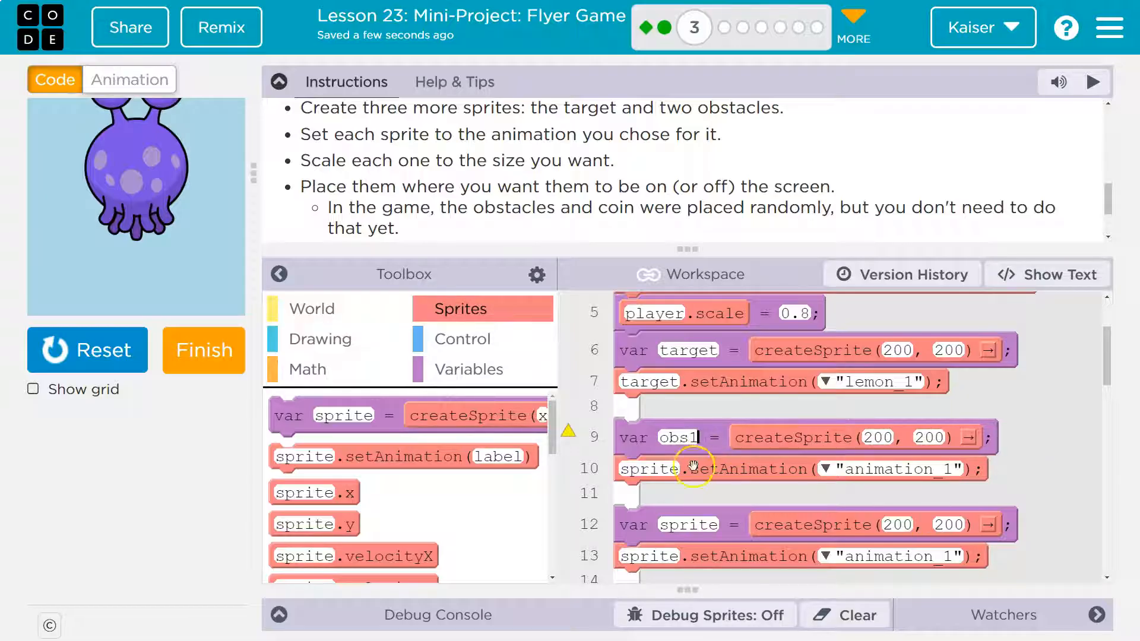
double_click(676, 436)
text(obstacle1)
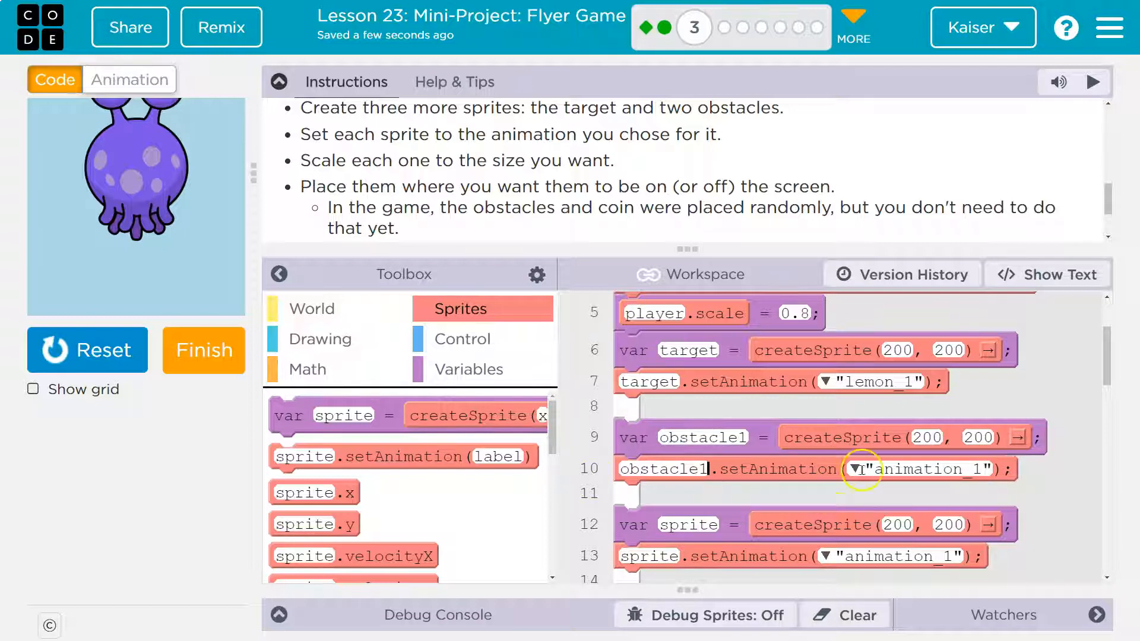
click(860, 468)
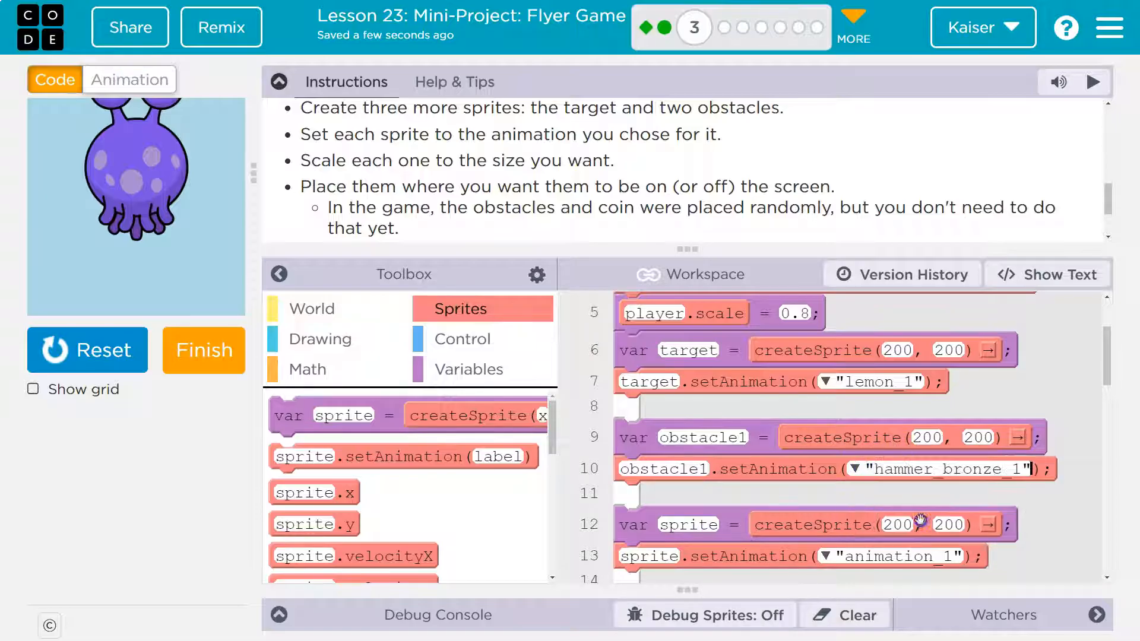
Give obstacle2 the hammer_bronze_1 animation, then reset and run the game to preview the sprites
scroll(down, 3)
text(obstacle2)
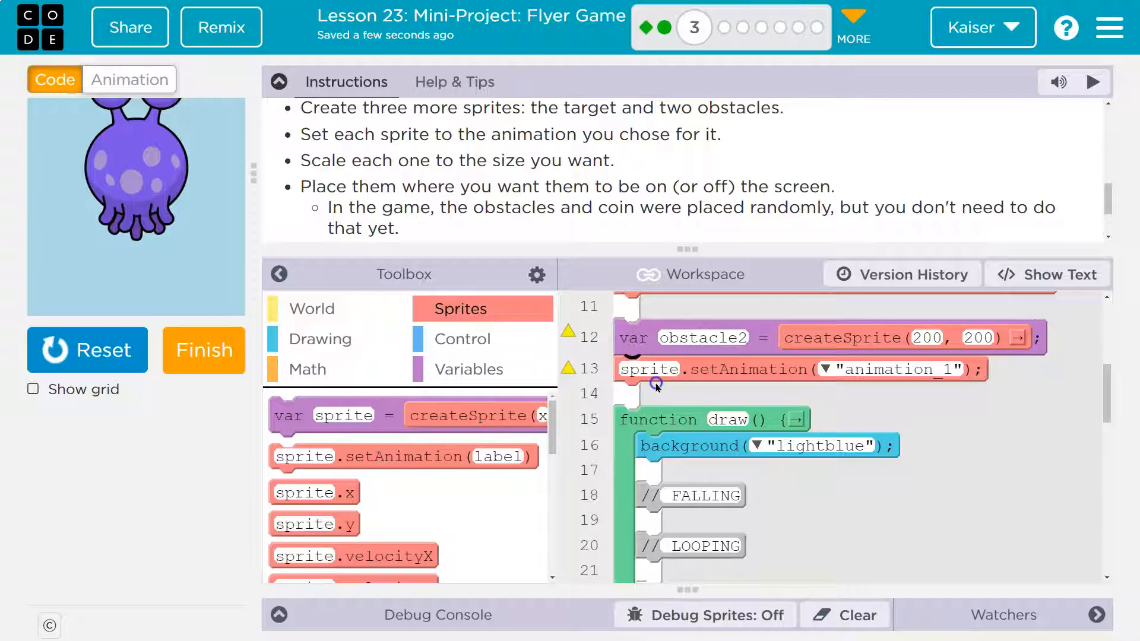
click(827, 369)
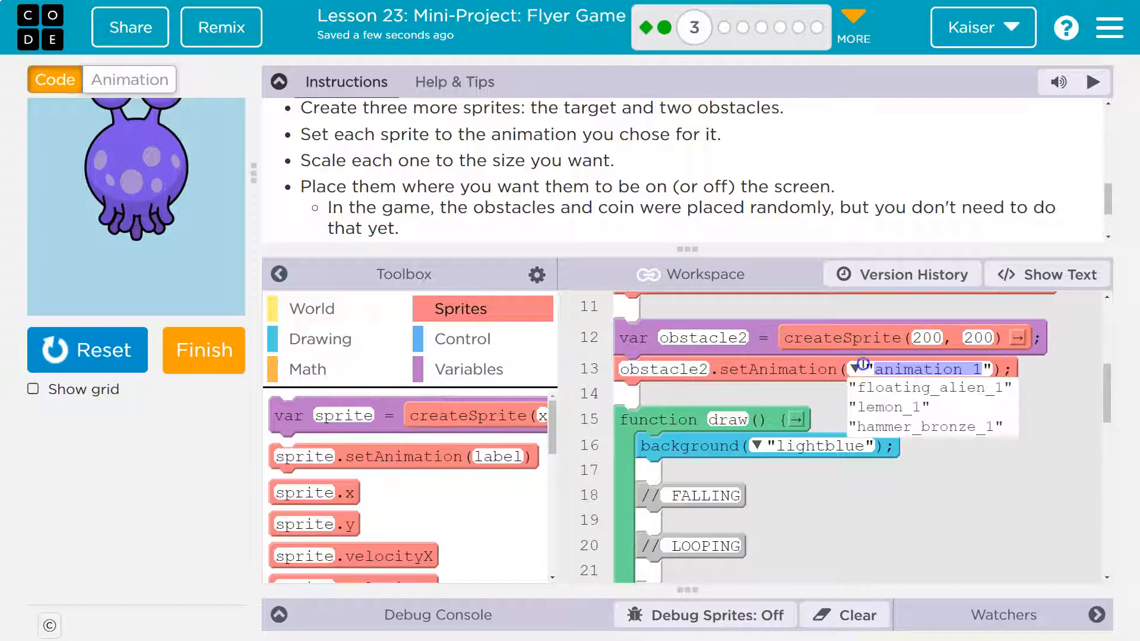
scroll(up, 3)
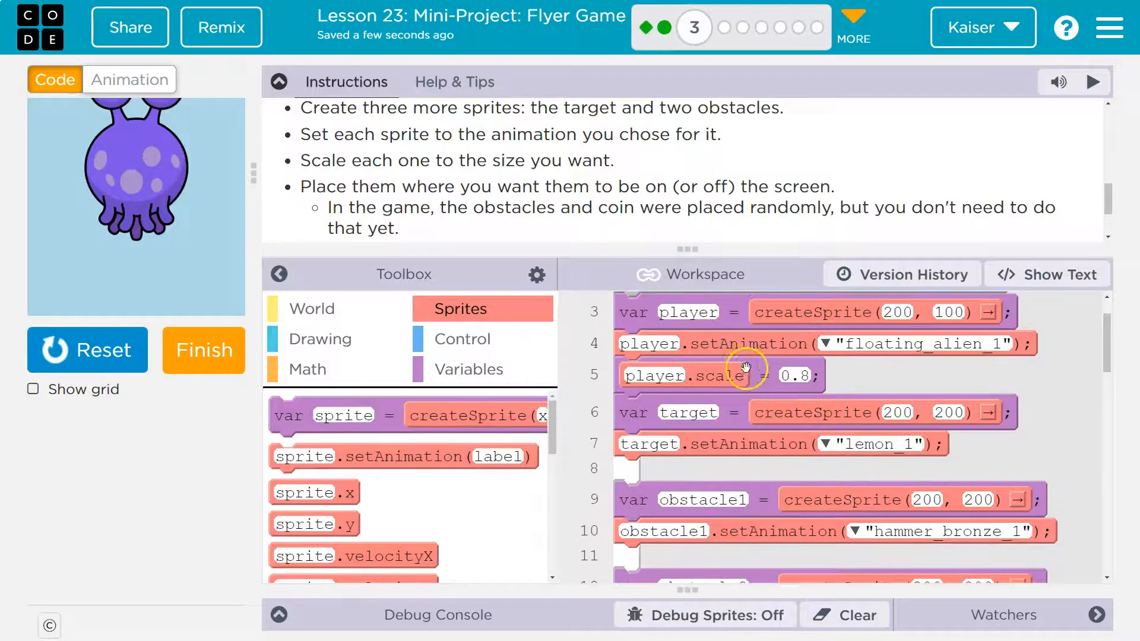
click(87, 349)
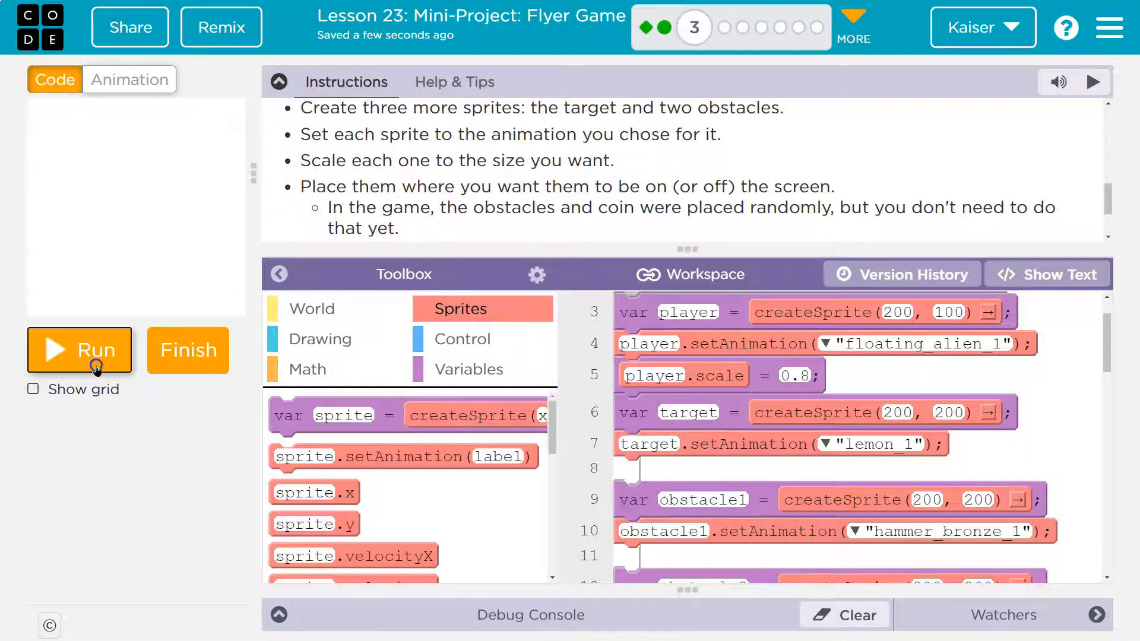
click(80, 349)
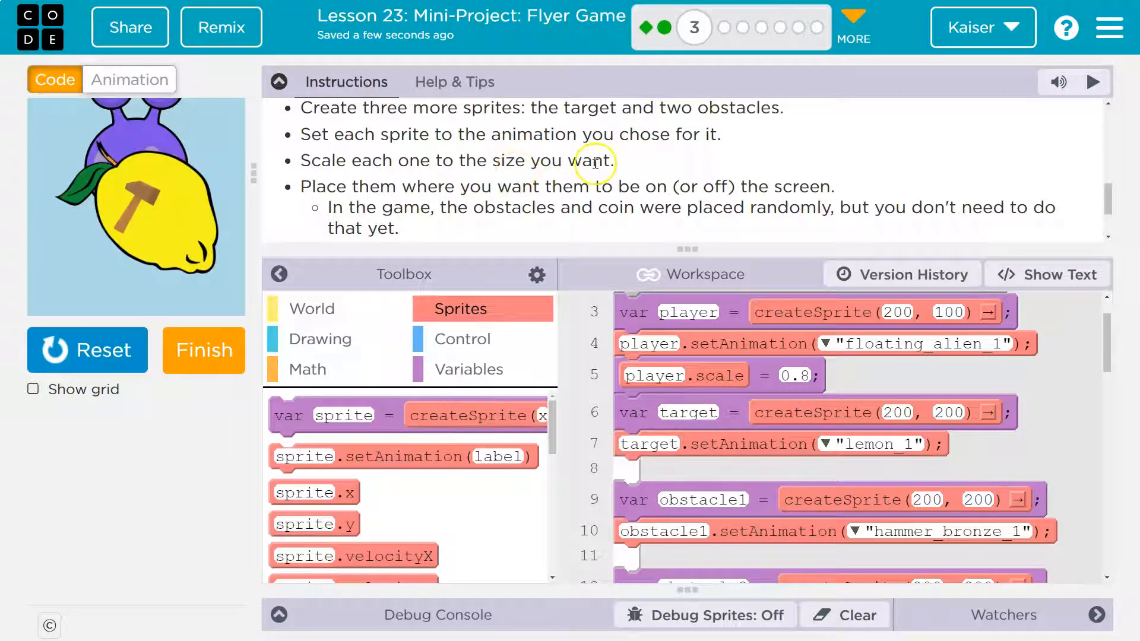
mouse_move(653, 160)
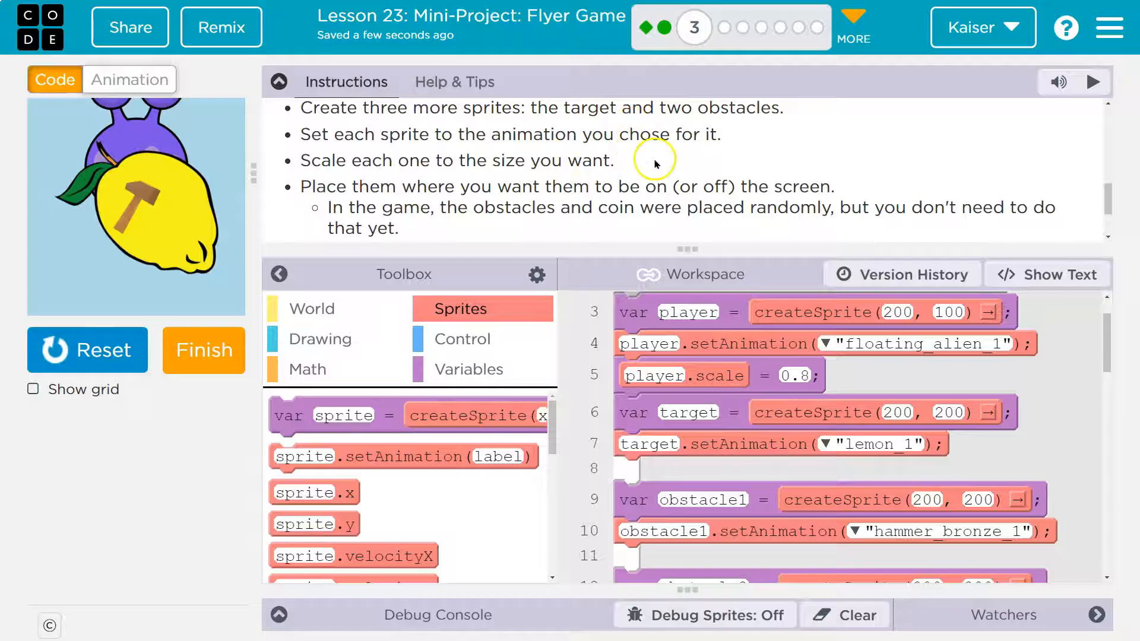
mouse_move(1061, 315)
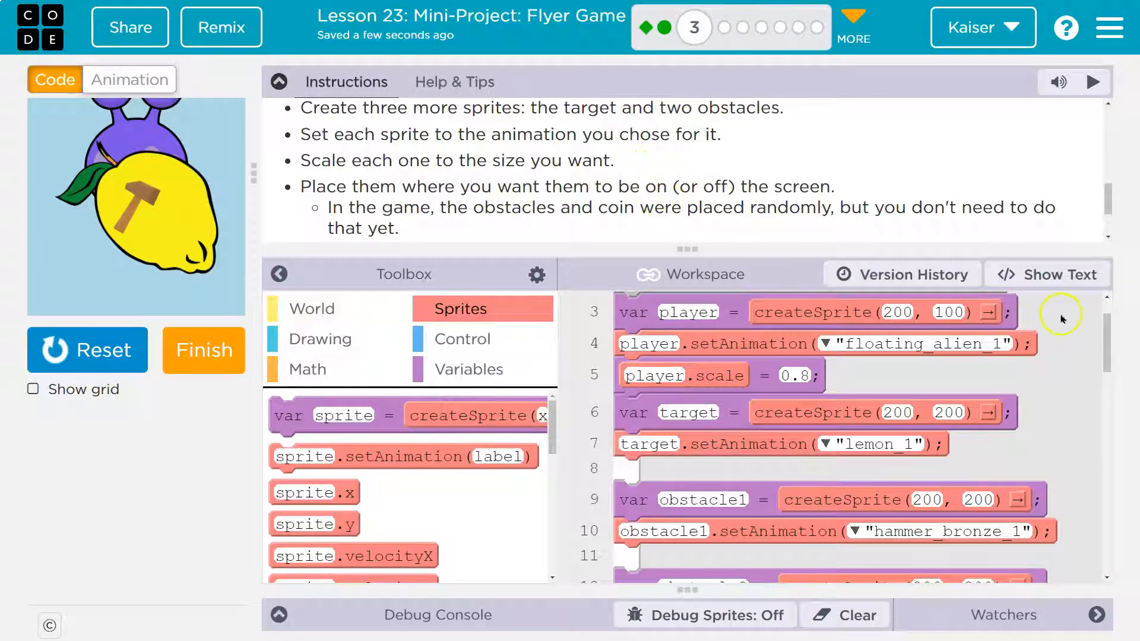
click(1045, 275)
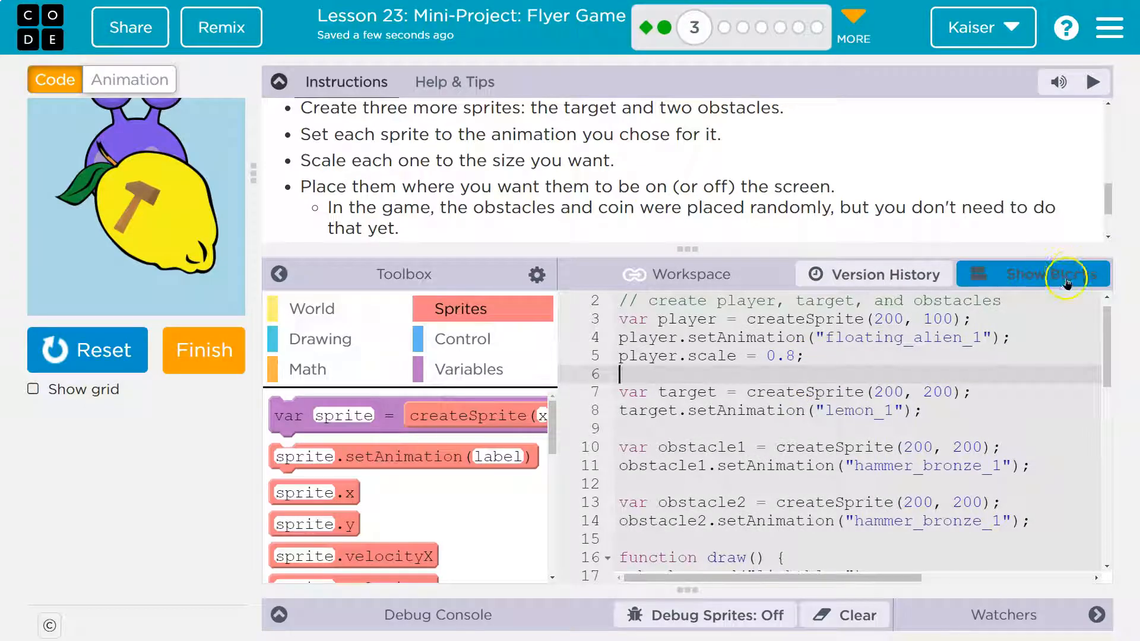
click(1044, 275)
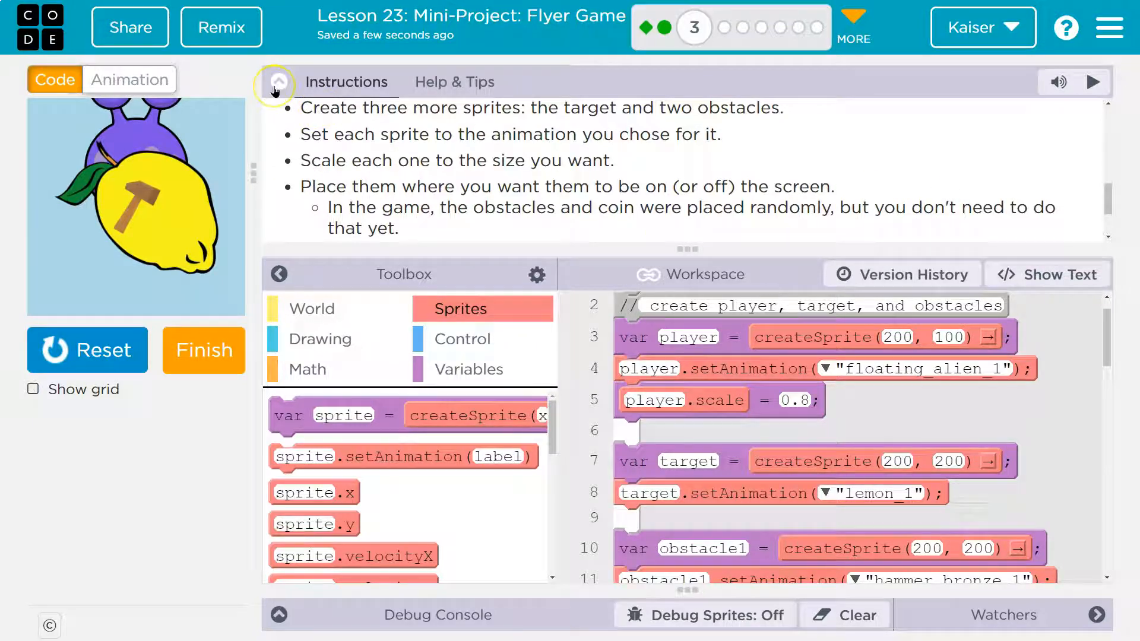
Add scale blocks: target 0.25, obstacle1 and obstacle2 0.85, and shrink player.scale to 0.2
click(275, 82)
text(0.3)
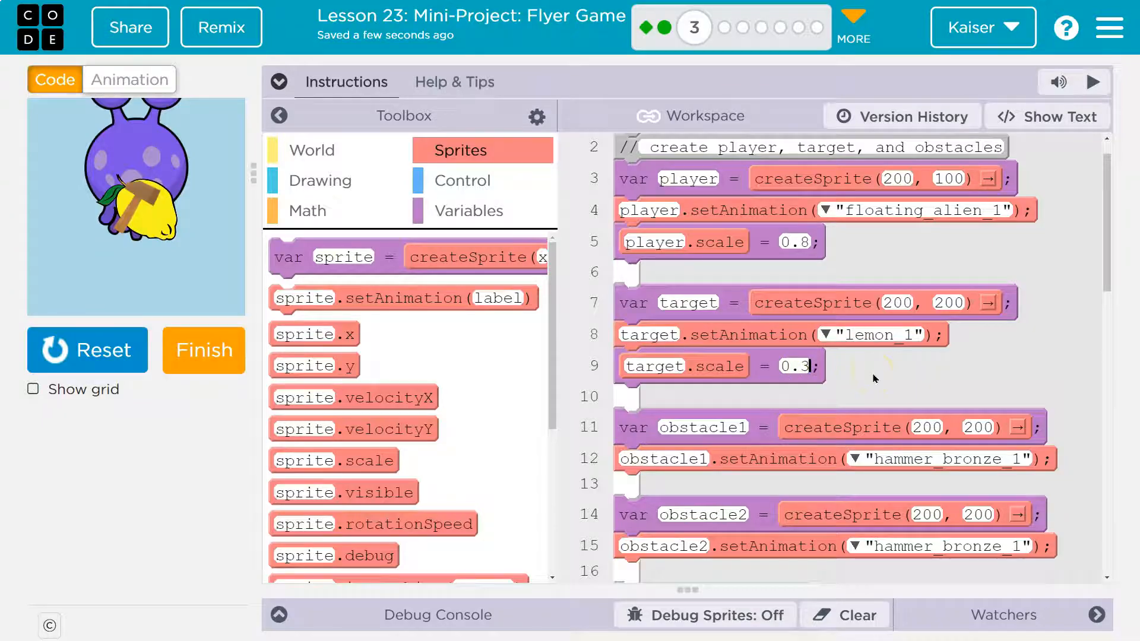
mouse_move(167, 177)
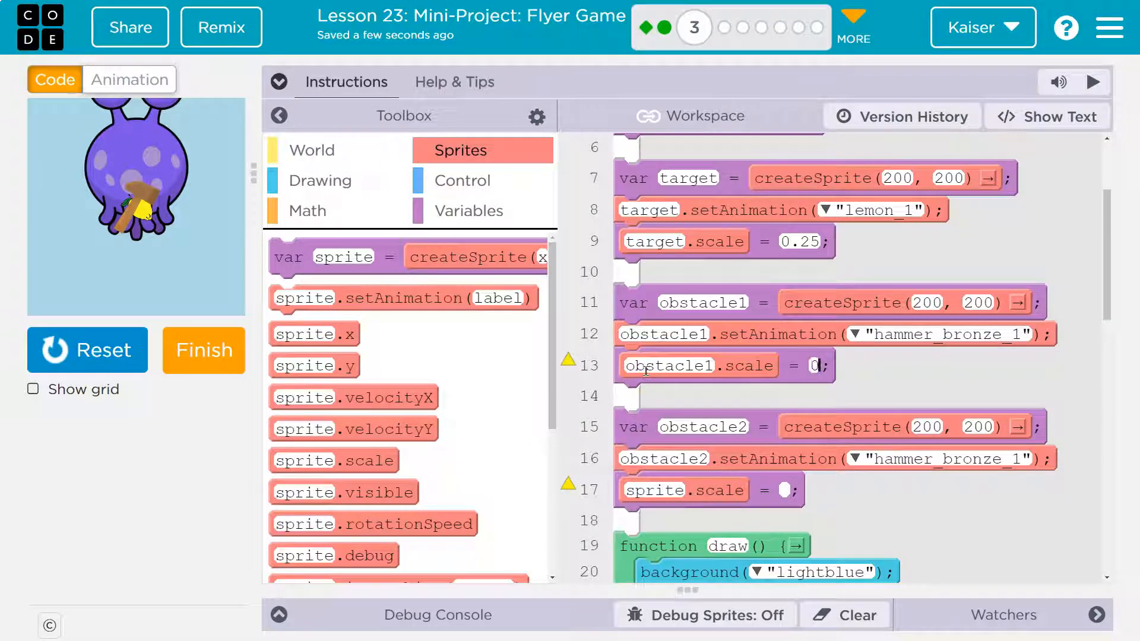
text(0.85)
click(654, 490)
text(obstacle2)
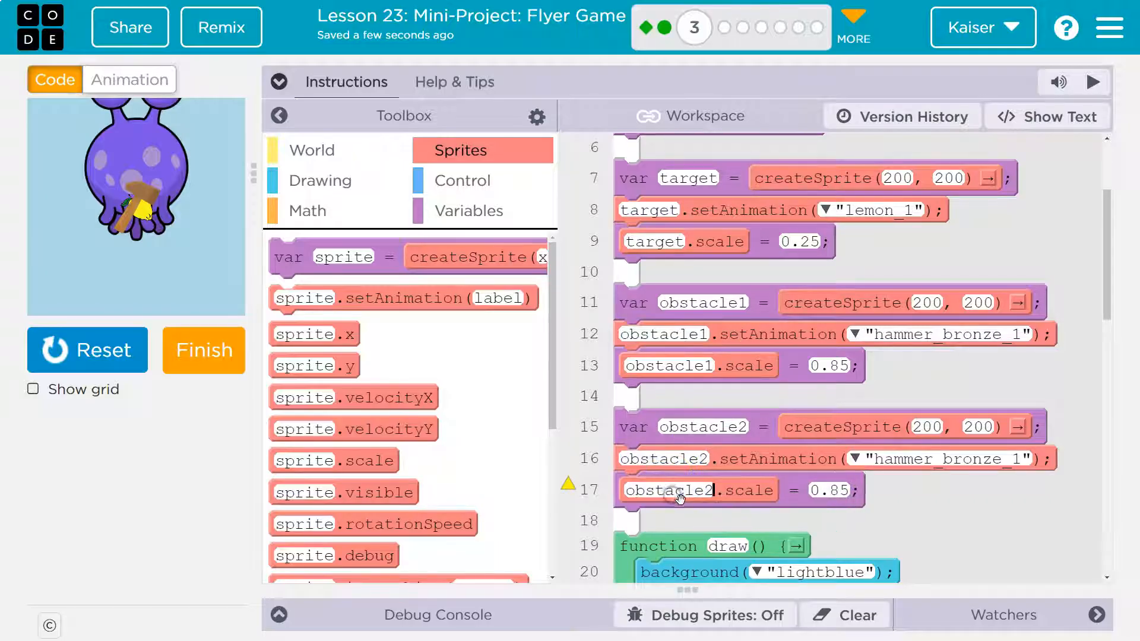
scroll(up, 3)
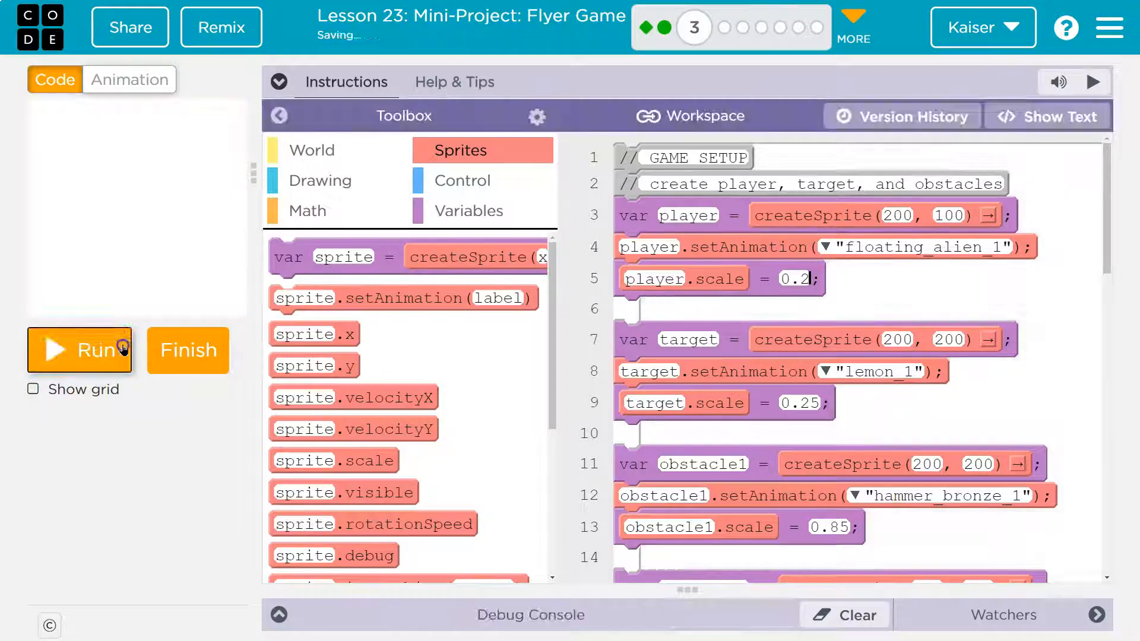
click(78, 349)
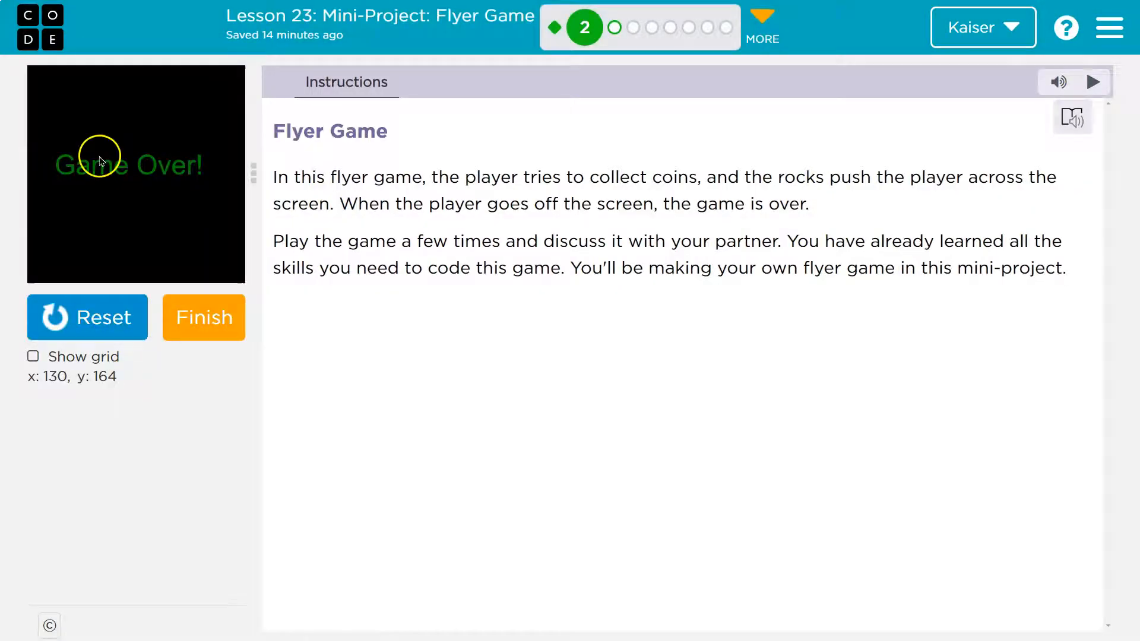
click(203, 319)
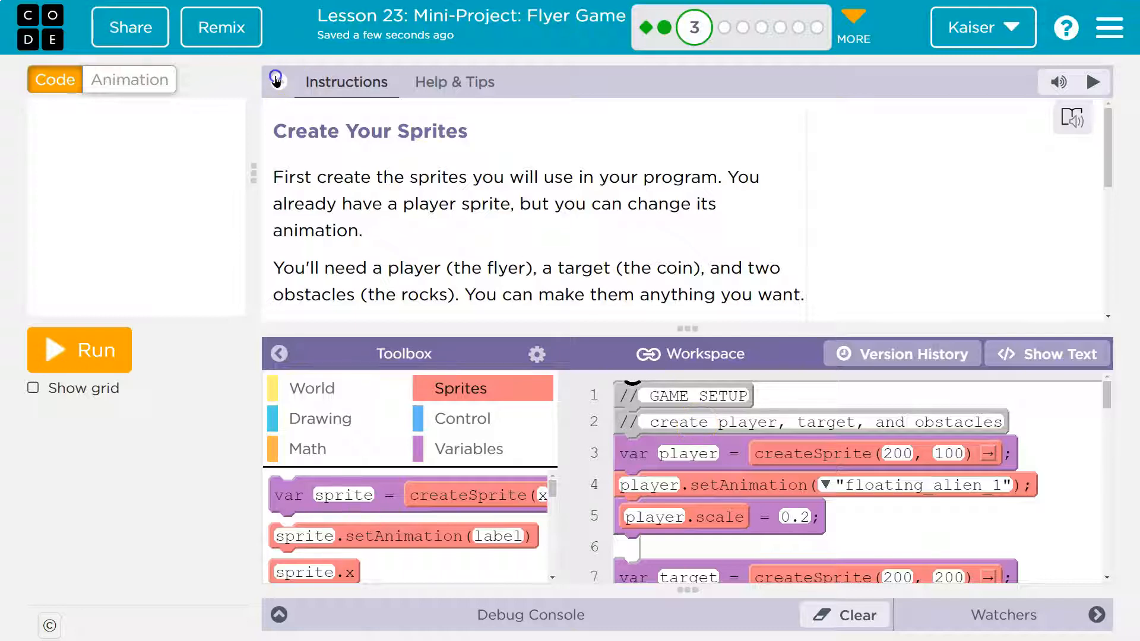
Set player.scale to 0.35, target x to 50, obstacle1 start to (250, -20), and rerun the game
click(277, 82)
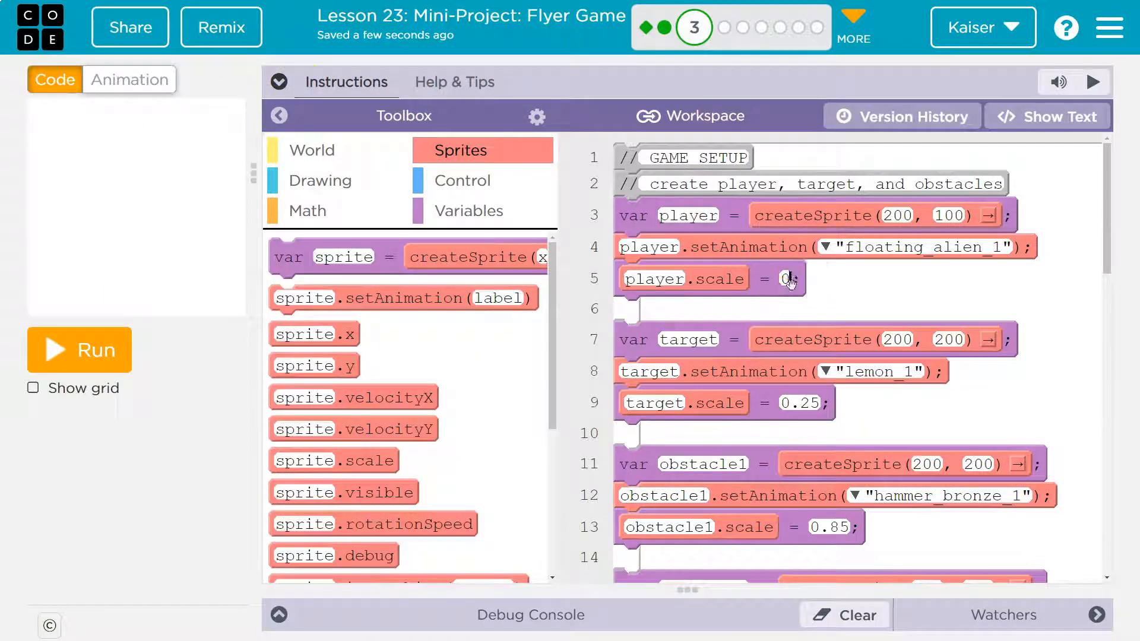
text(.4)
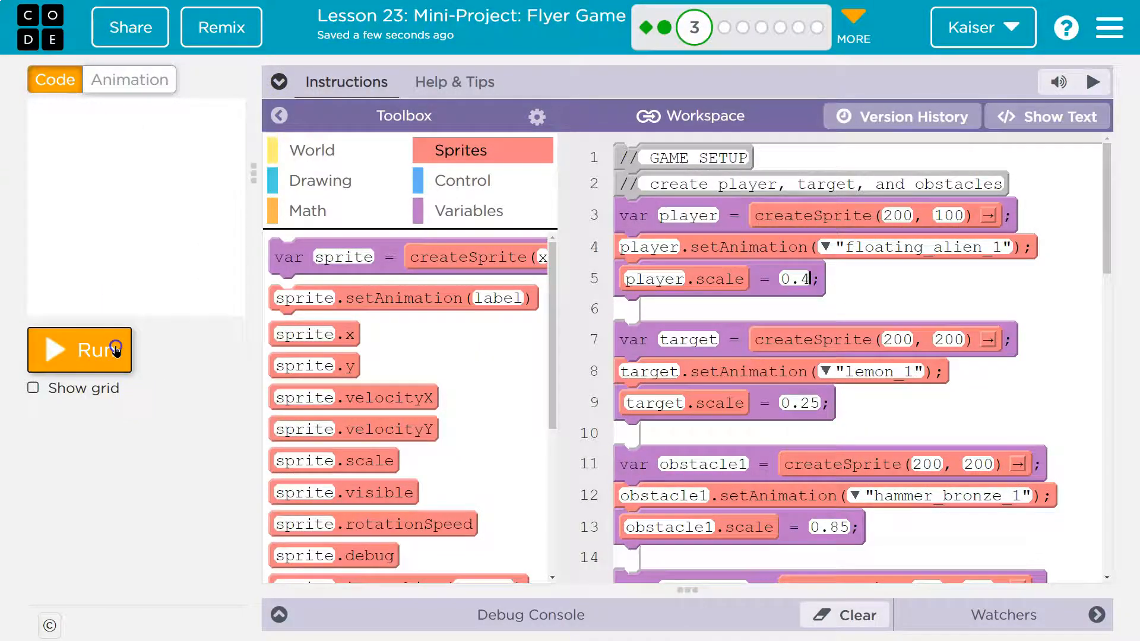
click(80, 349)
text(50)
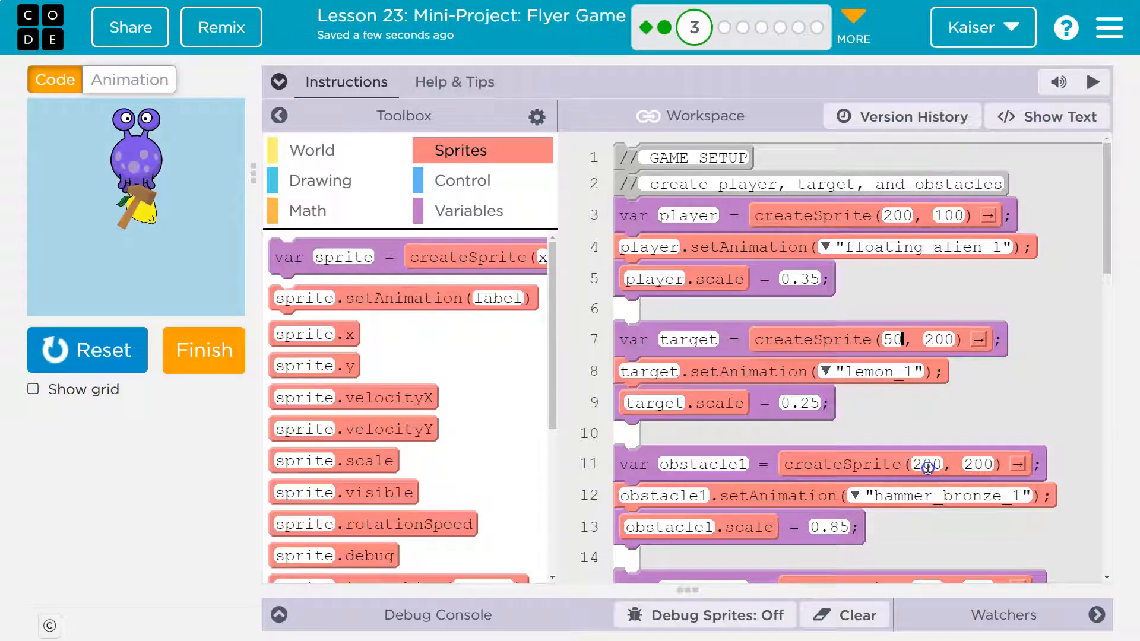
double_click(925, 464)
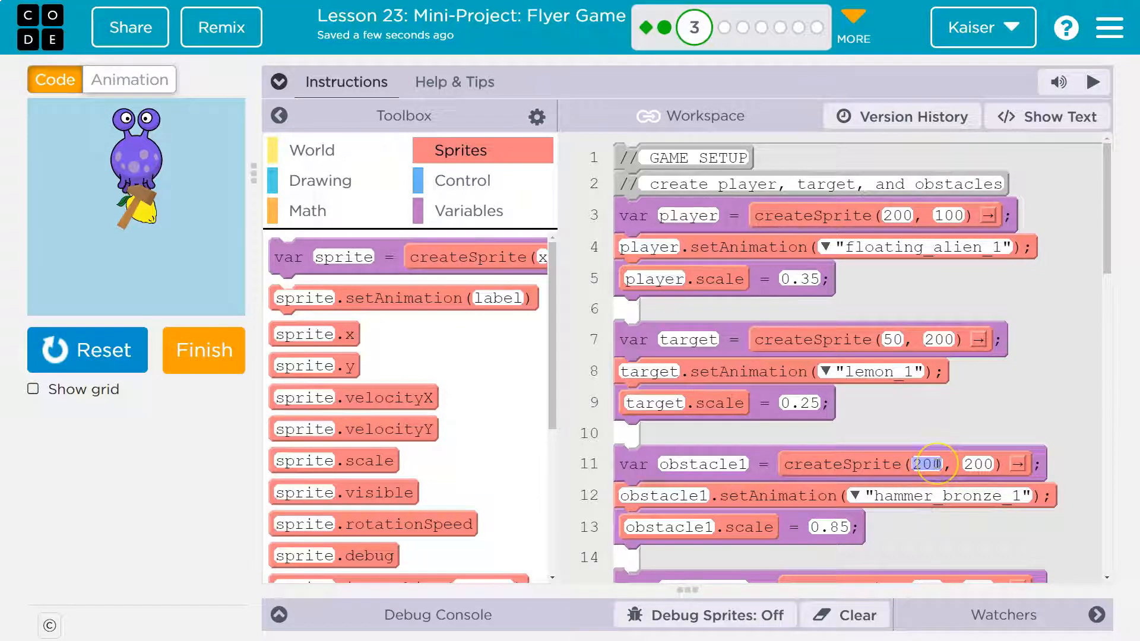
text(25)
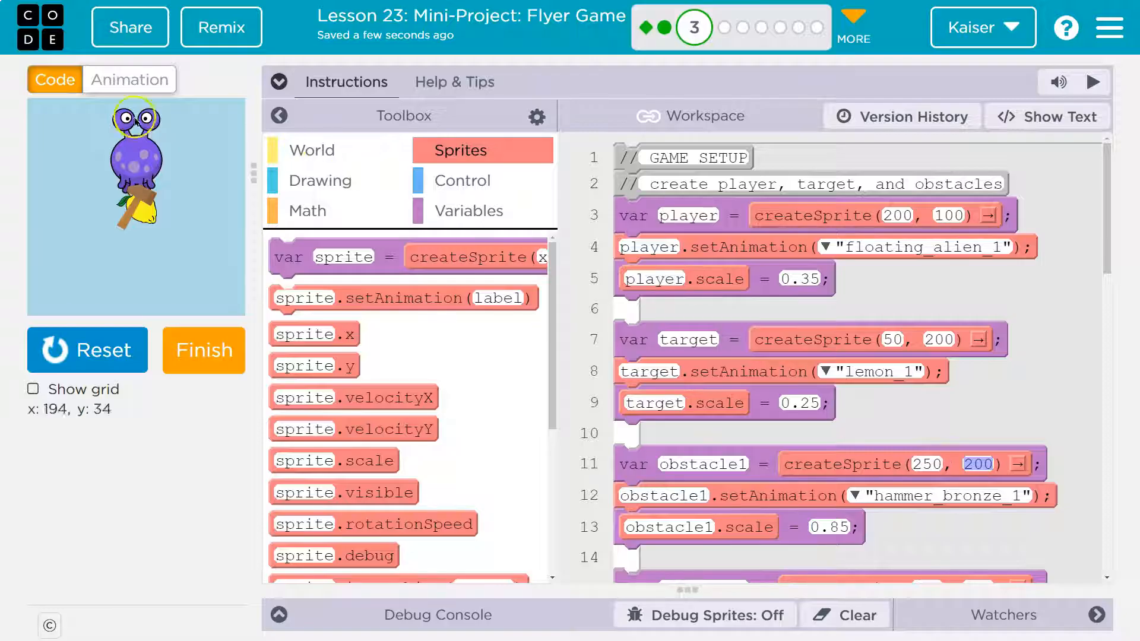
mouse_move(184, 114)
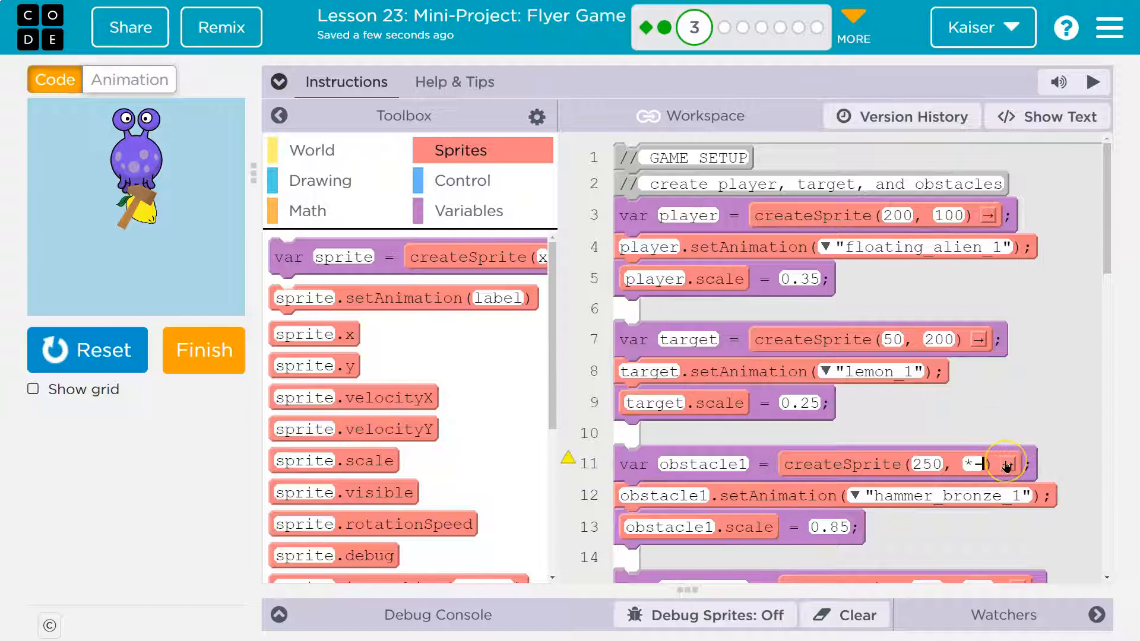
text(20)
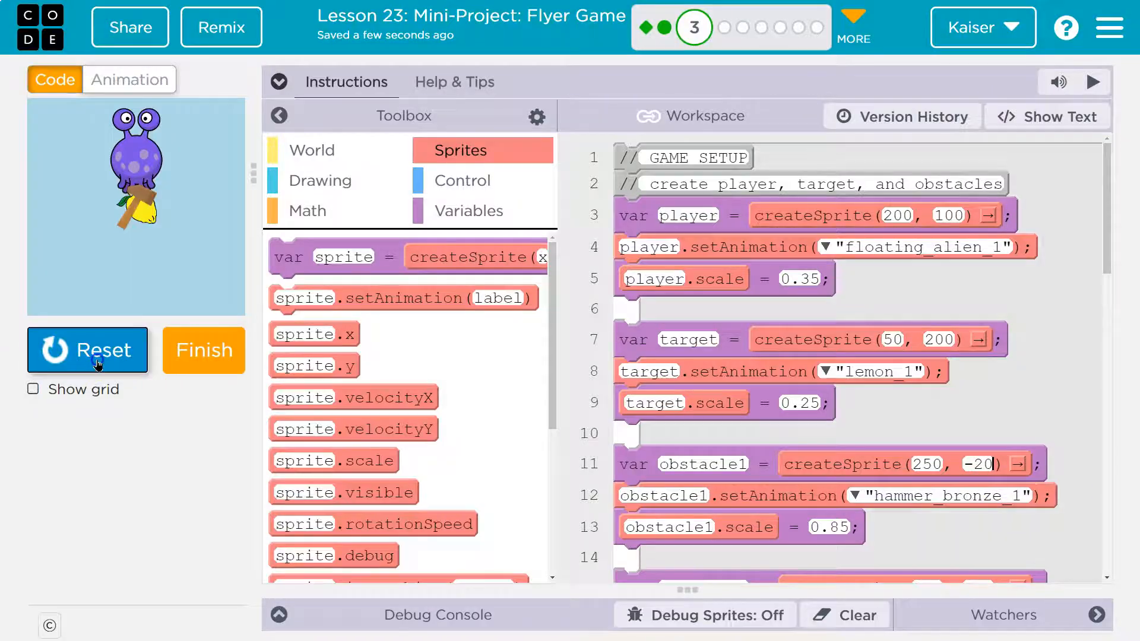
click(87, 349)
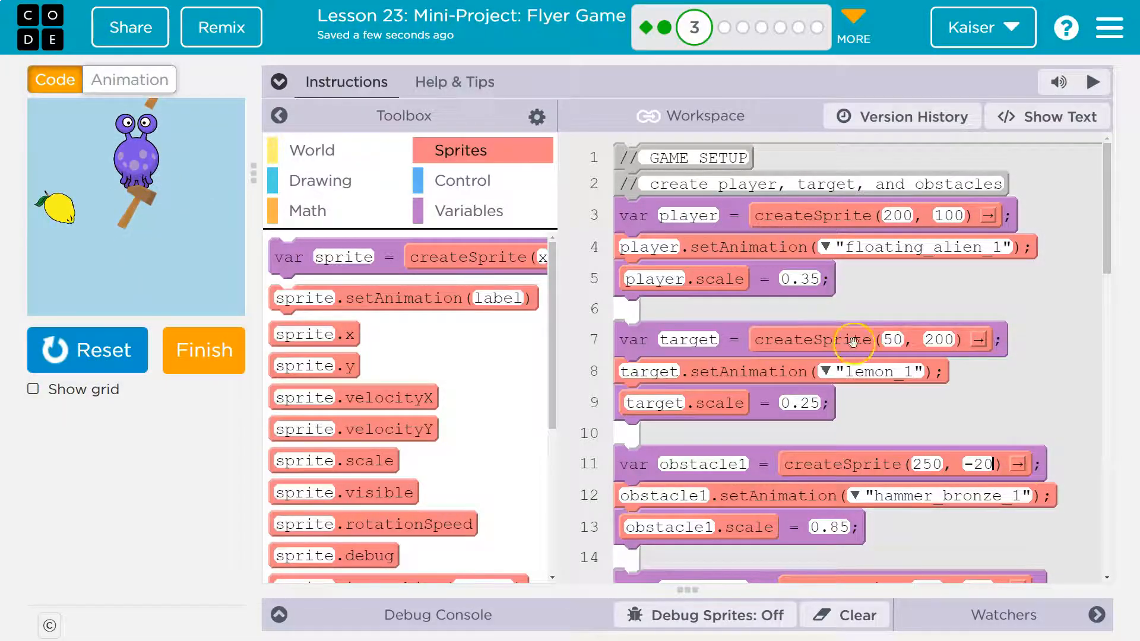
mouse_move(176, 242)
text(50)
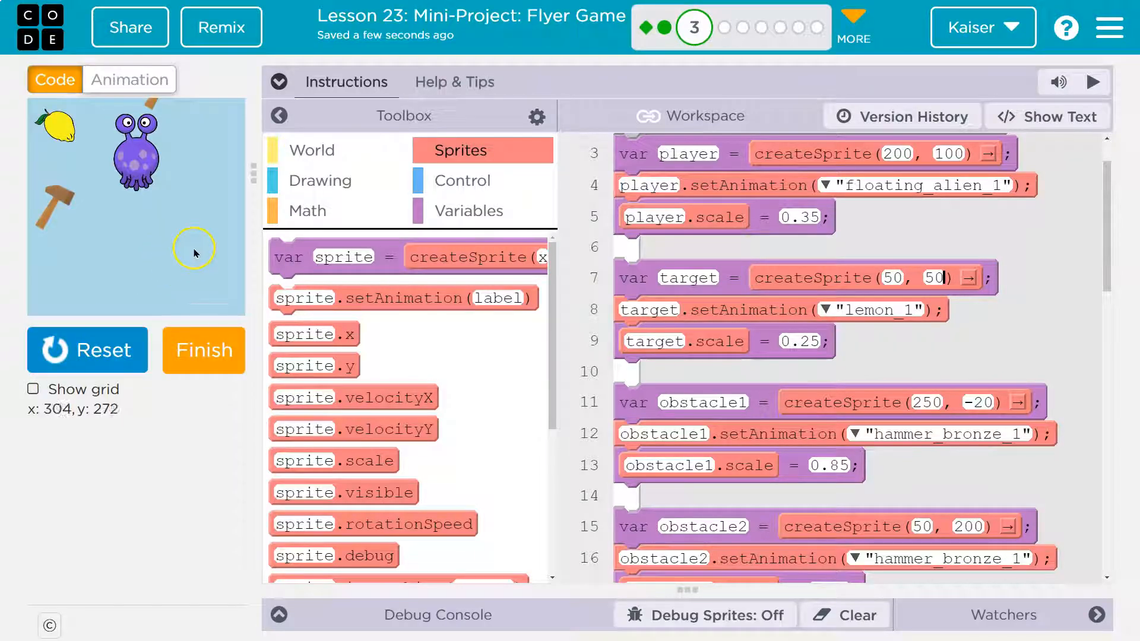
mouse_move(106, 166)
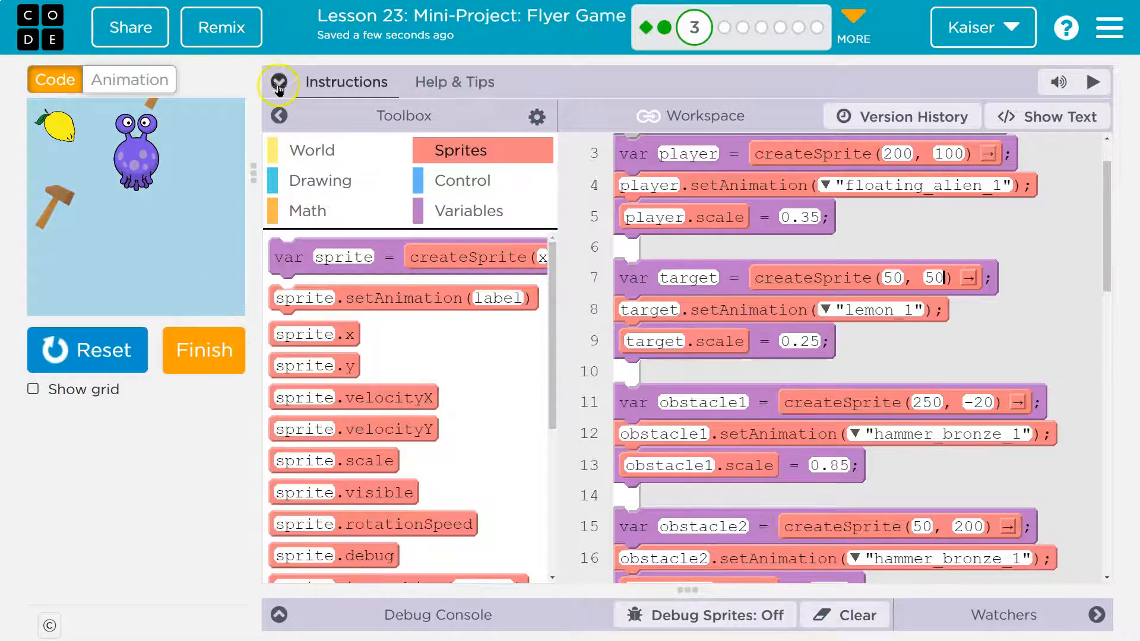
click(276, 82)
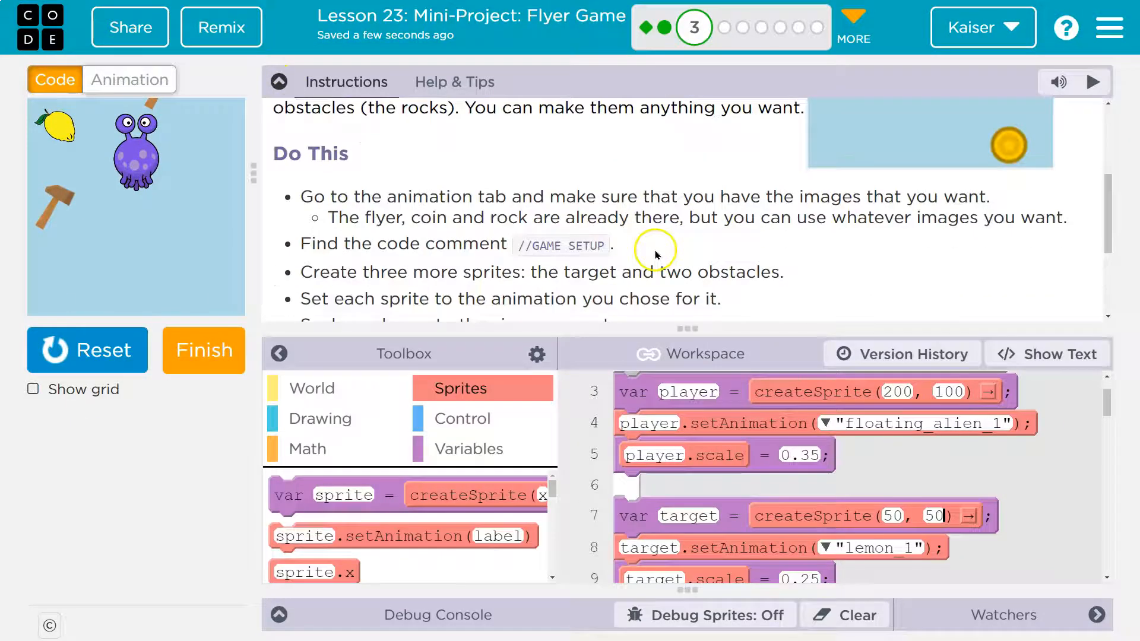
scroll(down, 3)
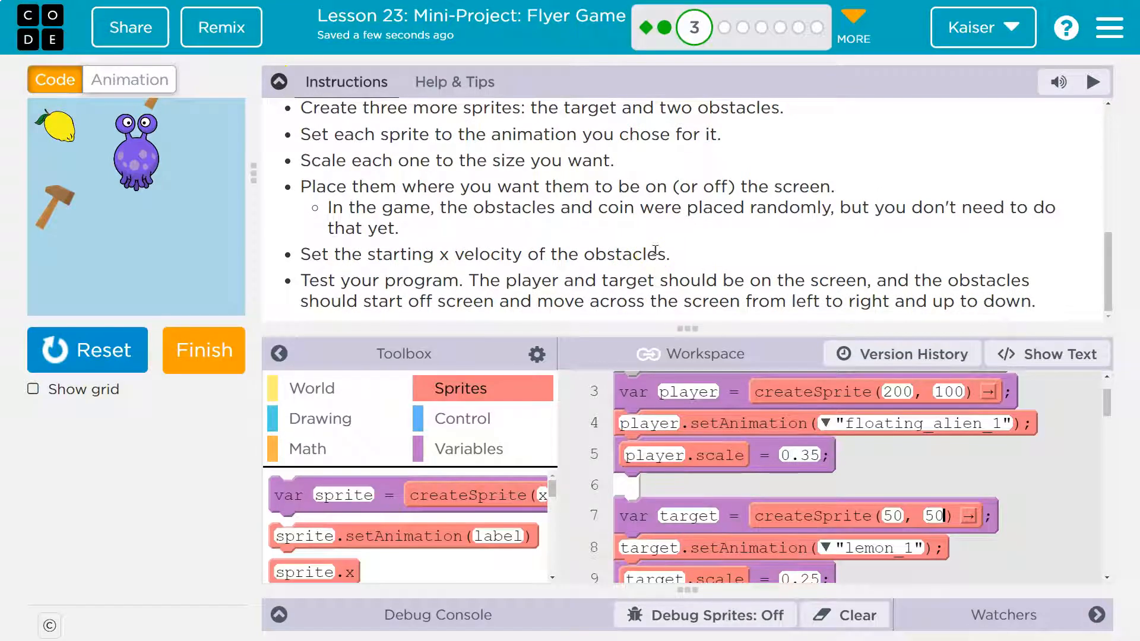
mouse_move(780, 227)
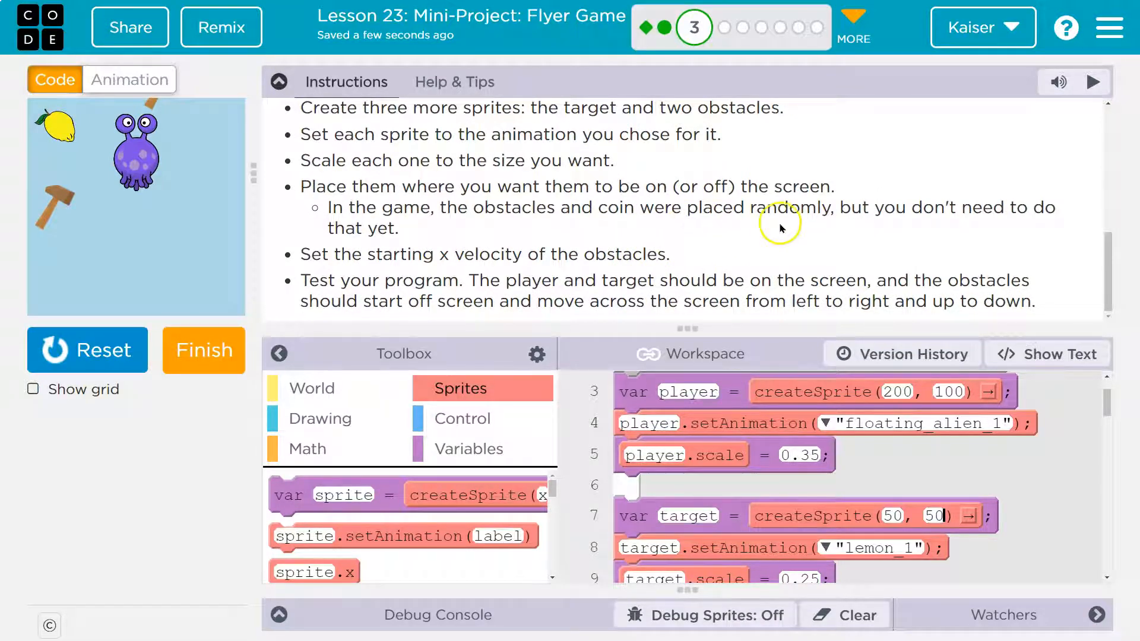
mouse_move(497, 278)
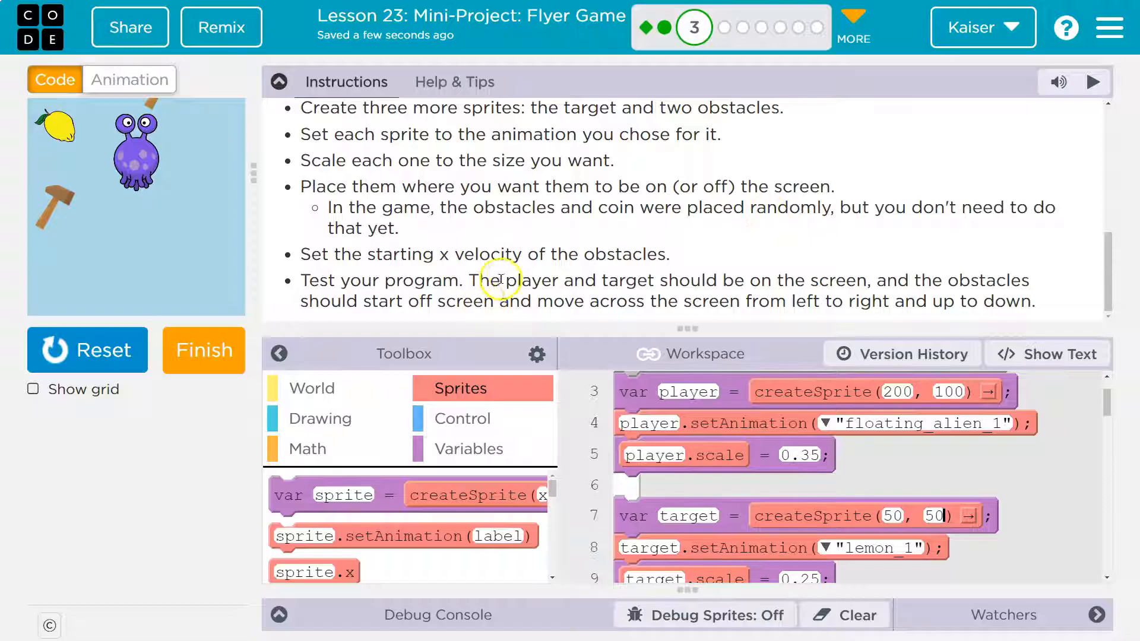
Add obstacle1.velocityX = 4 and obstacle2.velocityY = 4 so both hammers move across the screen
click(278, 82)
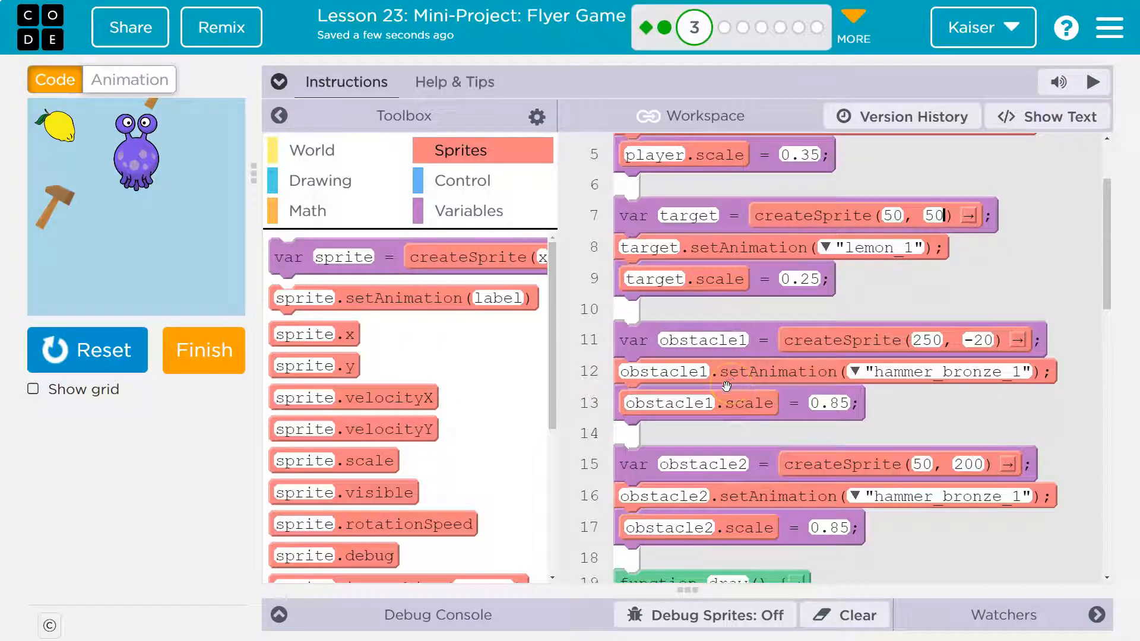
mouse_move(814, 371)
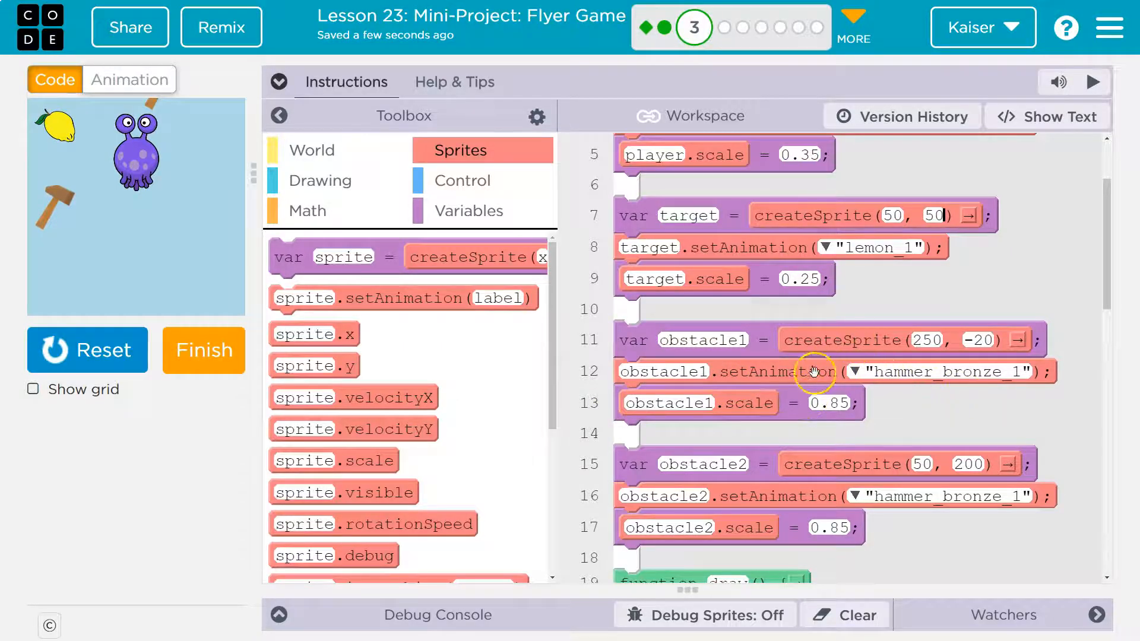
scroll(down, 3)
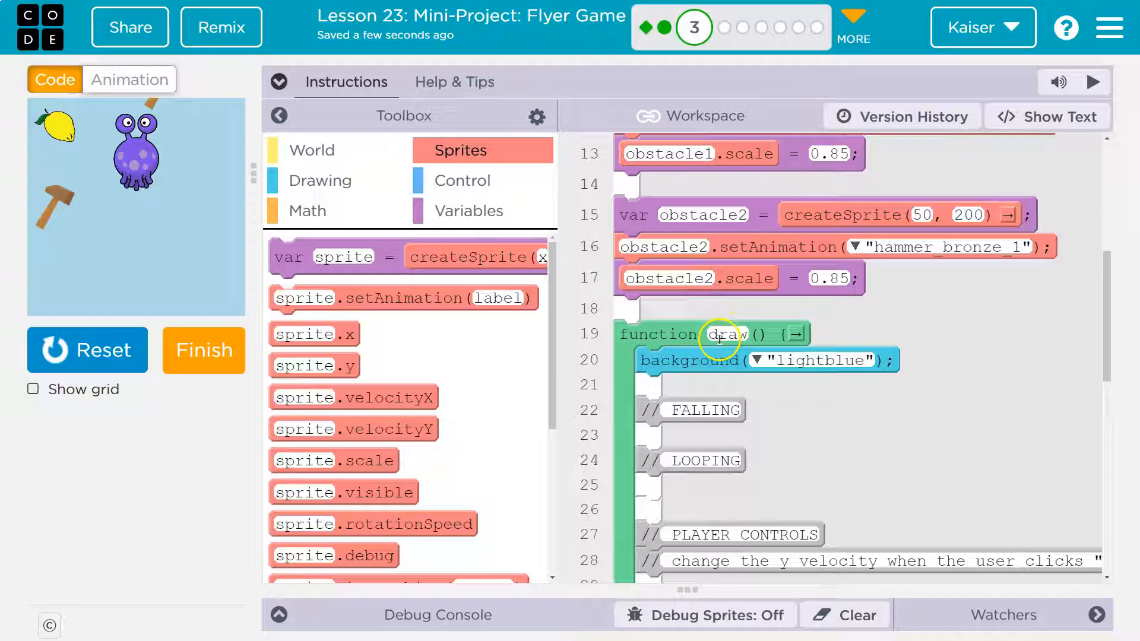
mouse_move(753, 480)
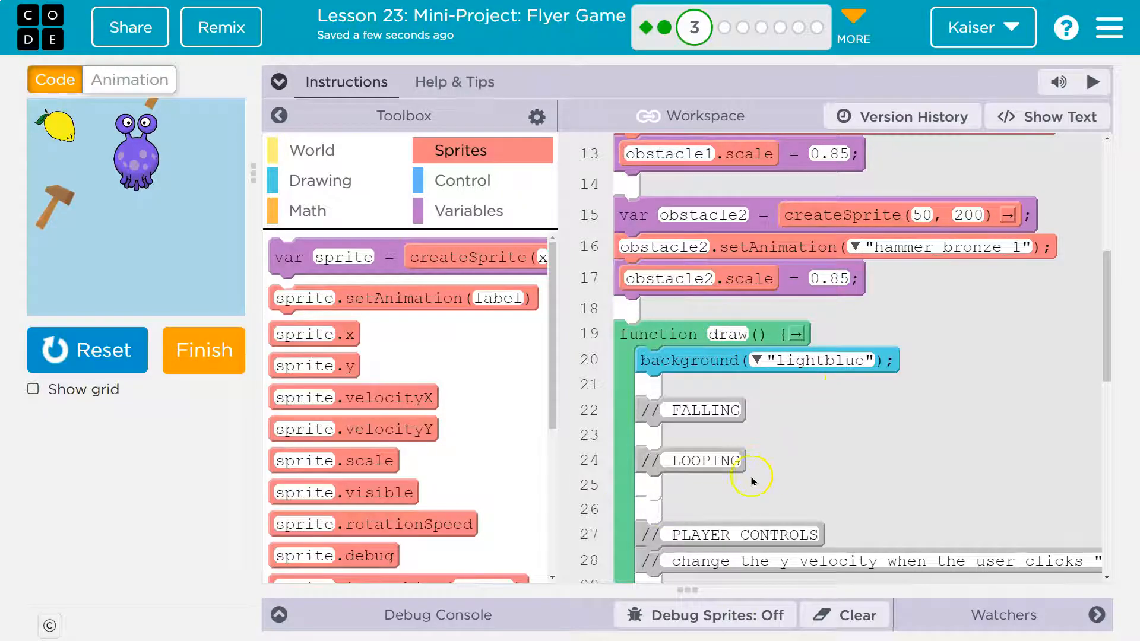
mouse_move(702, 367)
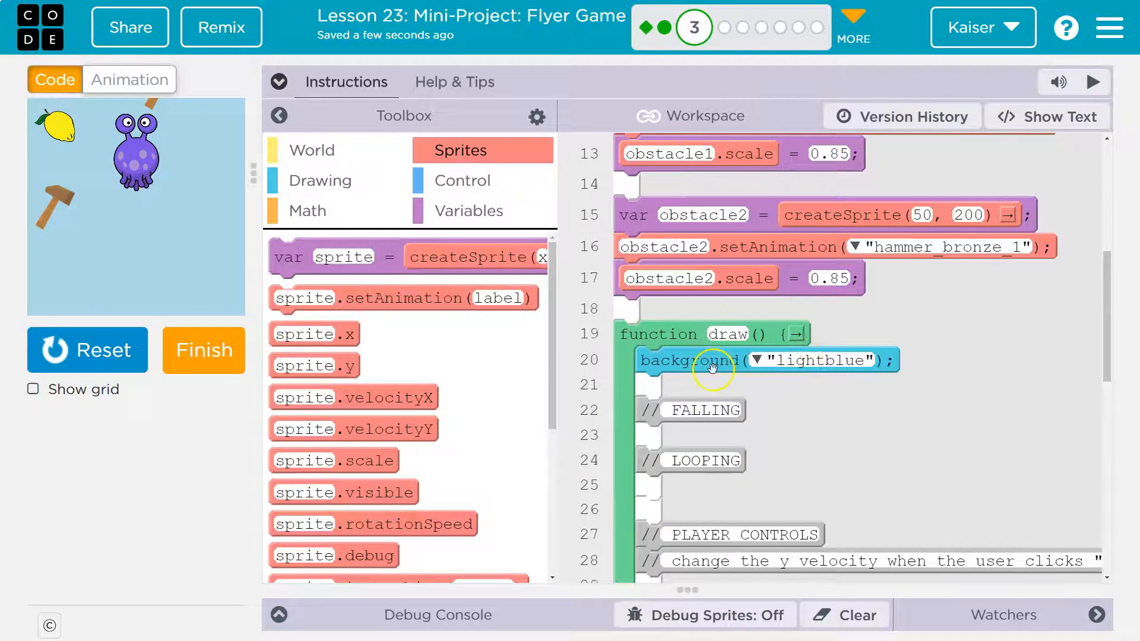
mouse_move(654, 428)
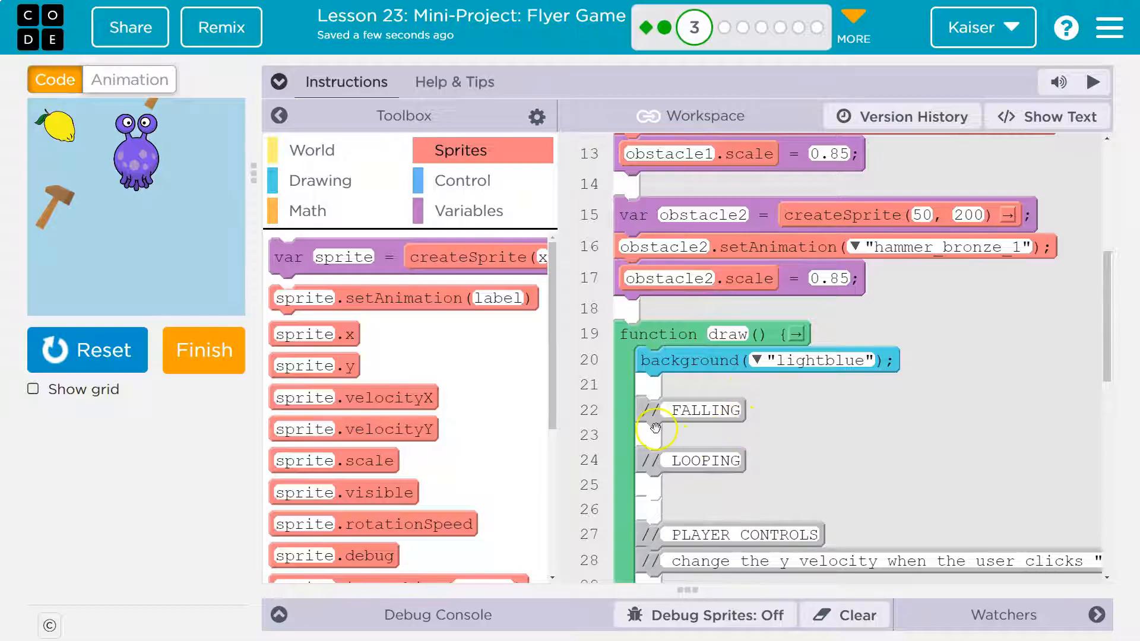
scroll(up, 3)
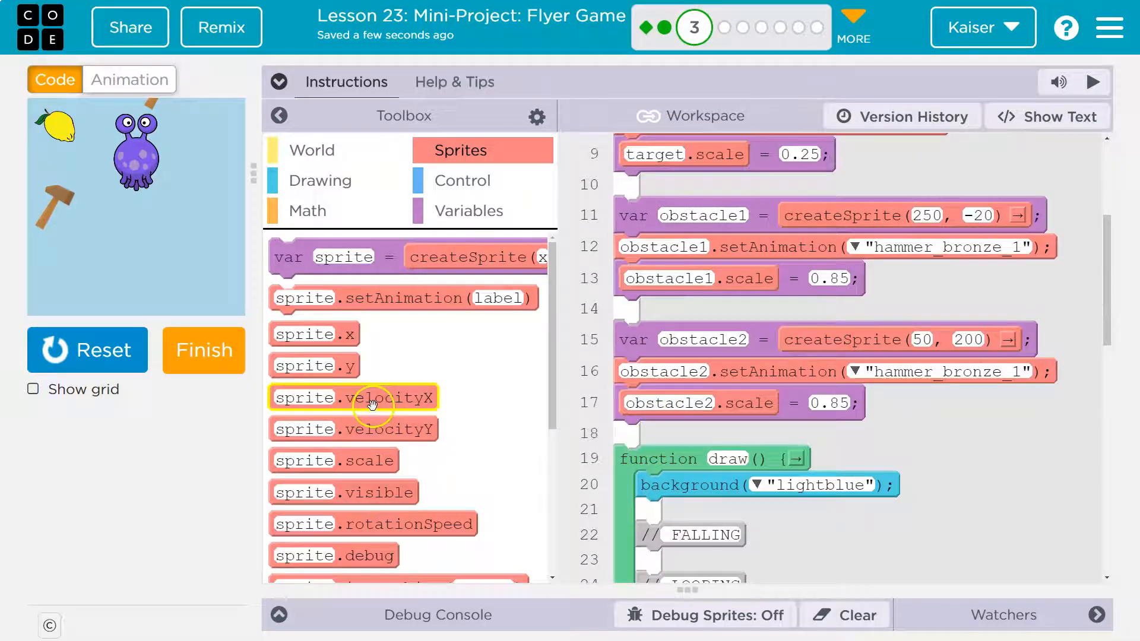
mouse_move(99, 231)
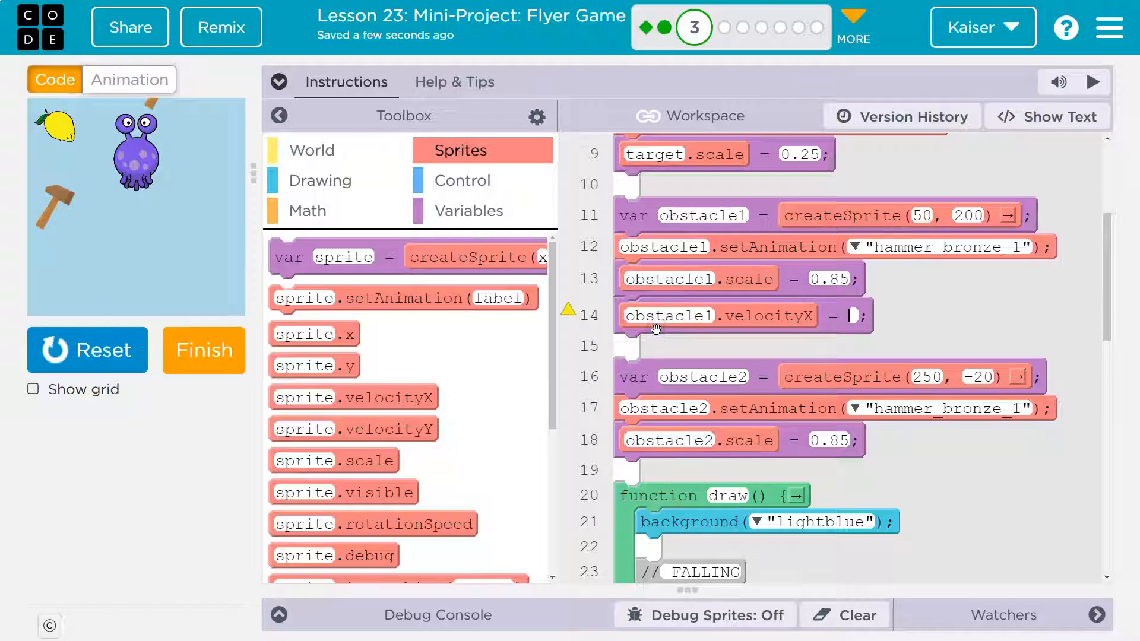
mouse_move(54, 212)
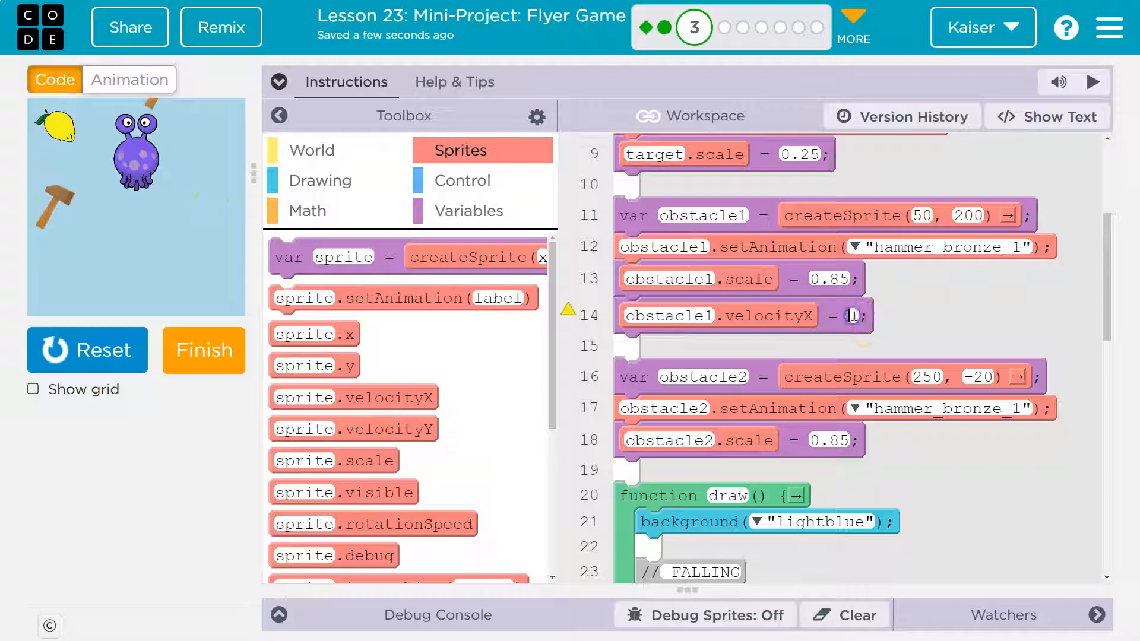
text(3)
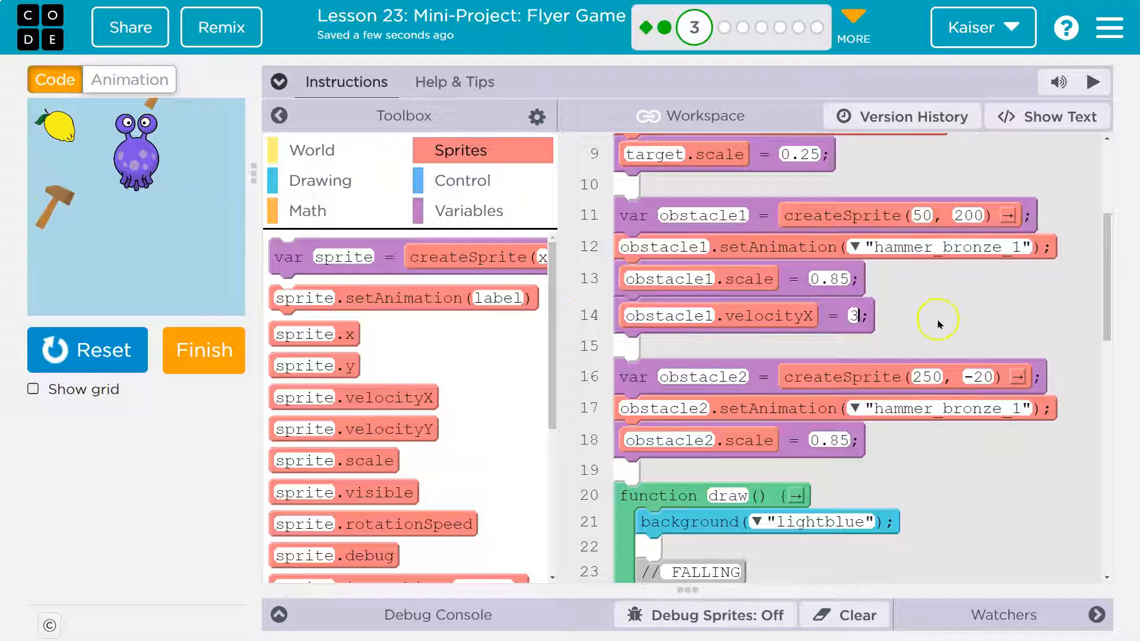
mouse_move(353, 397)
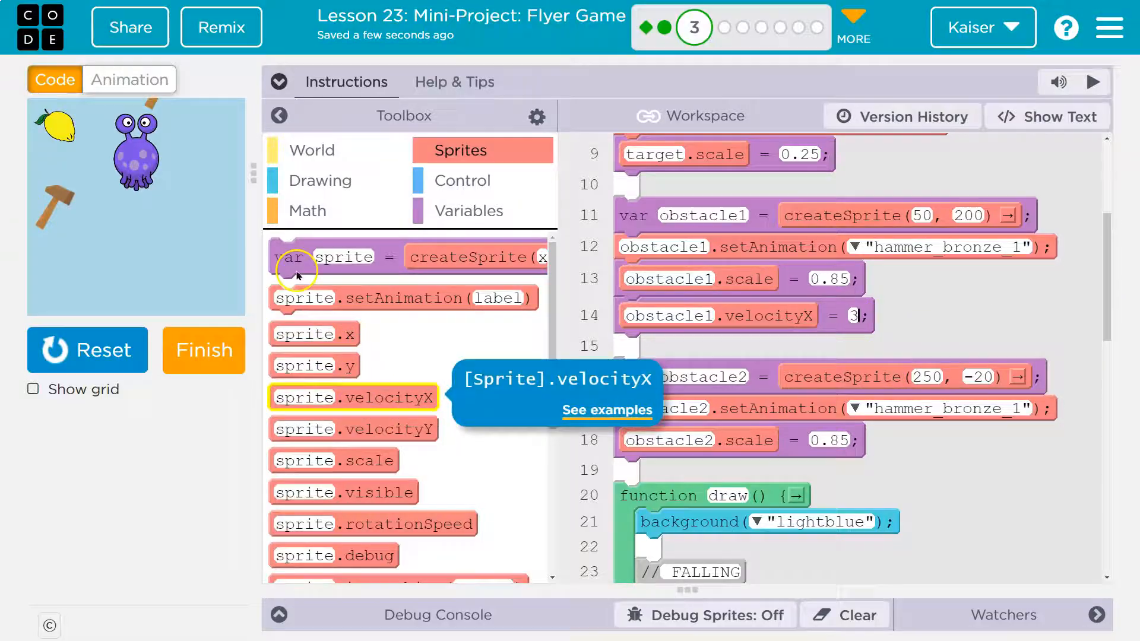
mouse_move(150, 106)
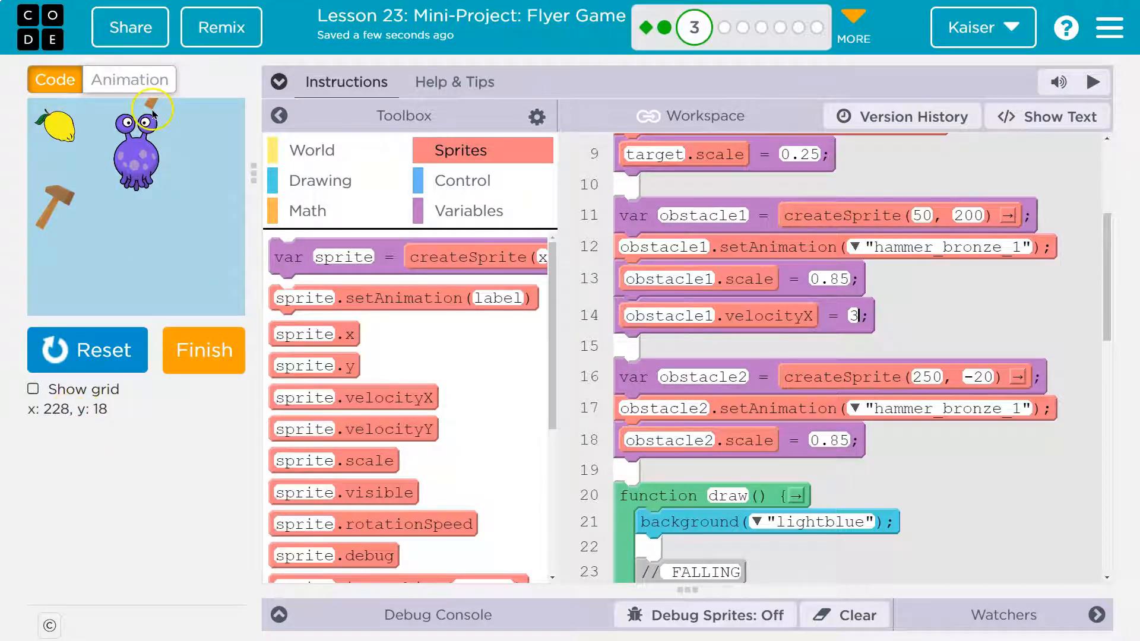
mouse_move(559, 357)
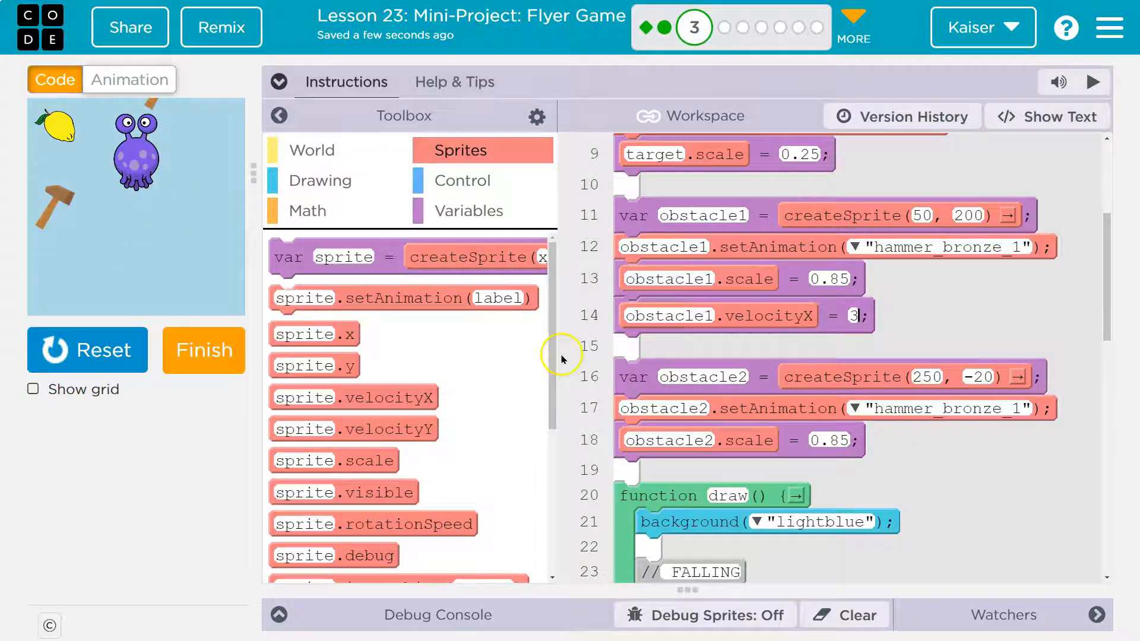
mouse_move(396, 451)
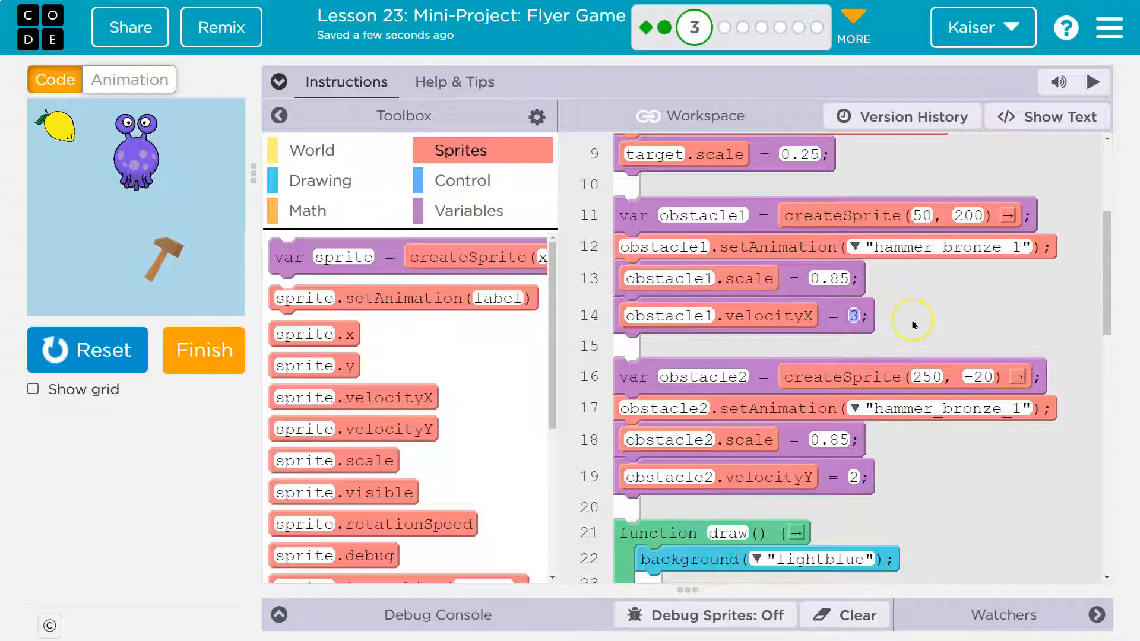
click(849, 315)
text(4)
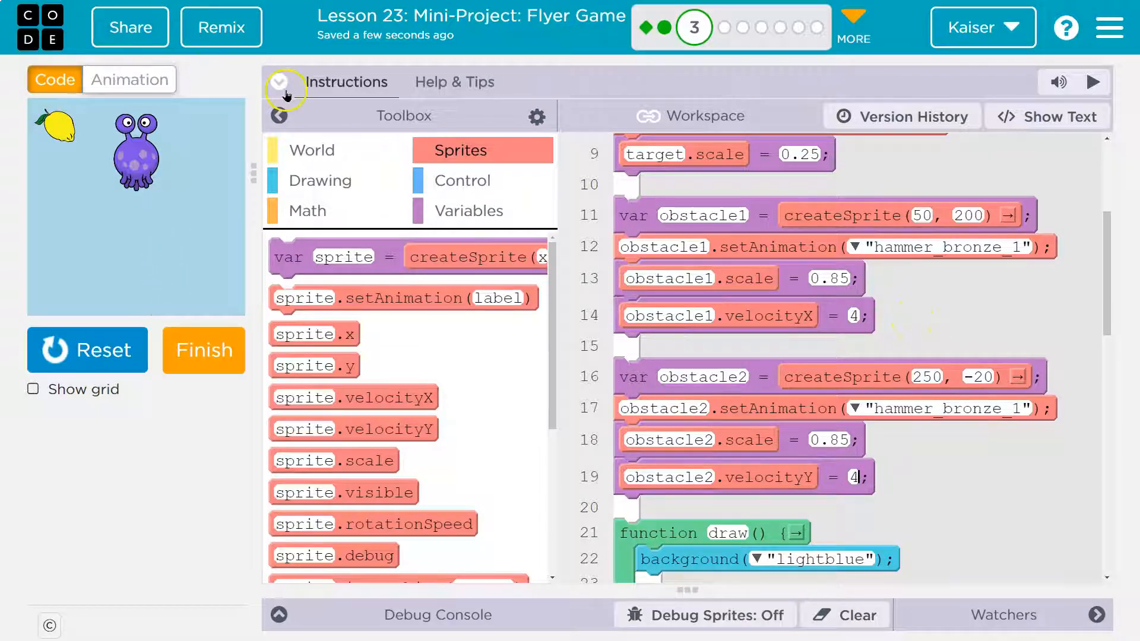
Review the lesson instructions for starting the hammers off-screen at x -100 and y -50
click(279, 82)
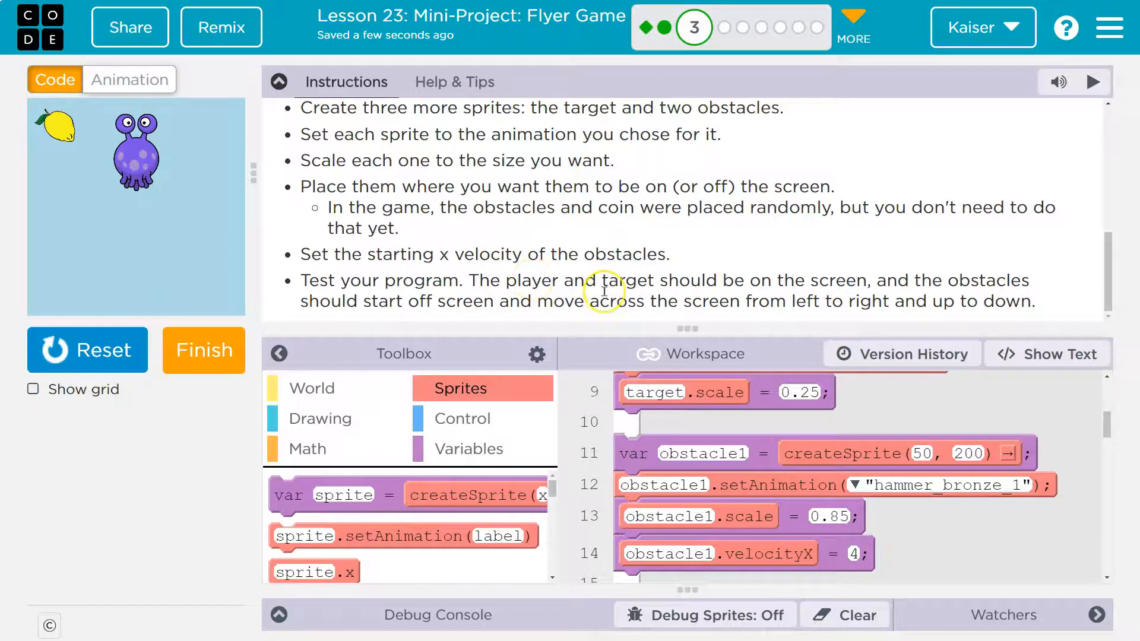
mouse_move(603, 291)
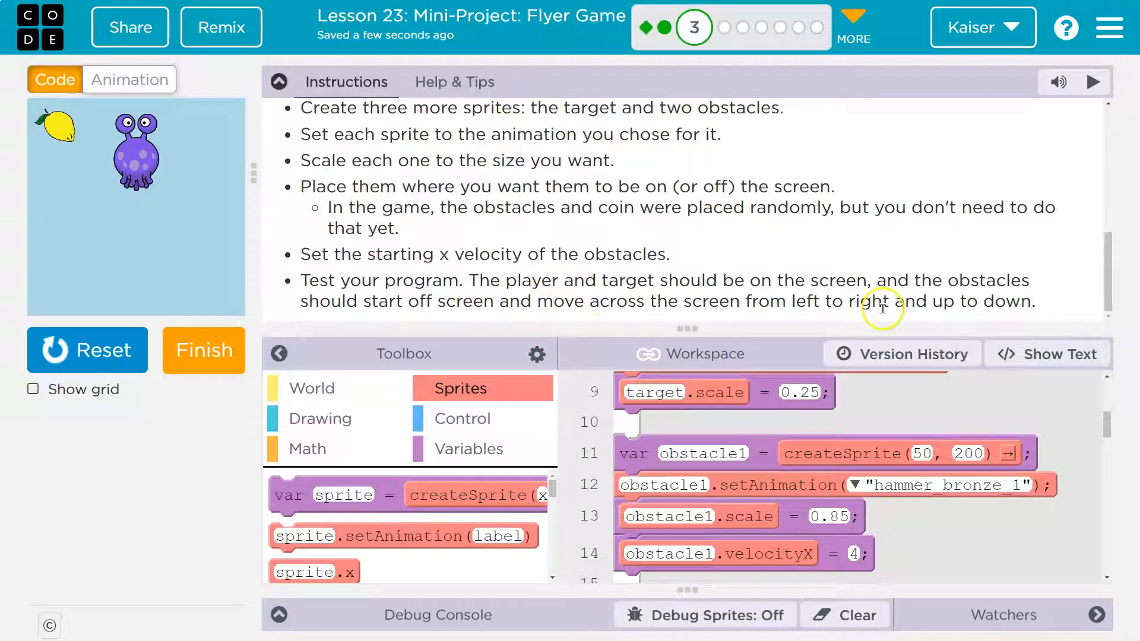
scroll(up, 3)
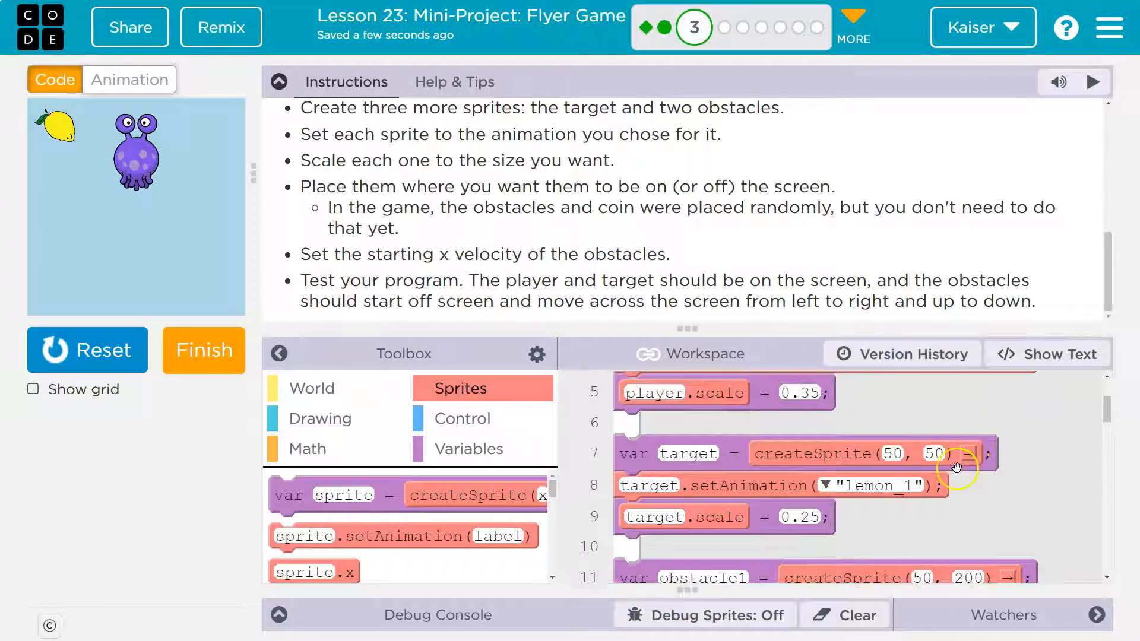
scroll(down, 3)
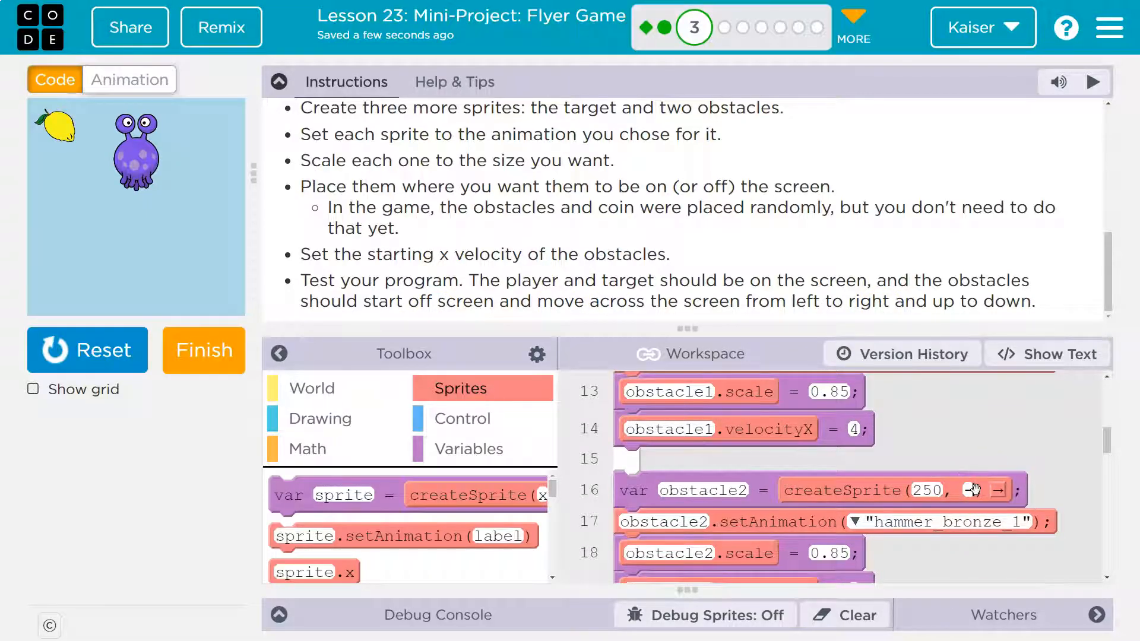
scroll(up, 3)
text(-50)
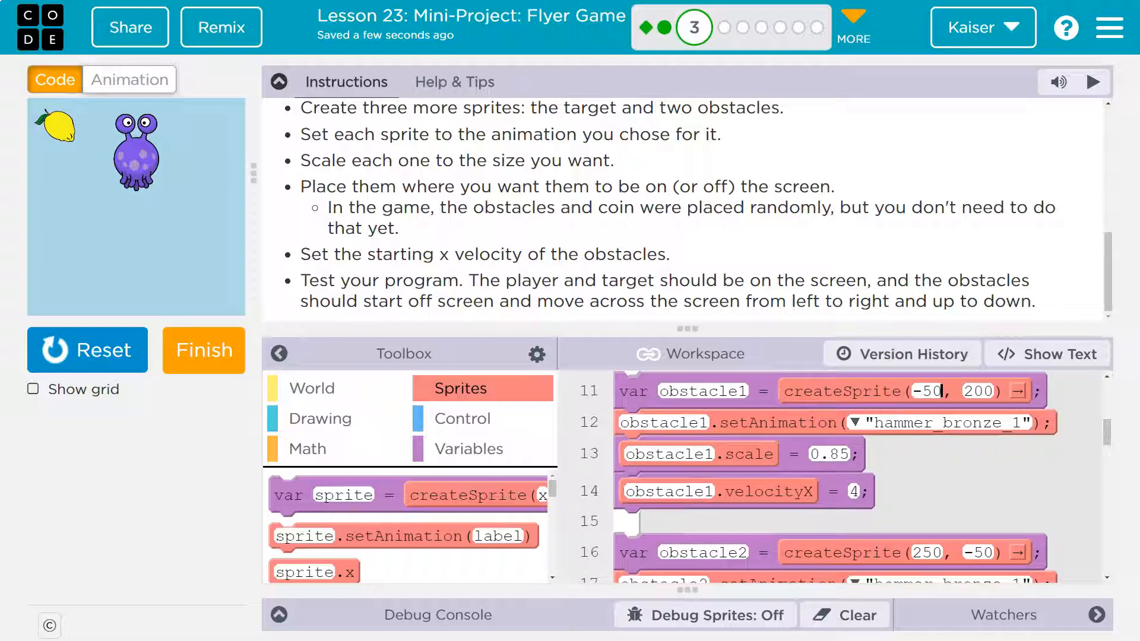
Run, reset and rerun the game to confirm both hammers fly in from off-screen
click(87, 349)
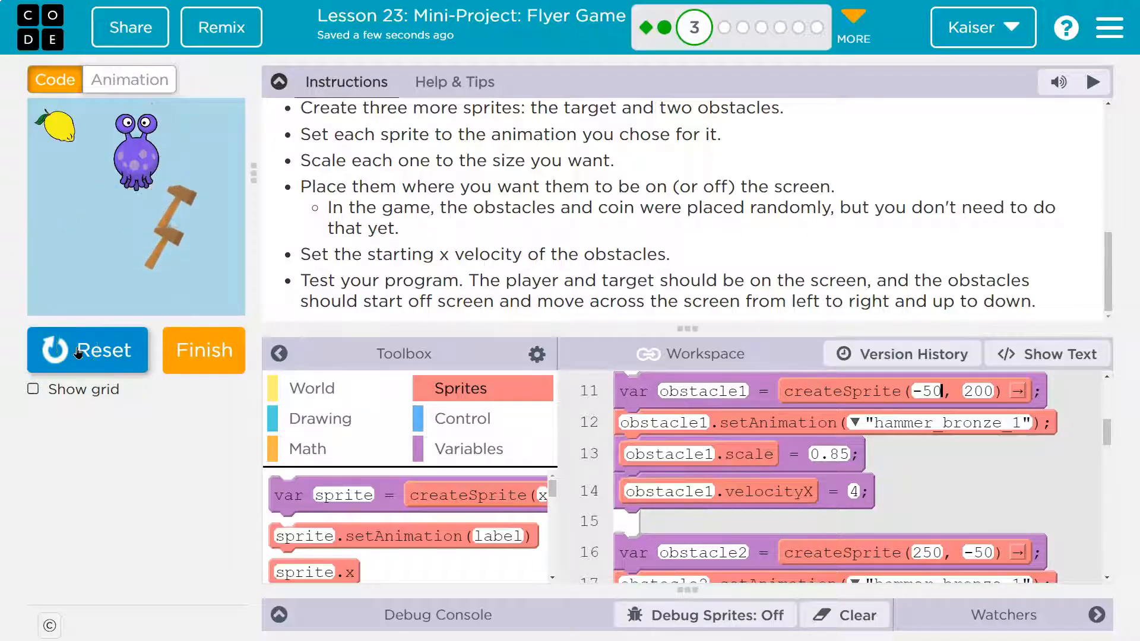
click(86, 349)
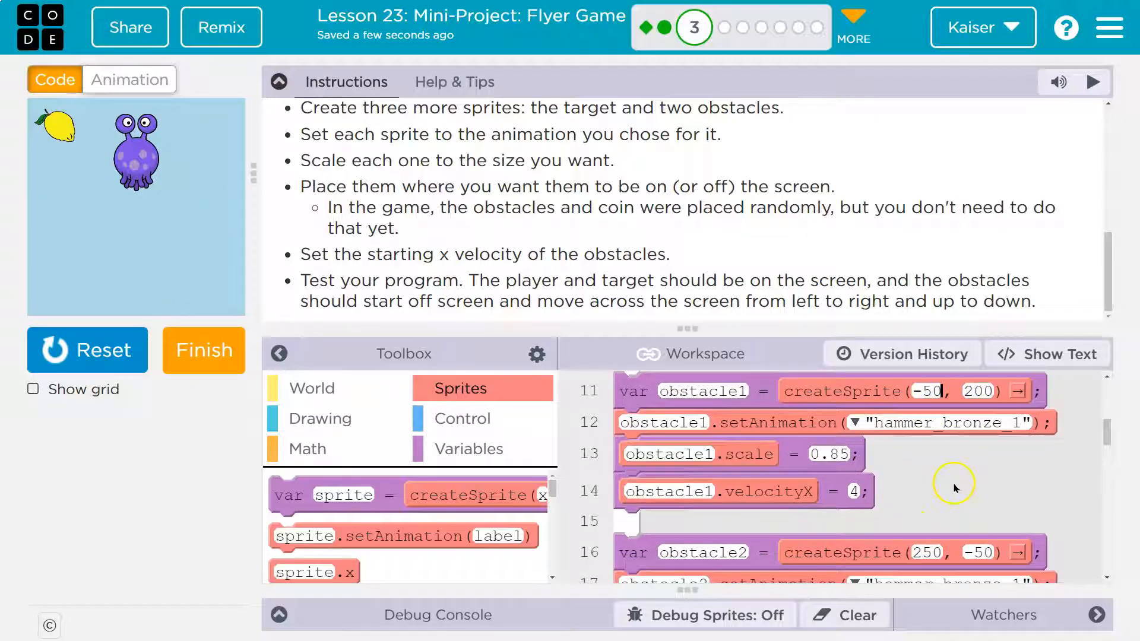
scroll(up, 3)
text(-100)
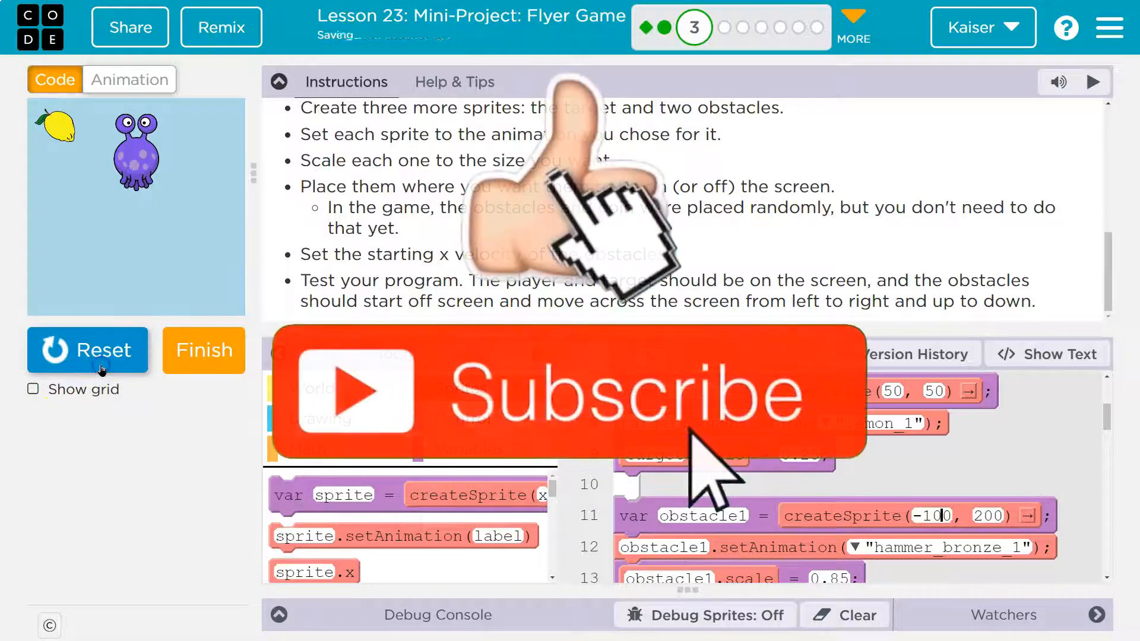
click(1088, 81)
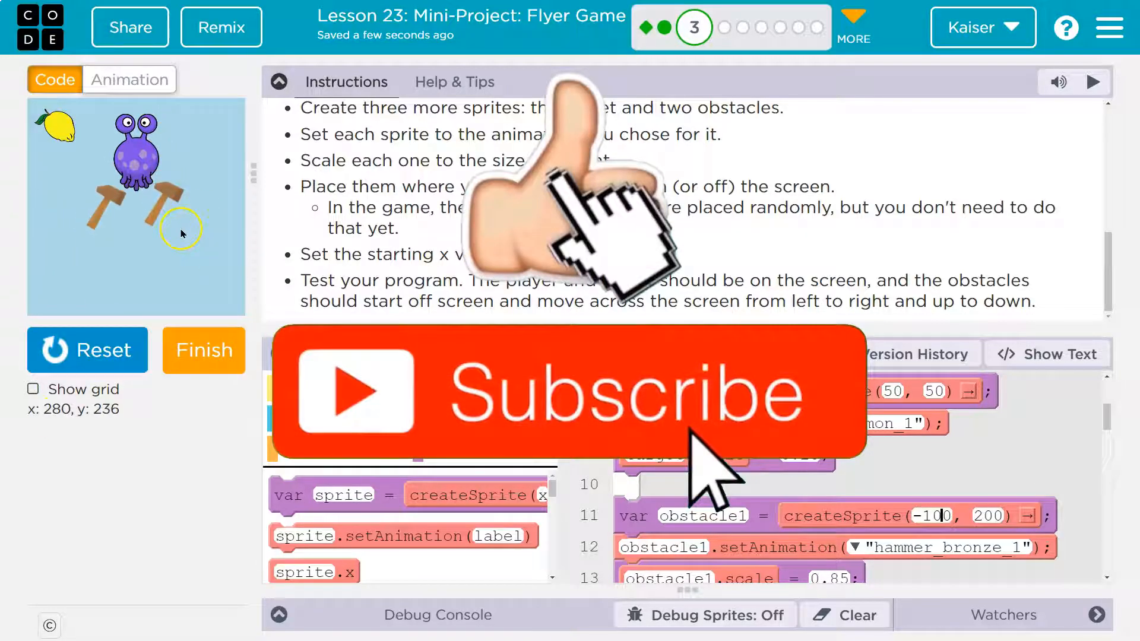